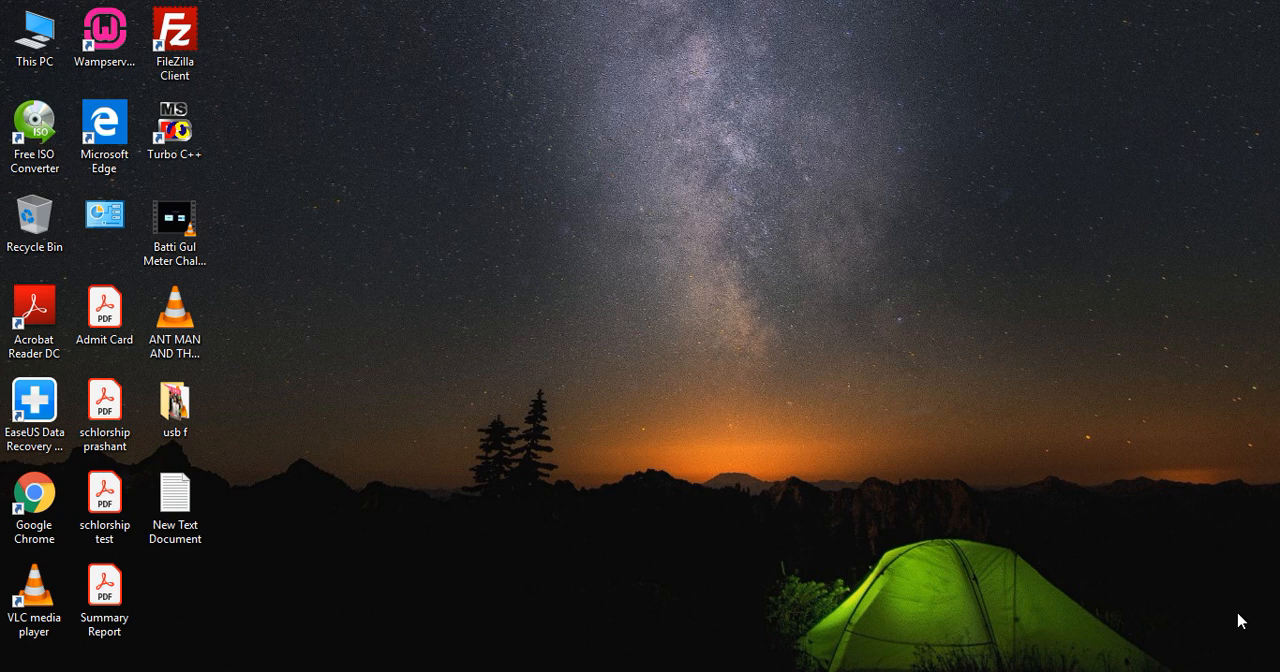
pyautogui.moveTo(639, 110)
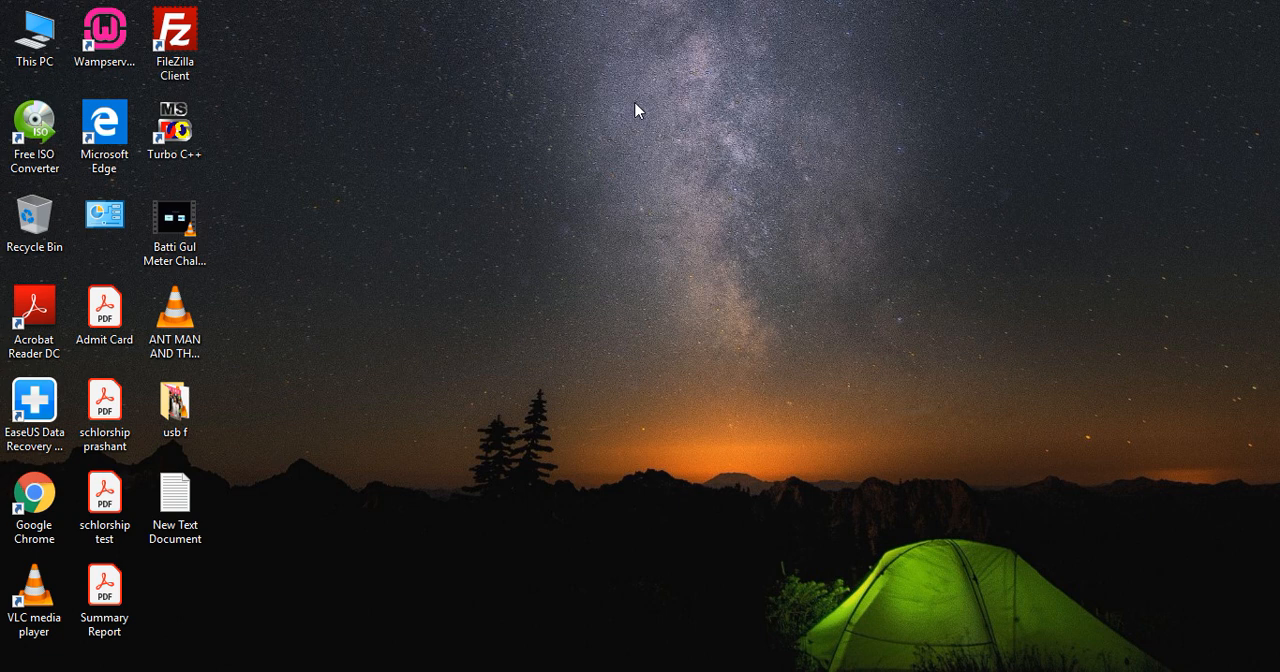
pyautogui.moveTo(635, 8)
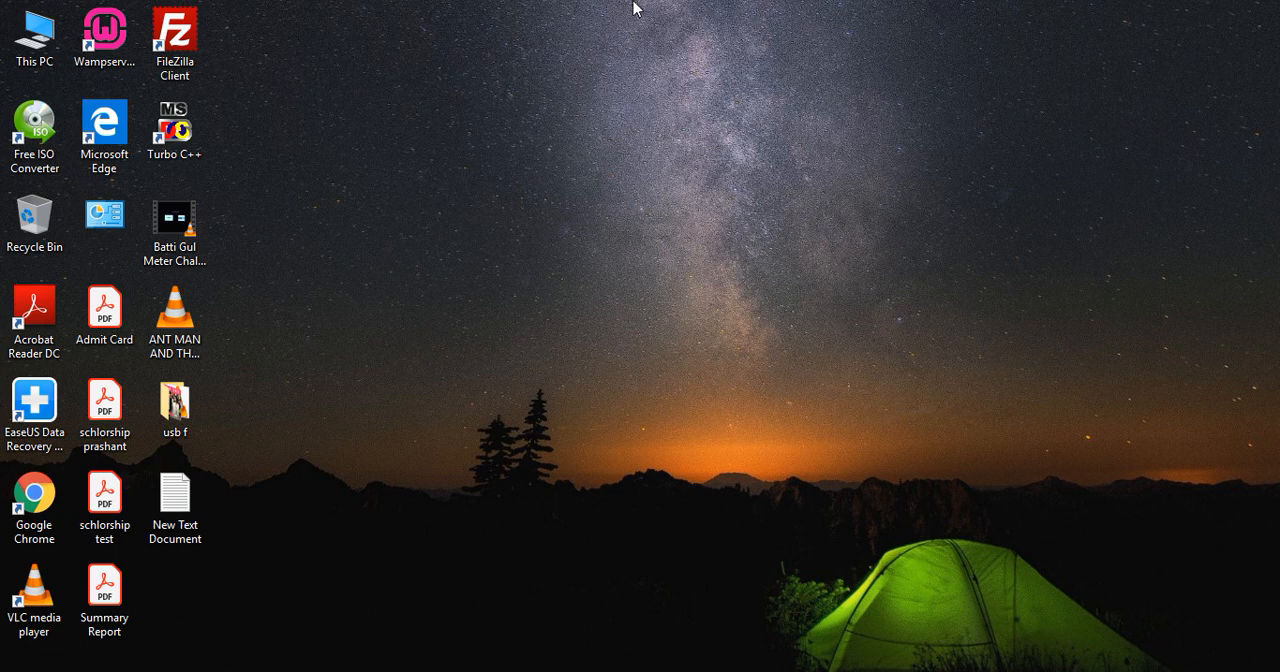
pyautogui.moveTo(609, 258)
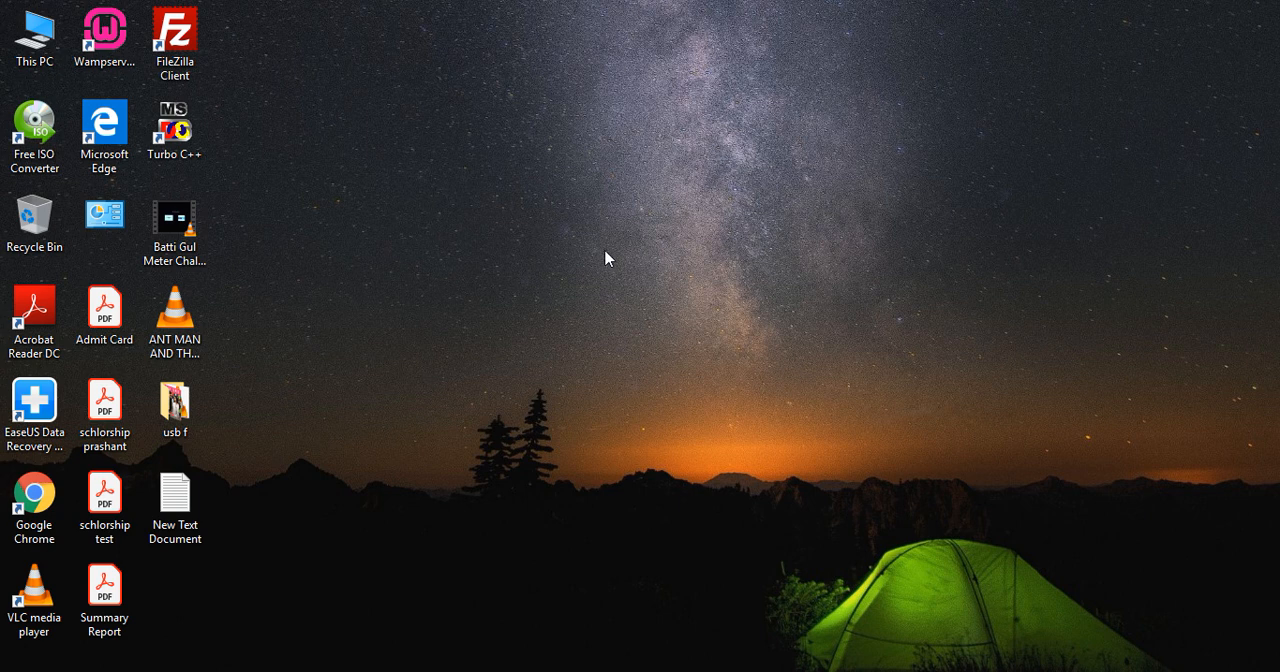
pyautogui.moveTo(500, 363)
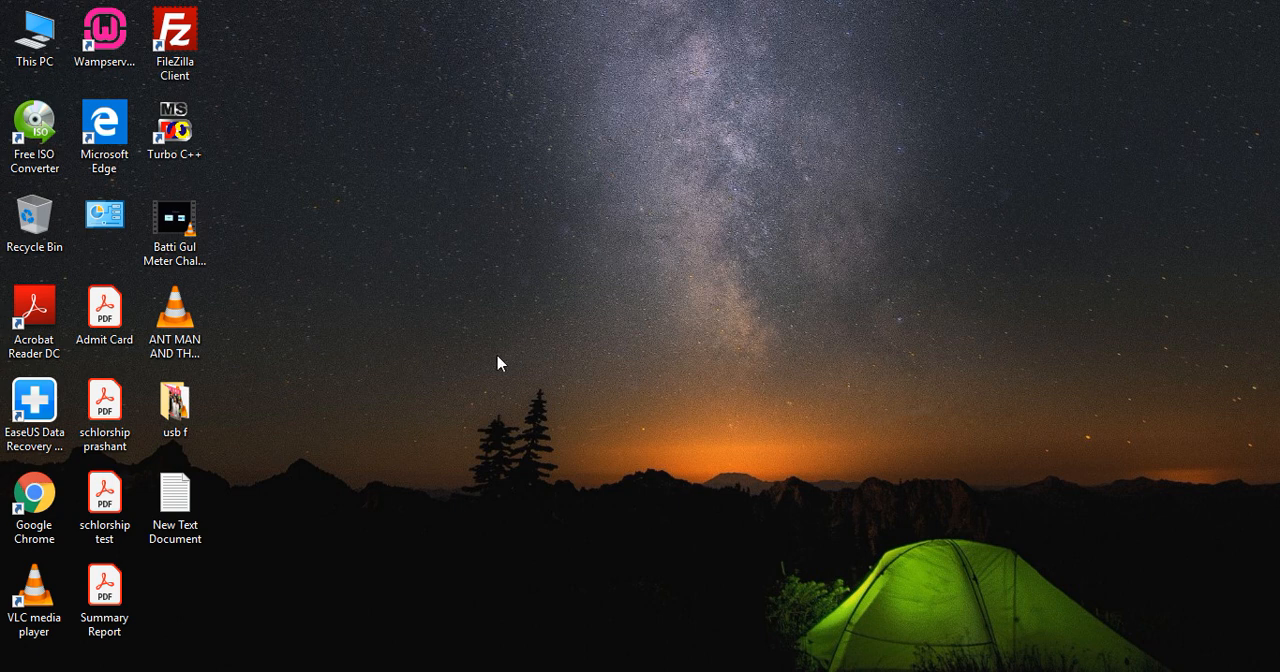
pyautogui.moveTo(555, 330)
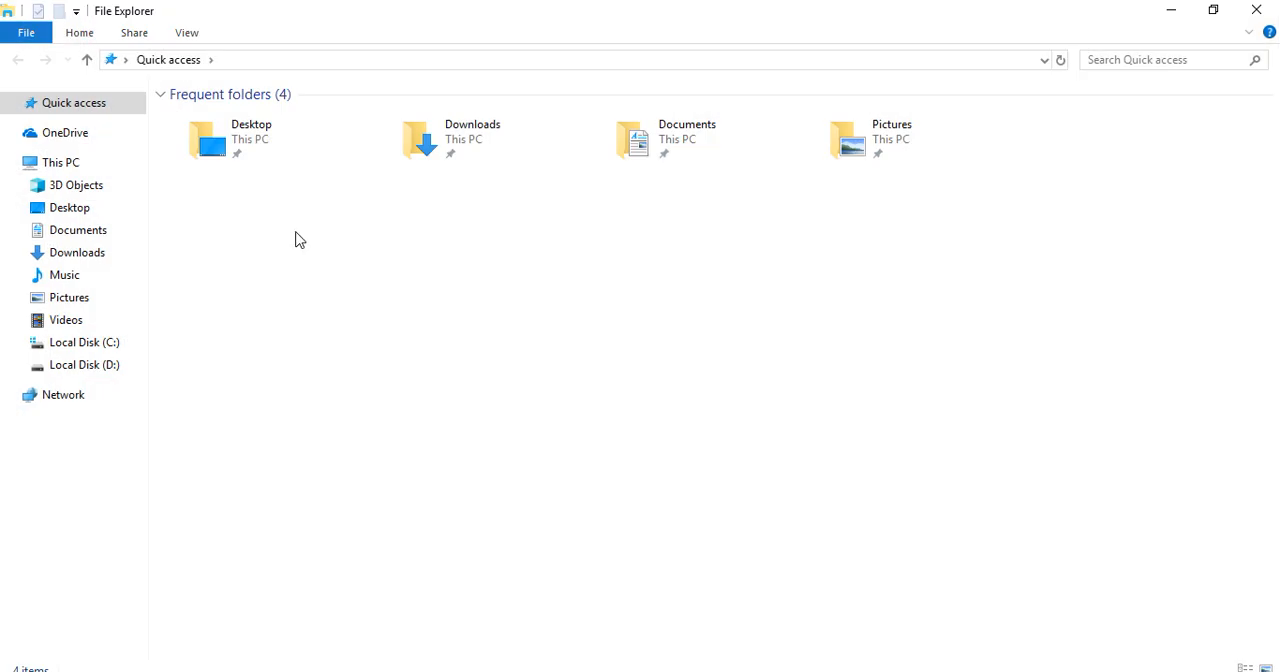
# Go to Local Disk (D:) and launch the VMware-workstation-full-14.1.2-8497320 installer.
pyautogui.click(84, 364)
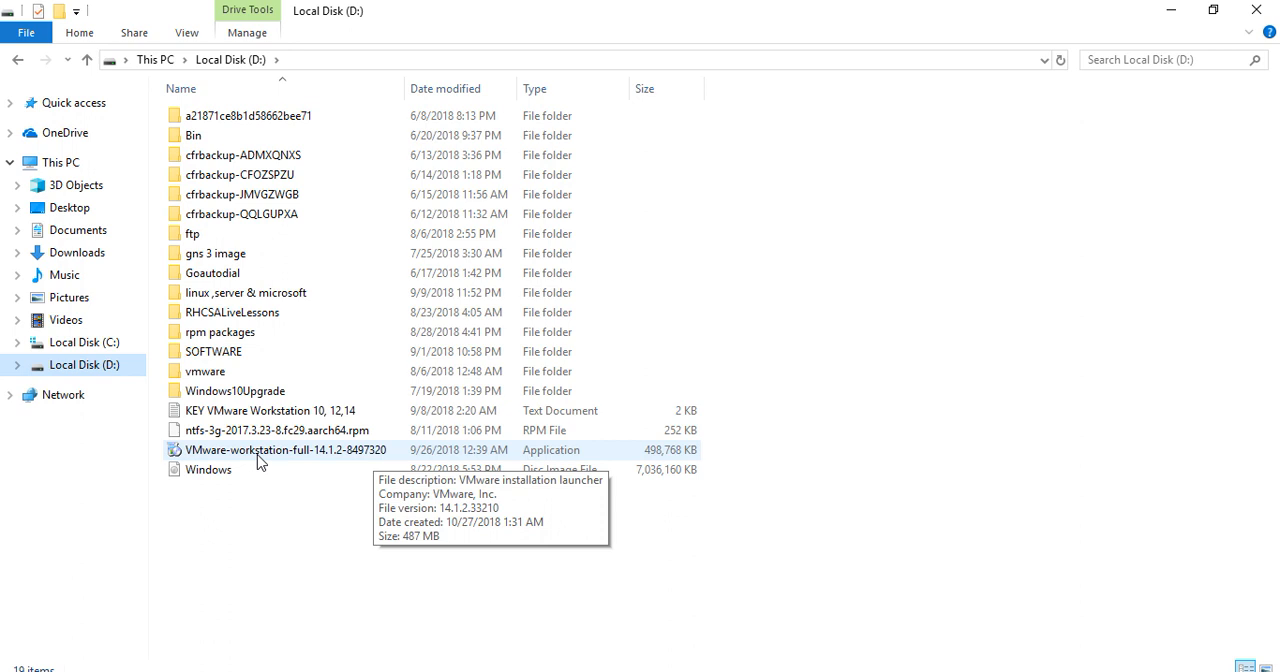
pyautogui.click(285, 449)
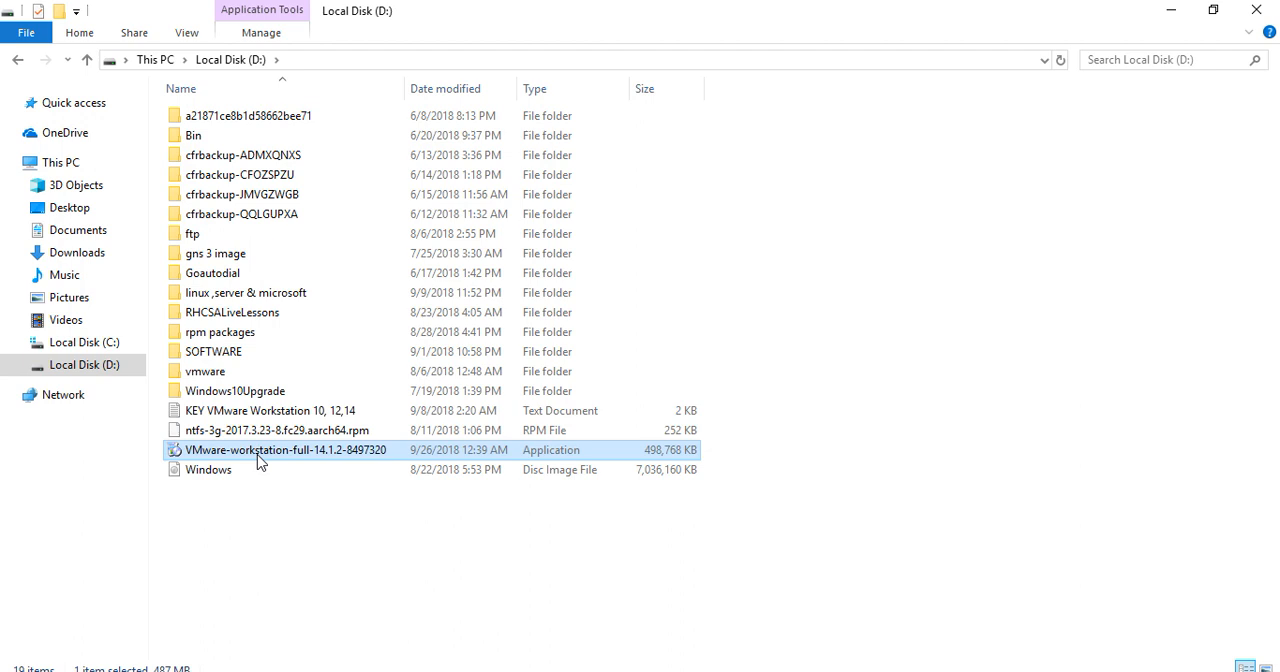
pyautogui.moveTo(305, 459)
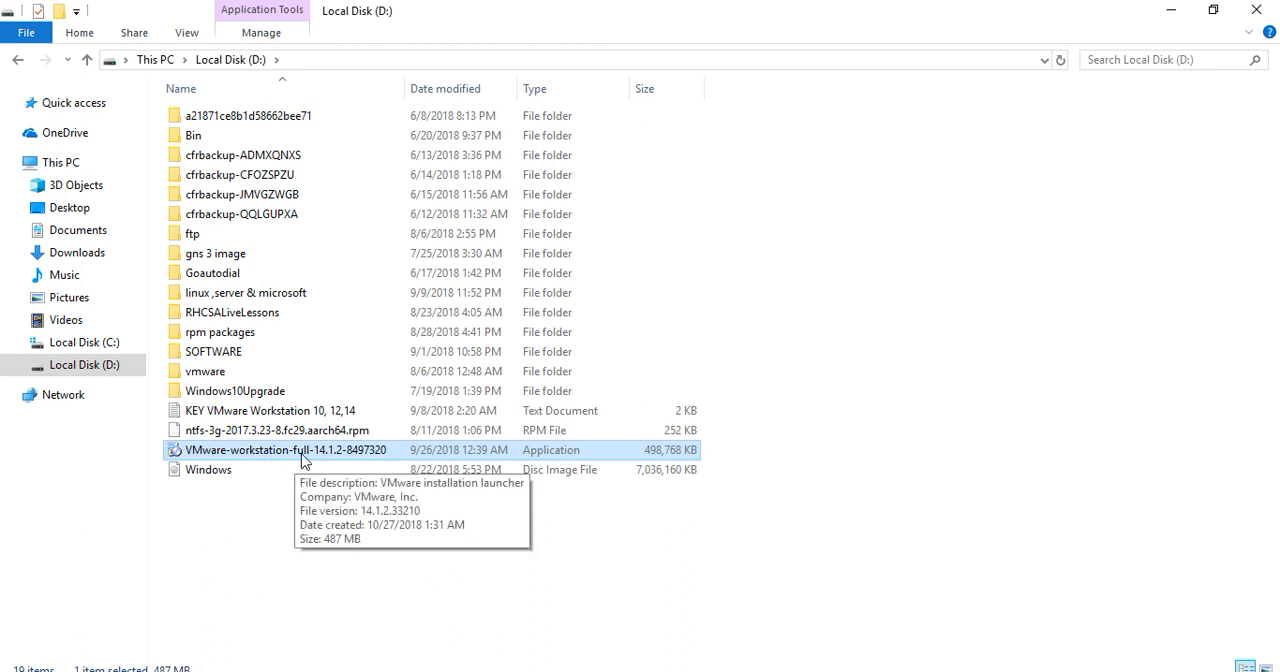
pyautogui.doubleClick(285, 449)
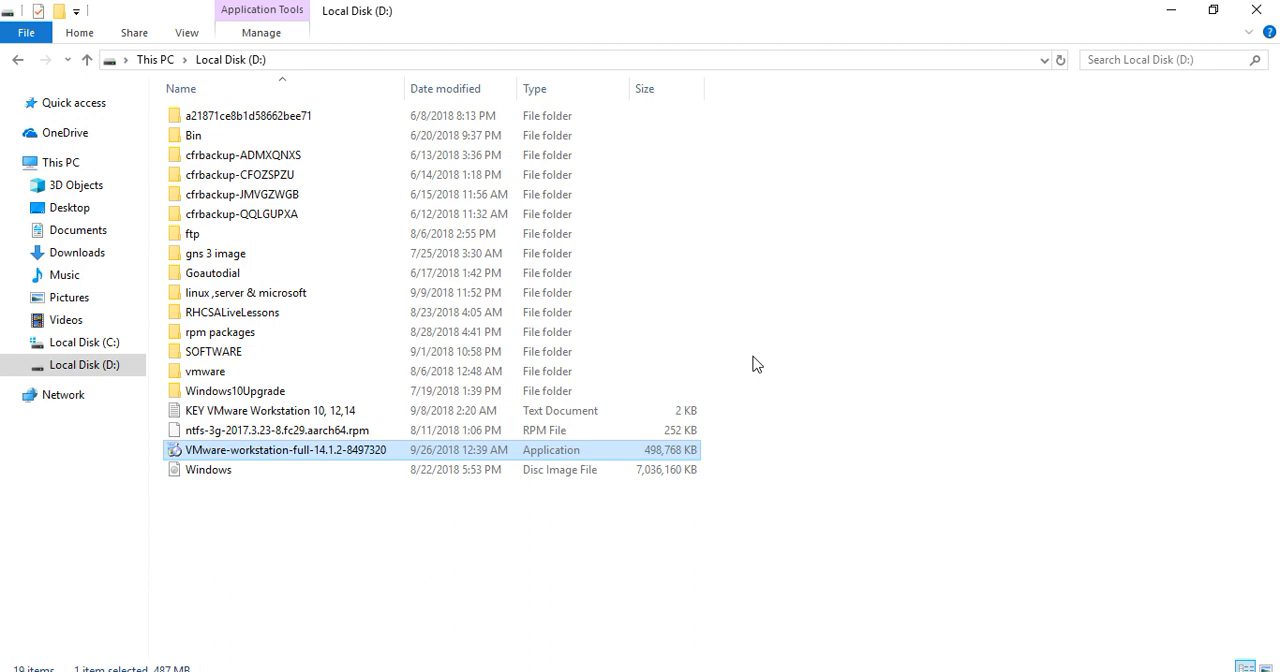
# Search for and open System Information, then scroll the System Summary to Installed Physical Memory (8.00 GB).
pyautogui.click(213, 351)
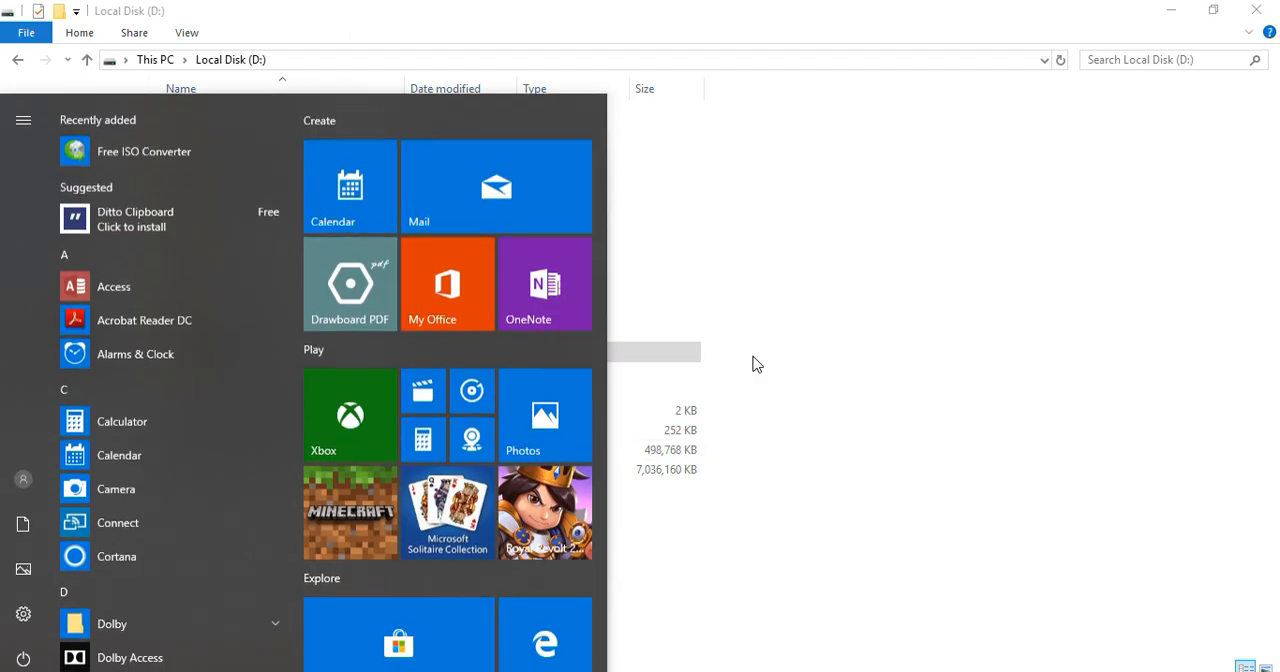
pyautogui.write('s')
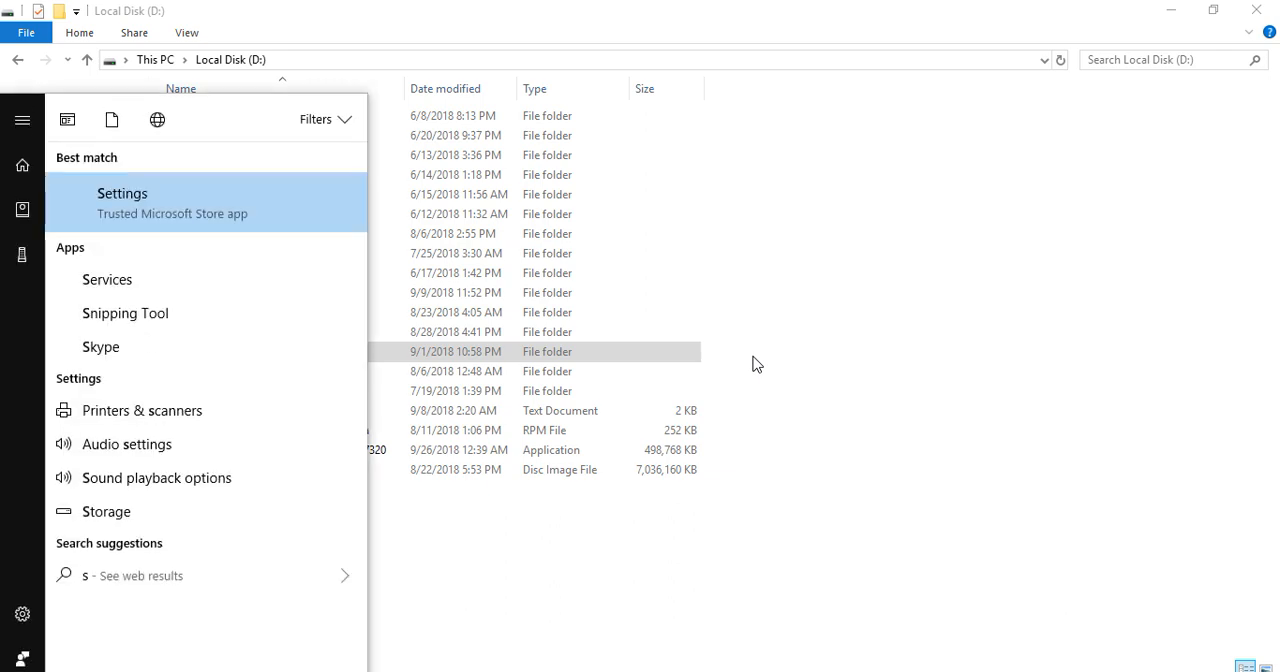
pyautogui.write('yi')
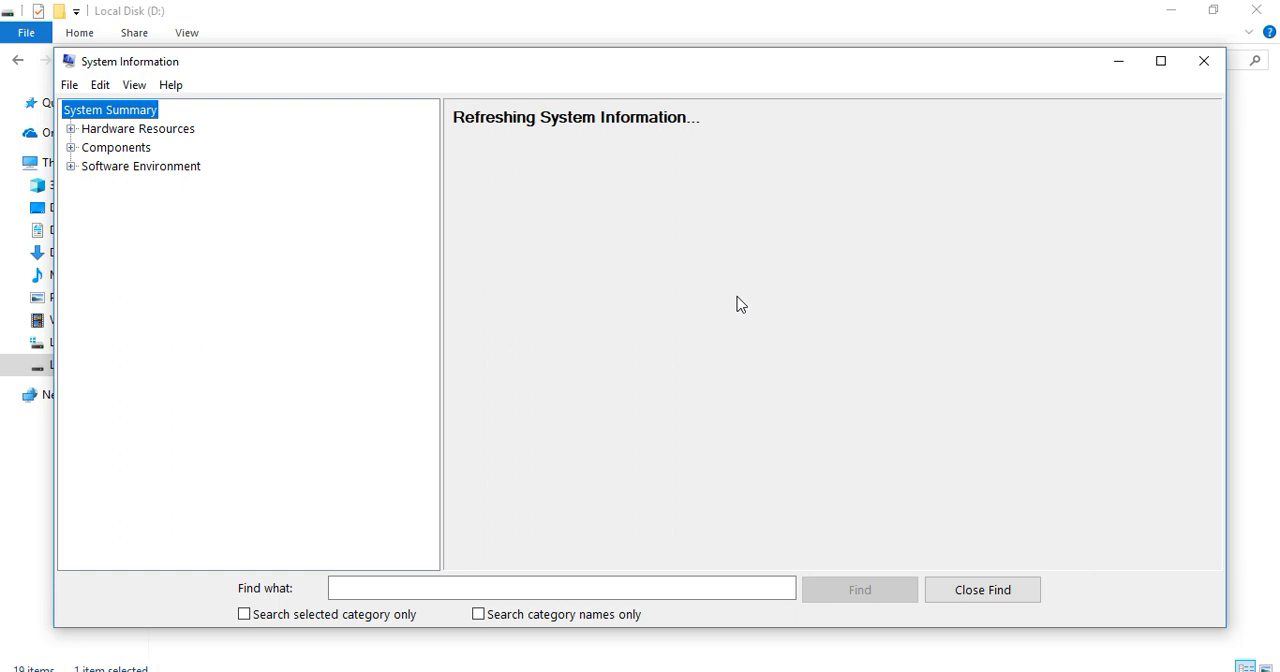
pyautogui.moveTo(837, 272)
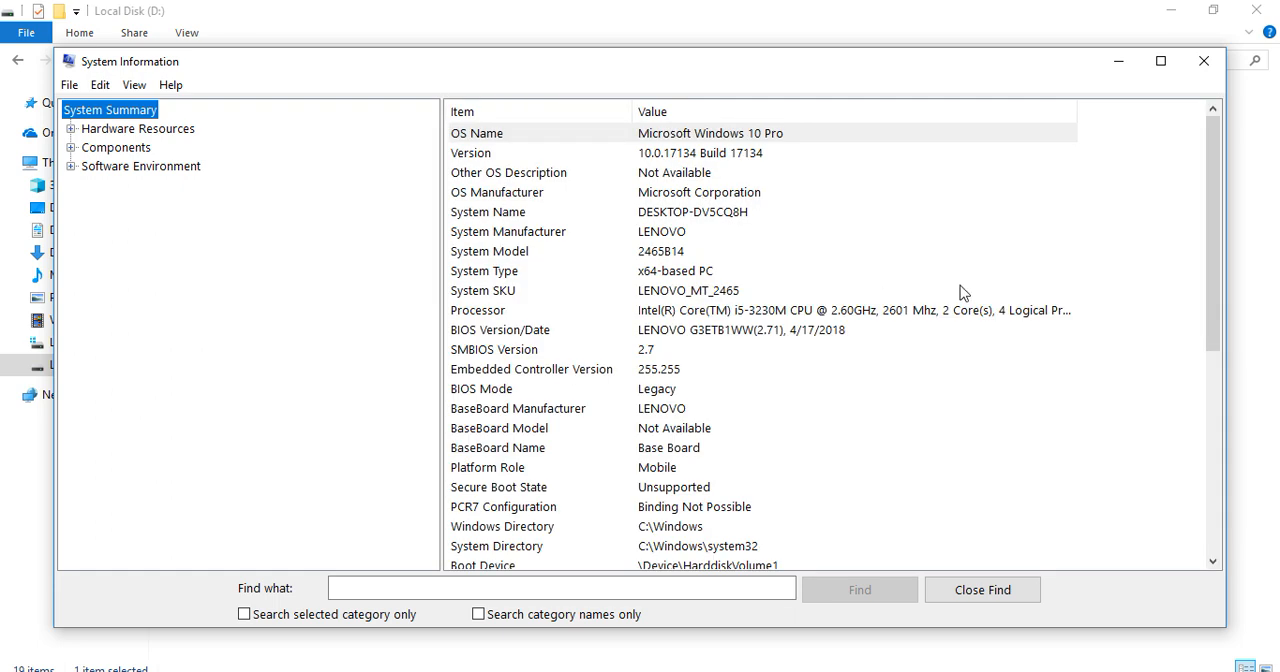
pyautogui.click(508, 231)
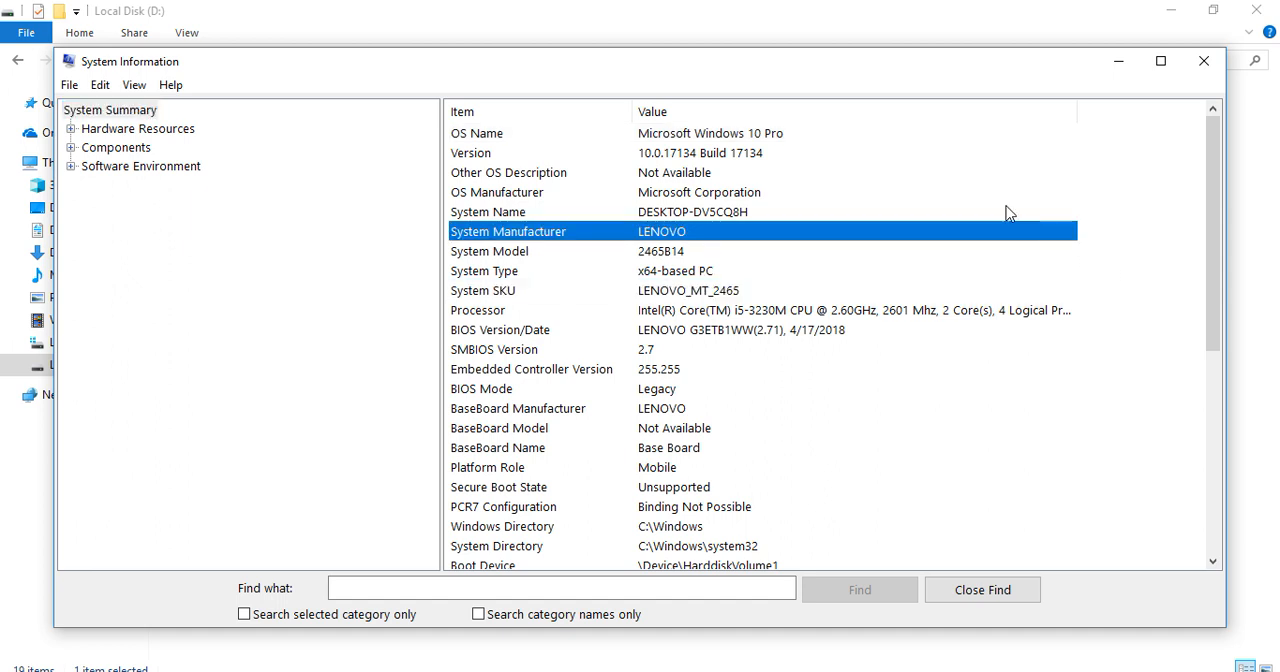
pyautogui.moveTo(805, 170)
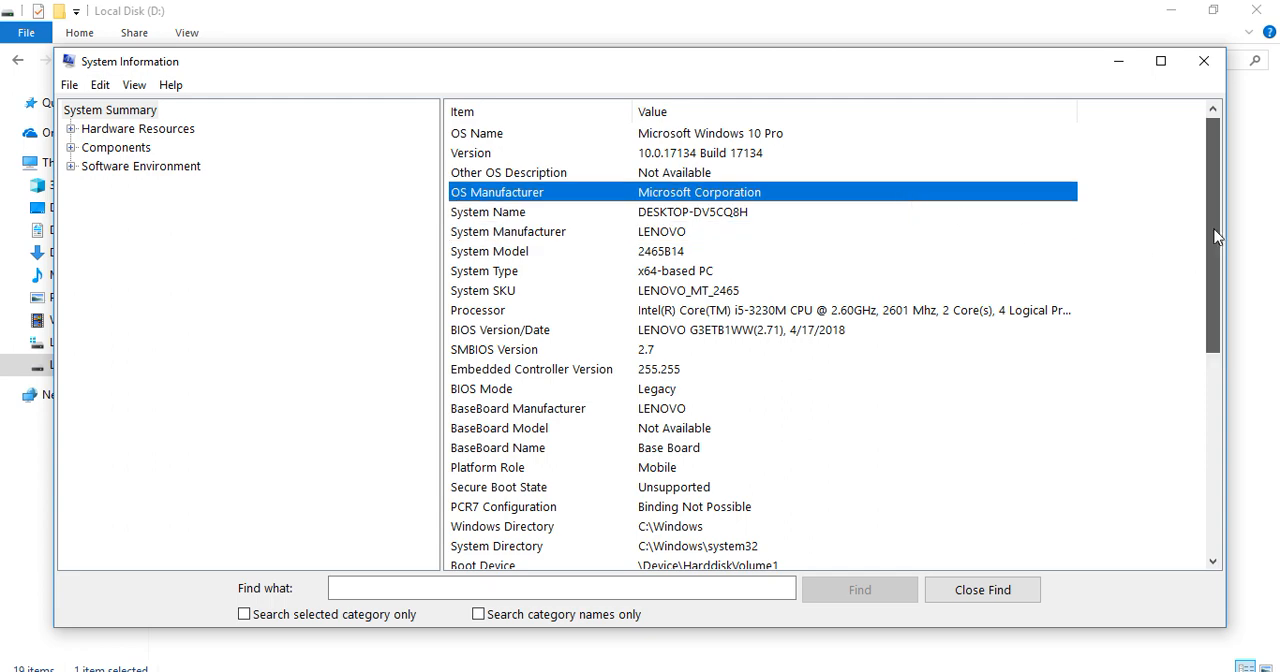
pyautogui.scroll(-3)
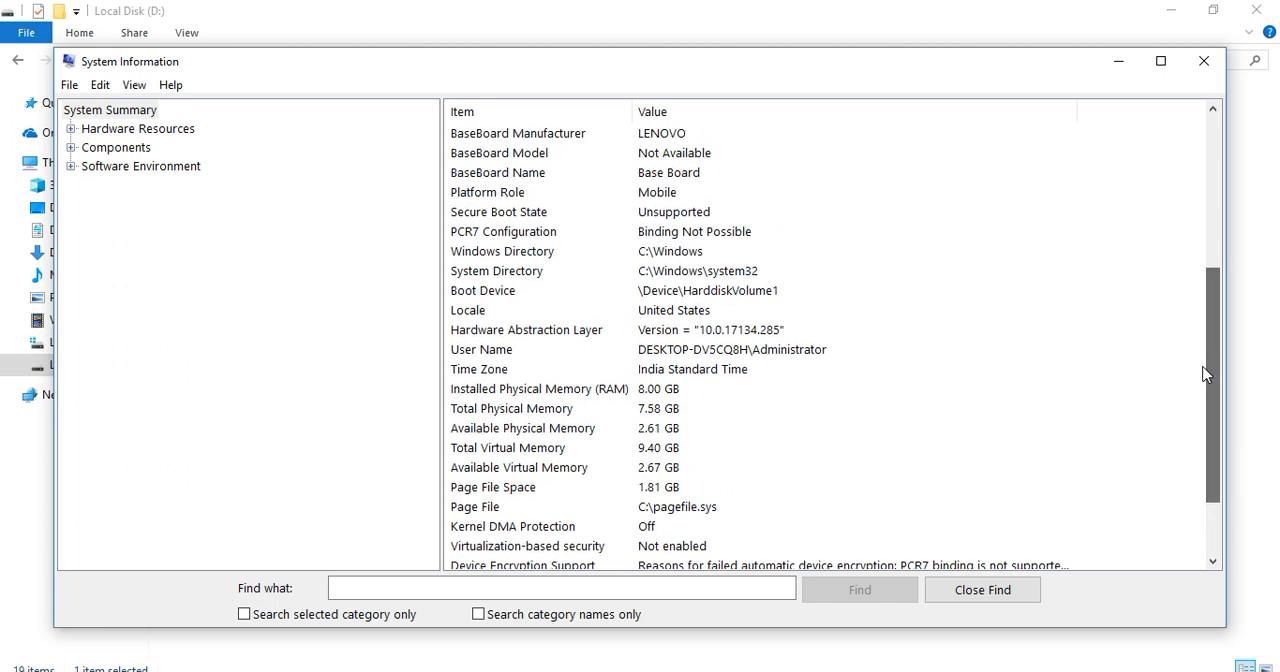
pyautogui.click(139, 128)
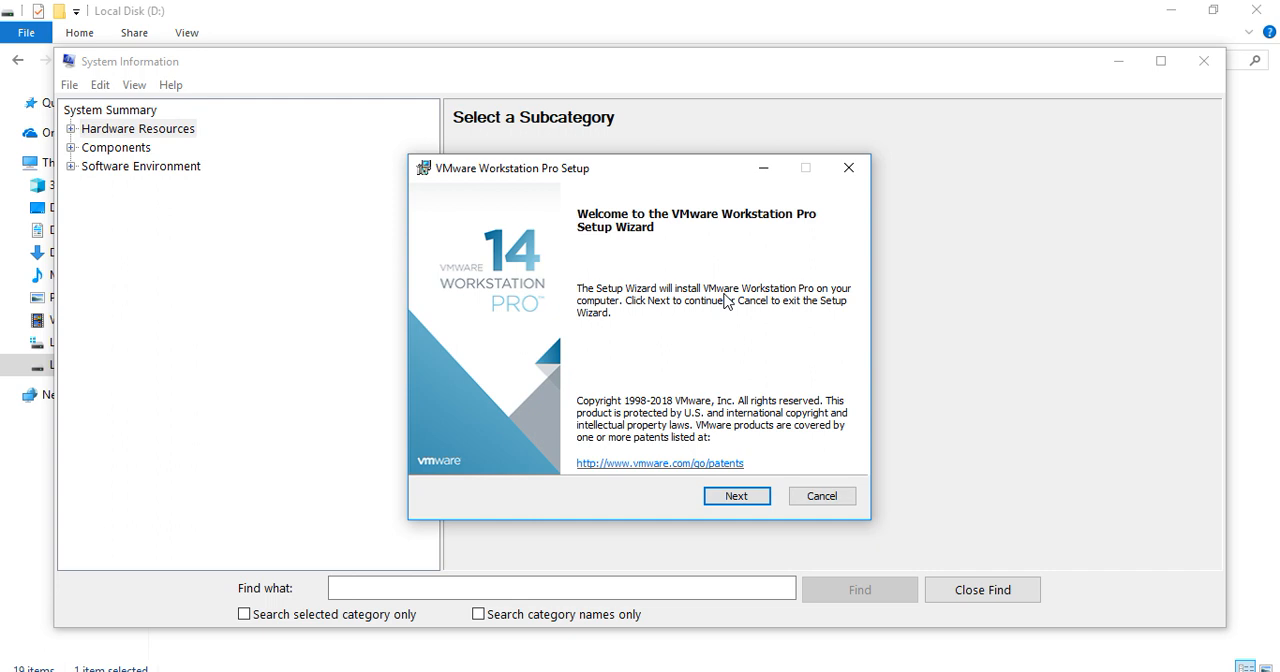
pyautogui.moveTo(752, 490)
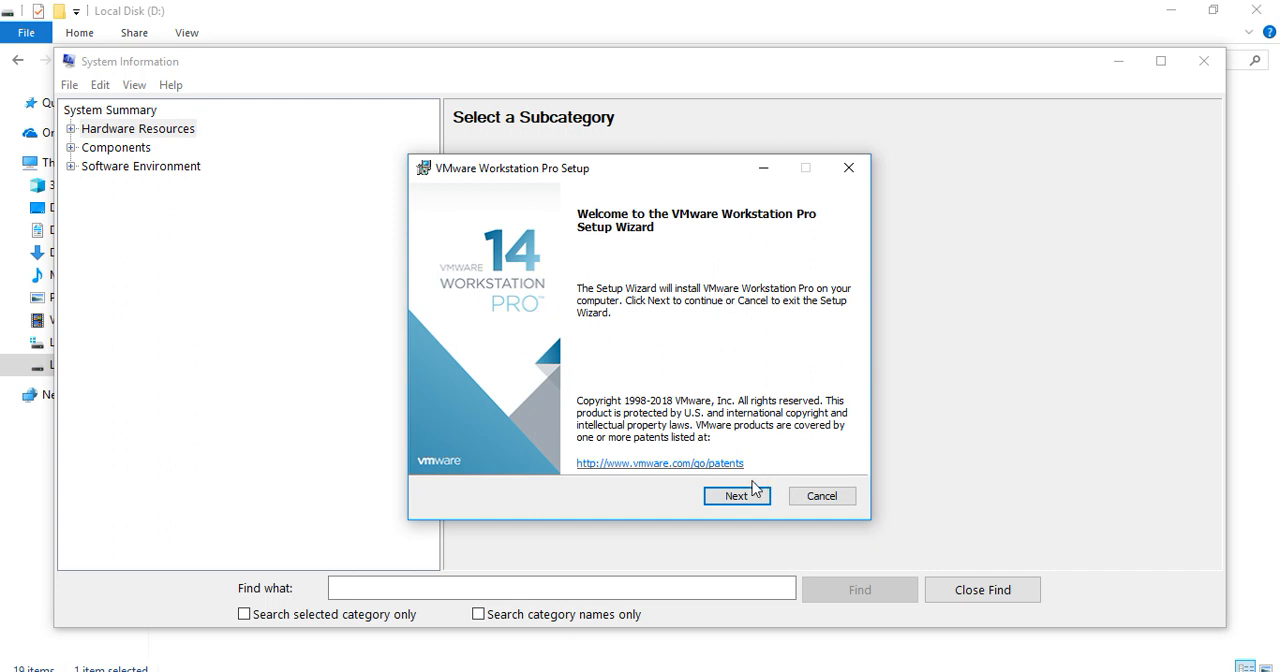
# Pass the welcome page, accept the license terms, and continue to Custom Setup.
pyautogui.click(737, 495)
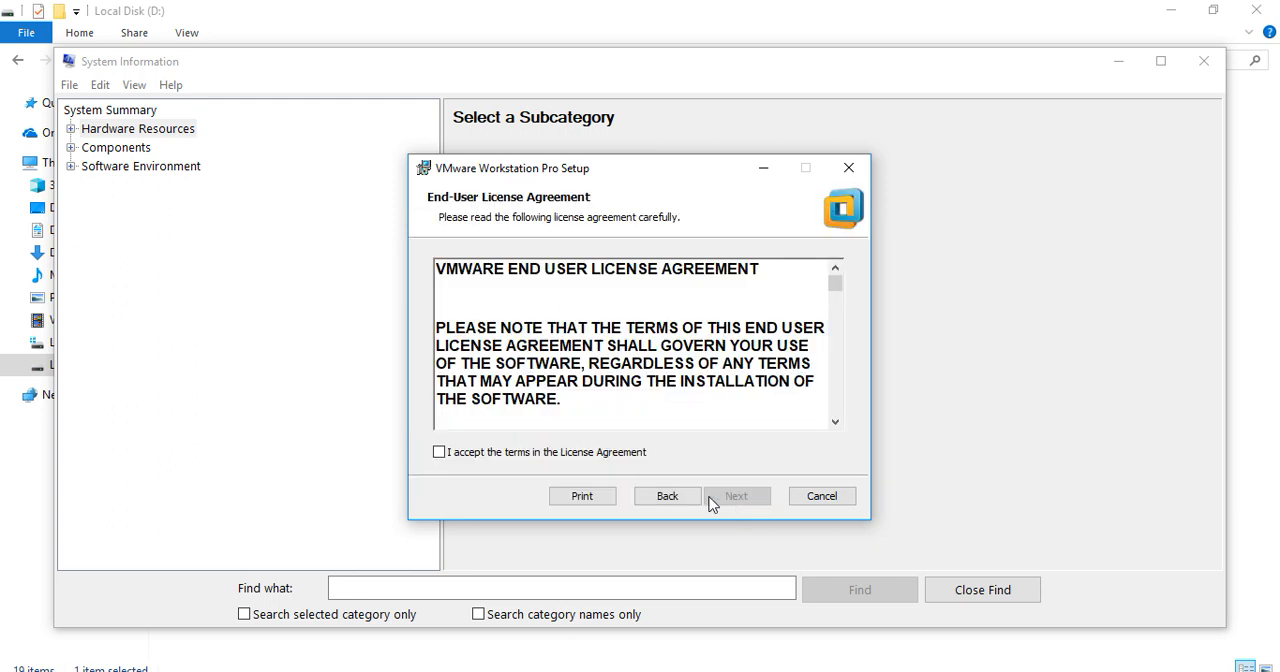
pyautogui.click(438, 452)
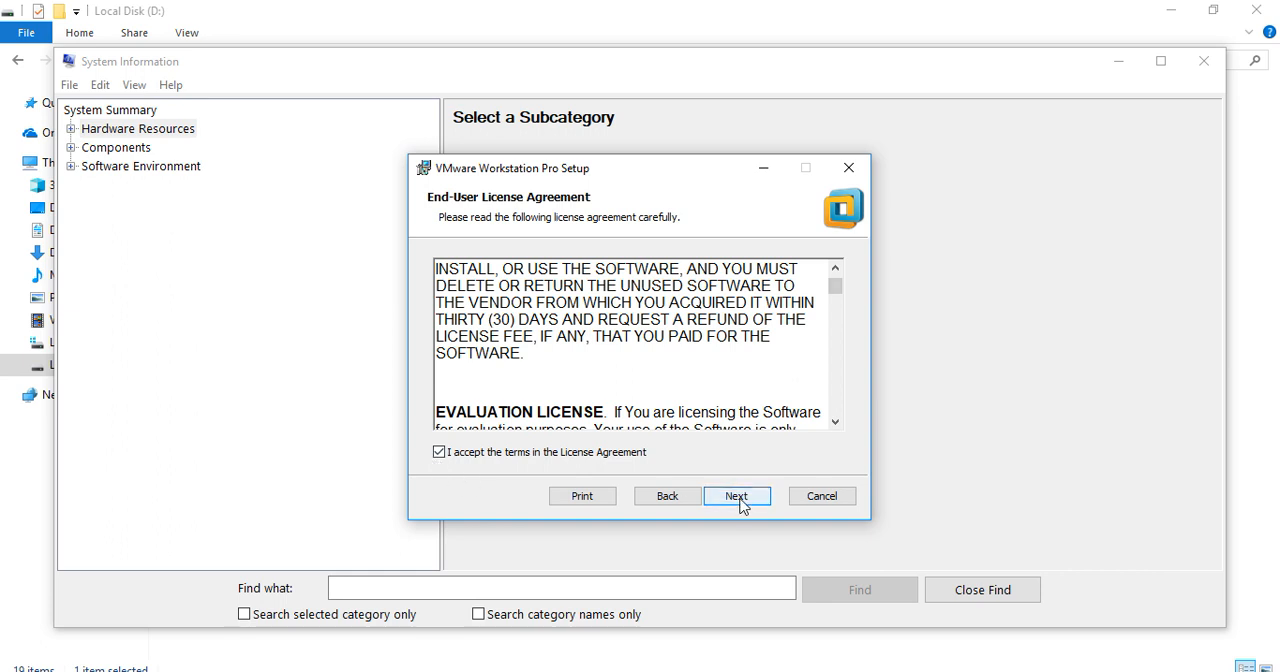
pyautogui.click(736, 495)
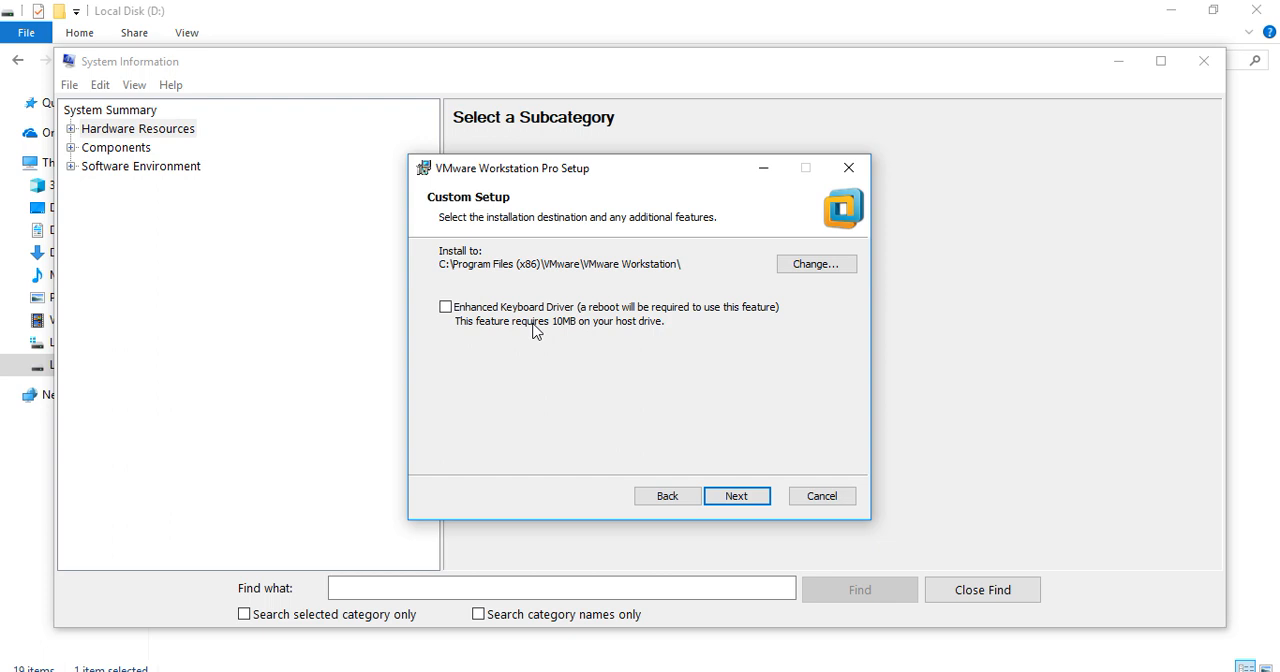
pyautogui.moveTo(480, 307)
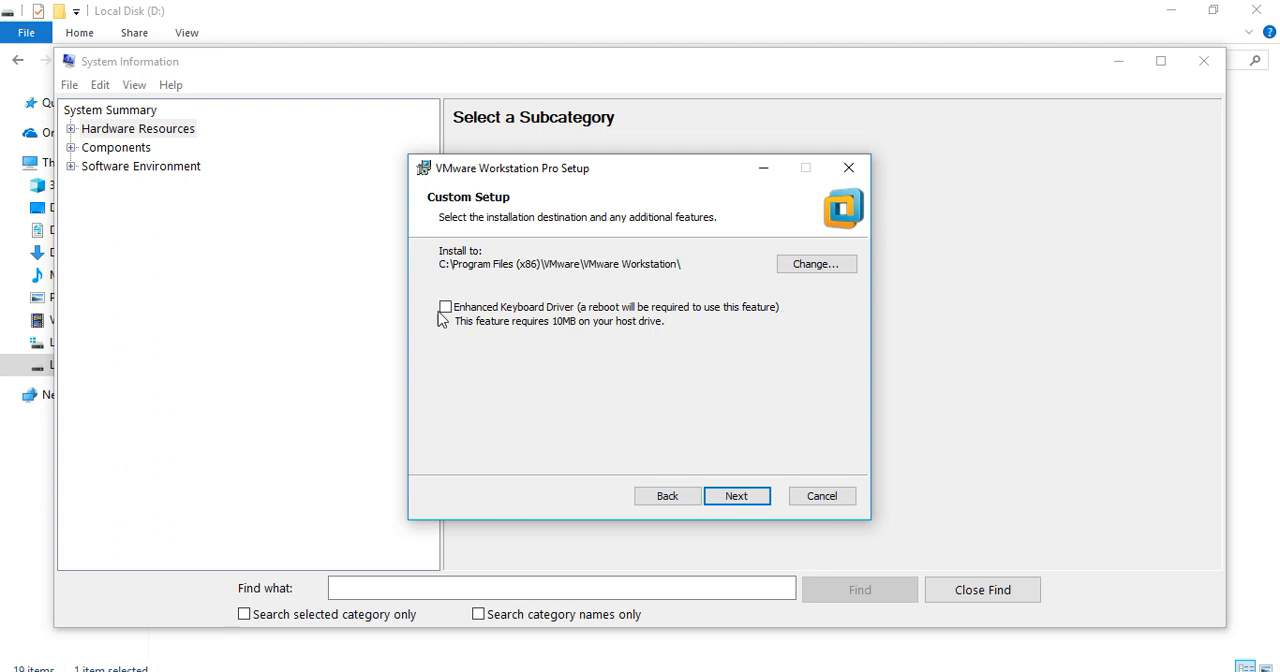
pyautogui.moveTo(498, 343)
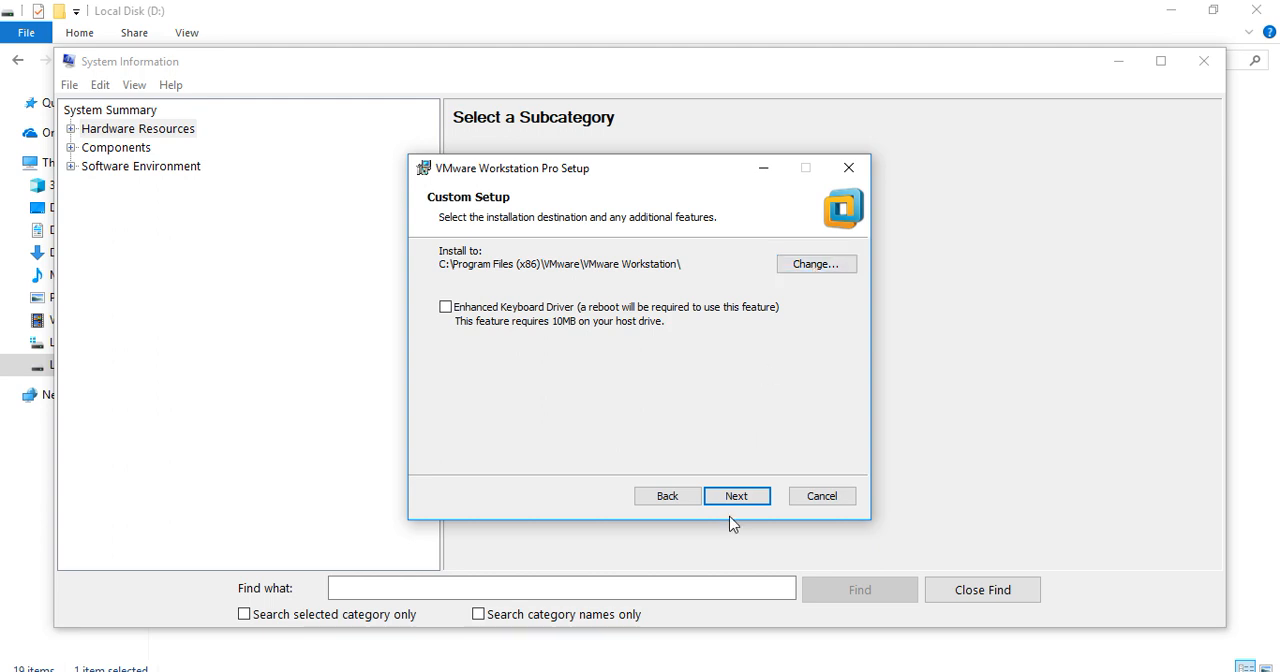
# Turn off startup update checks and the Customer Experience Improvement Program.
pyautogui.click(736, 495)
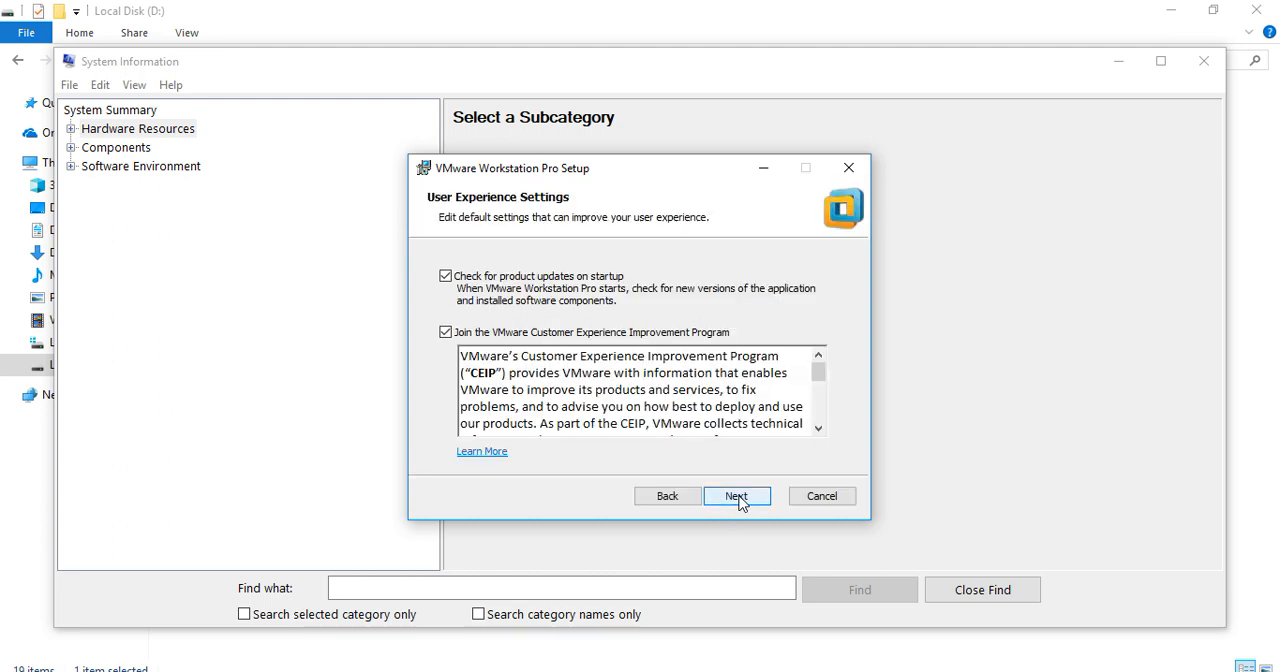
pyautogui.click(445, 275)
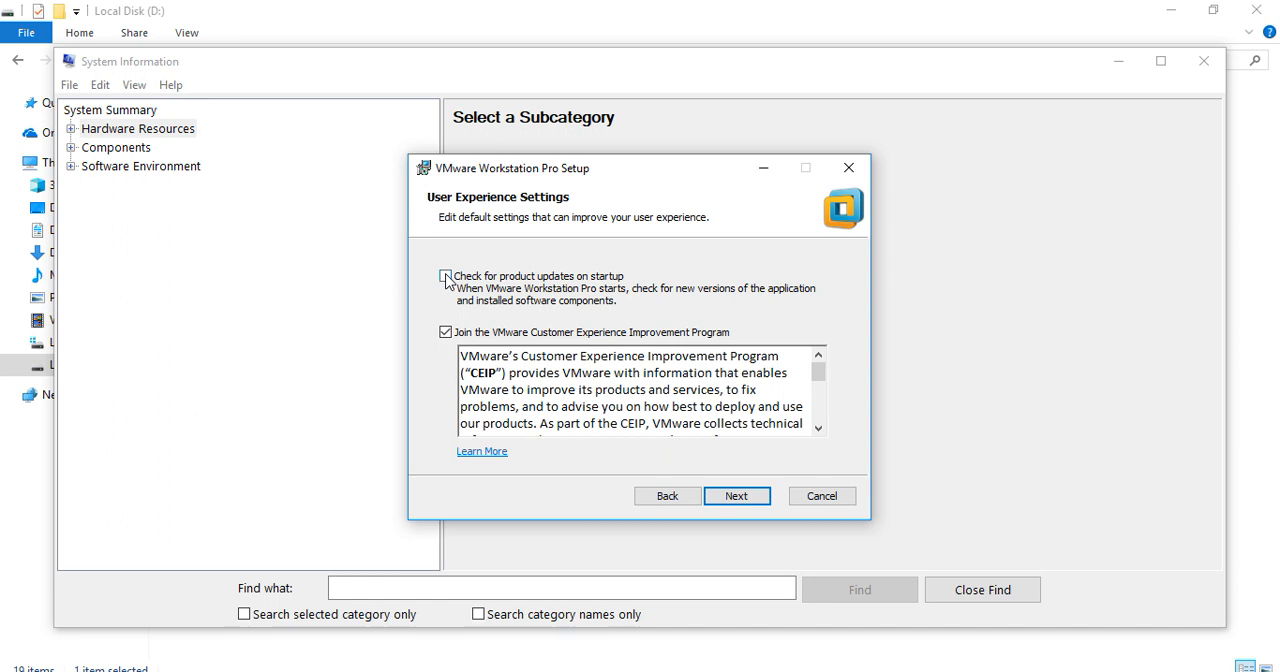
pyautogui.click(445, 332)
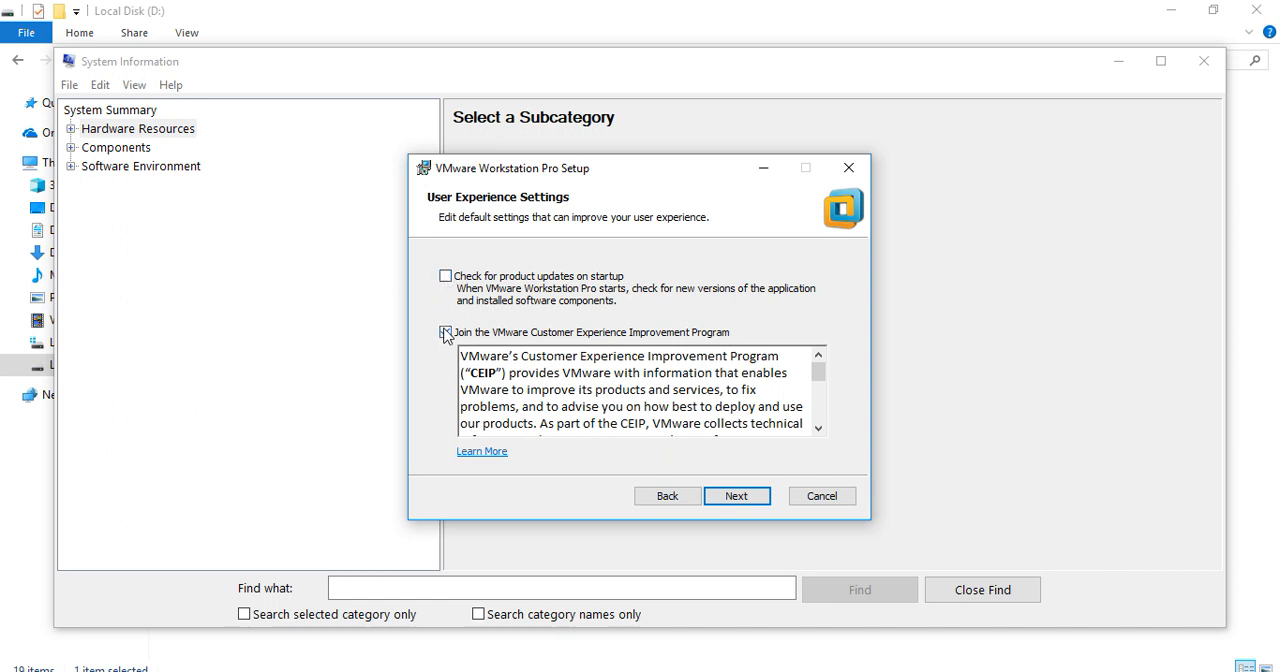
pyautogui.click(445, 331)
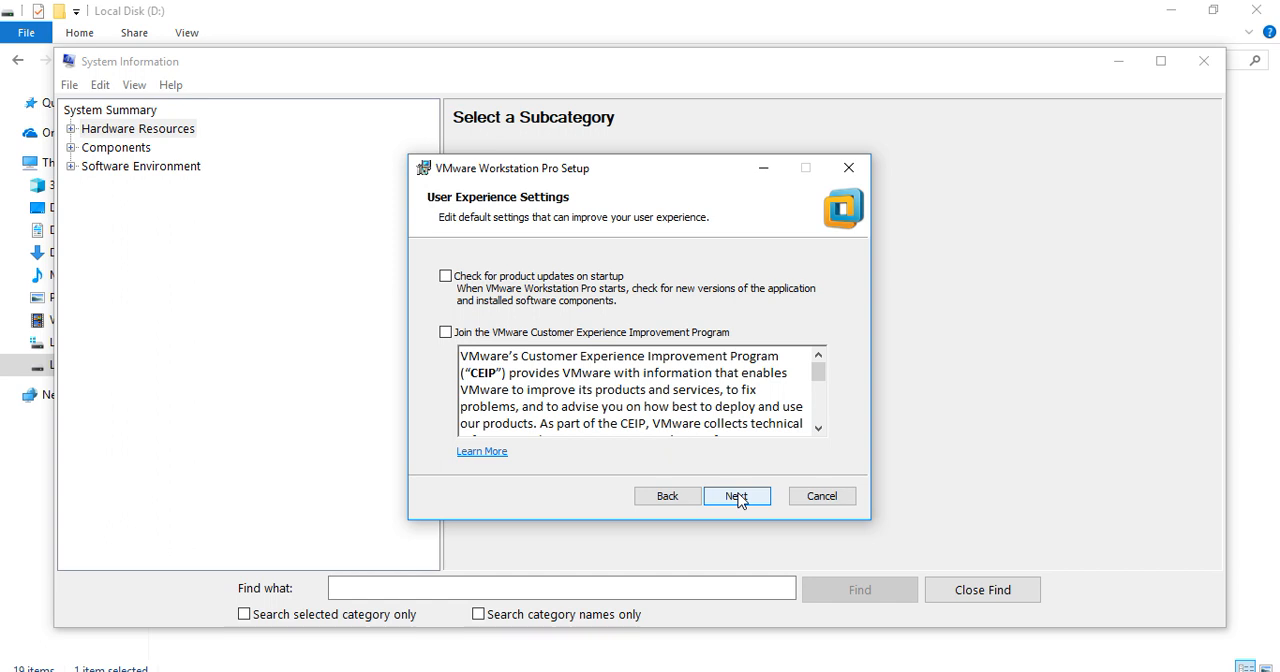
# Keep only the Desktop shortcut, unchecking Start Menu Programs Folder, and continue.
pyautogui.click(737, 496)
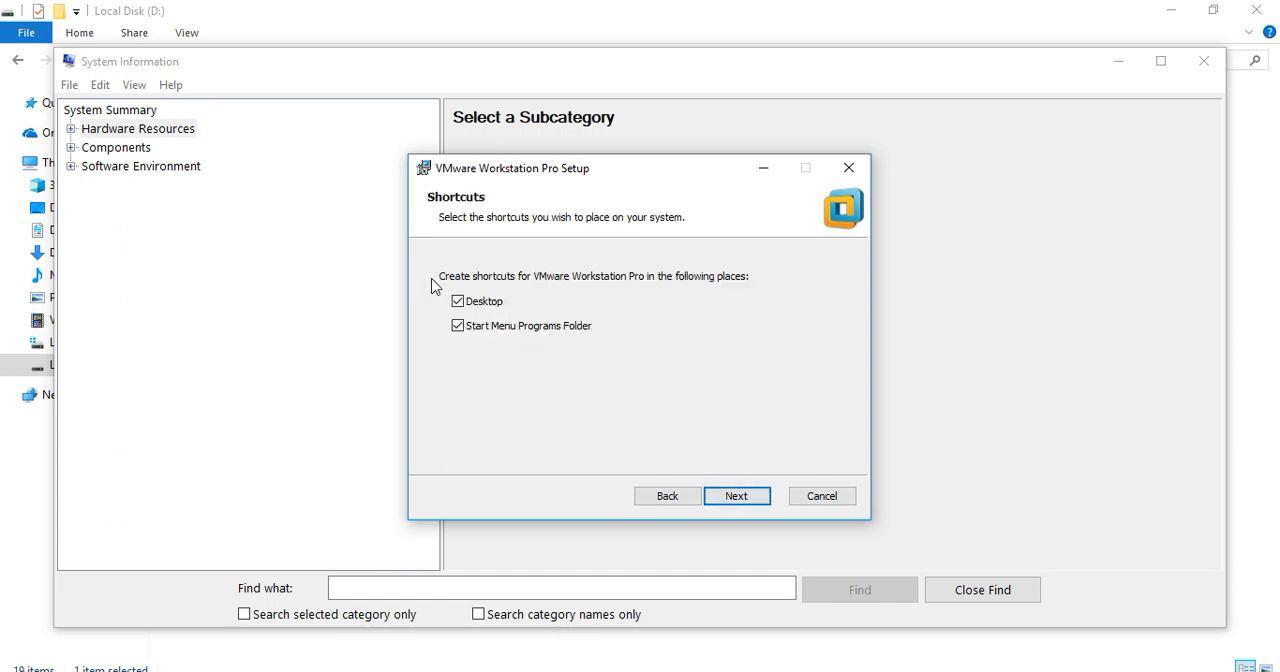
pyautogui.click(458, 325)
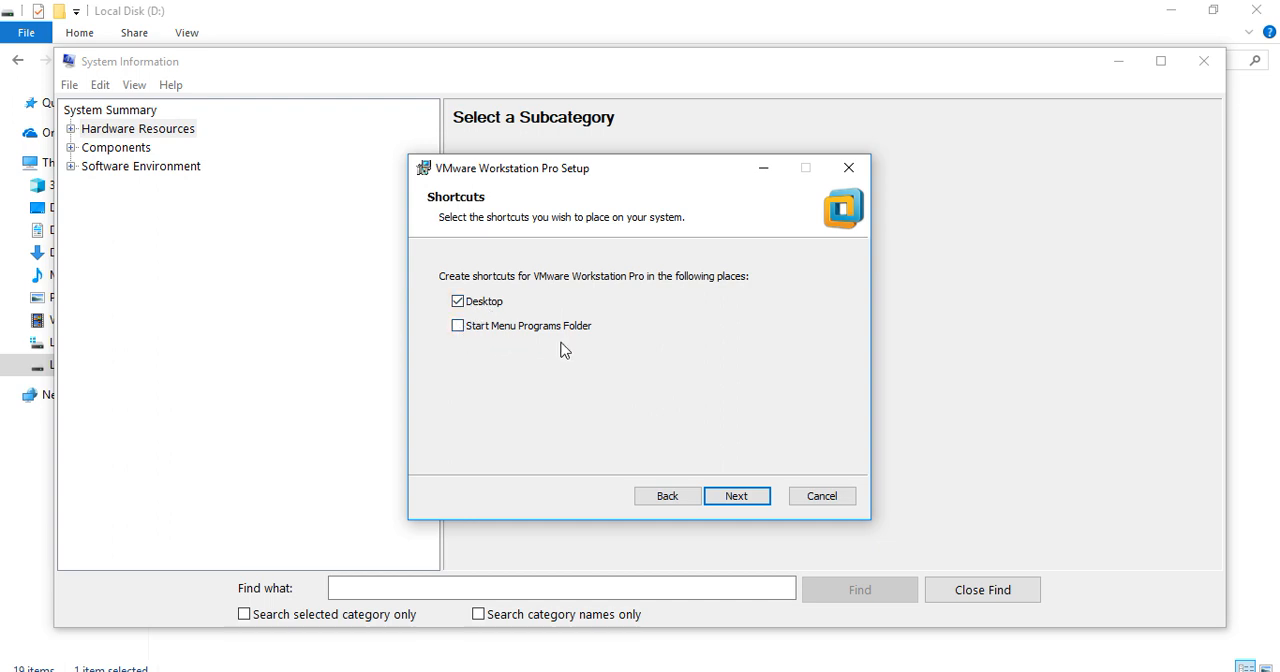
pyautogui.moveTo(528, 354)
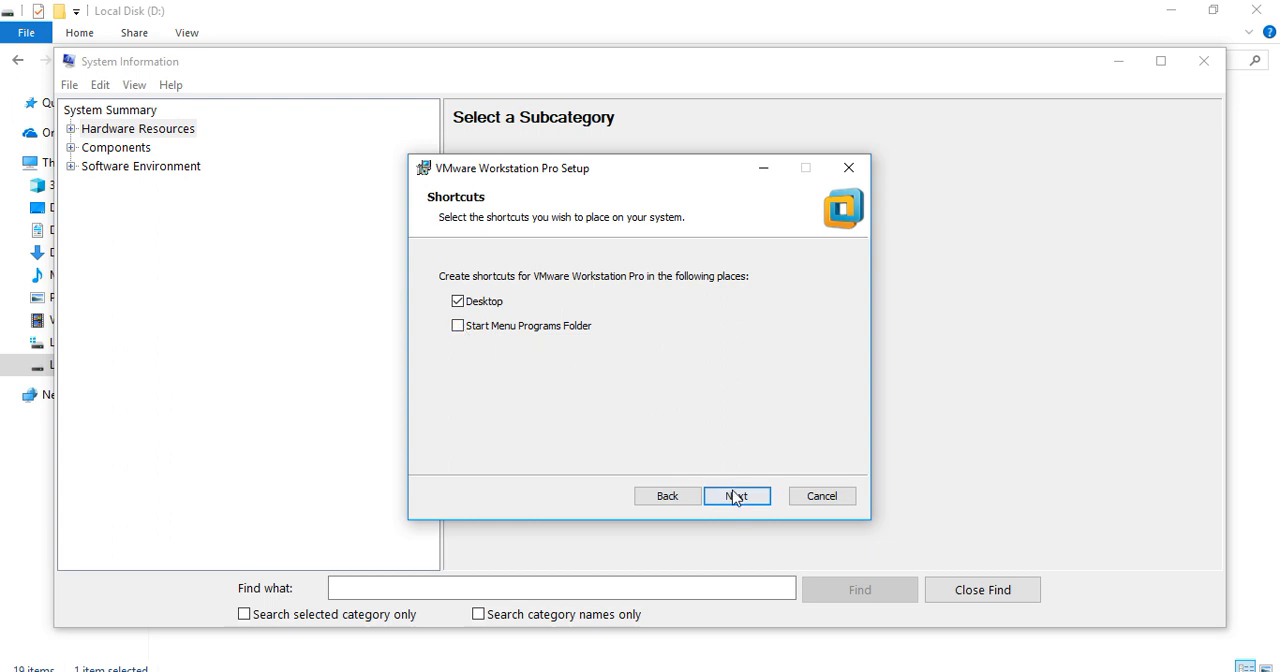
pyautogui.click(737, 495)
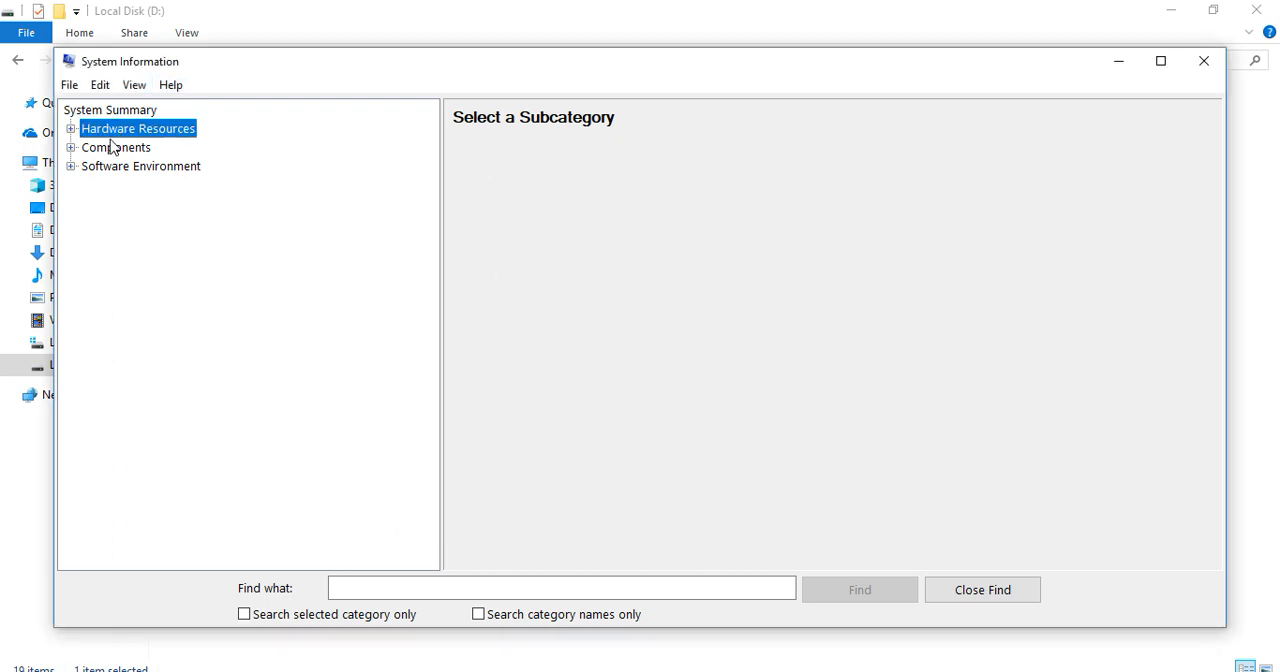
# Expand Software Environment, Components and Hardware Resources in the System Information tree.
pyautogui.click(117, 147)
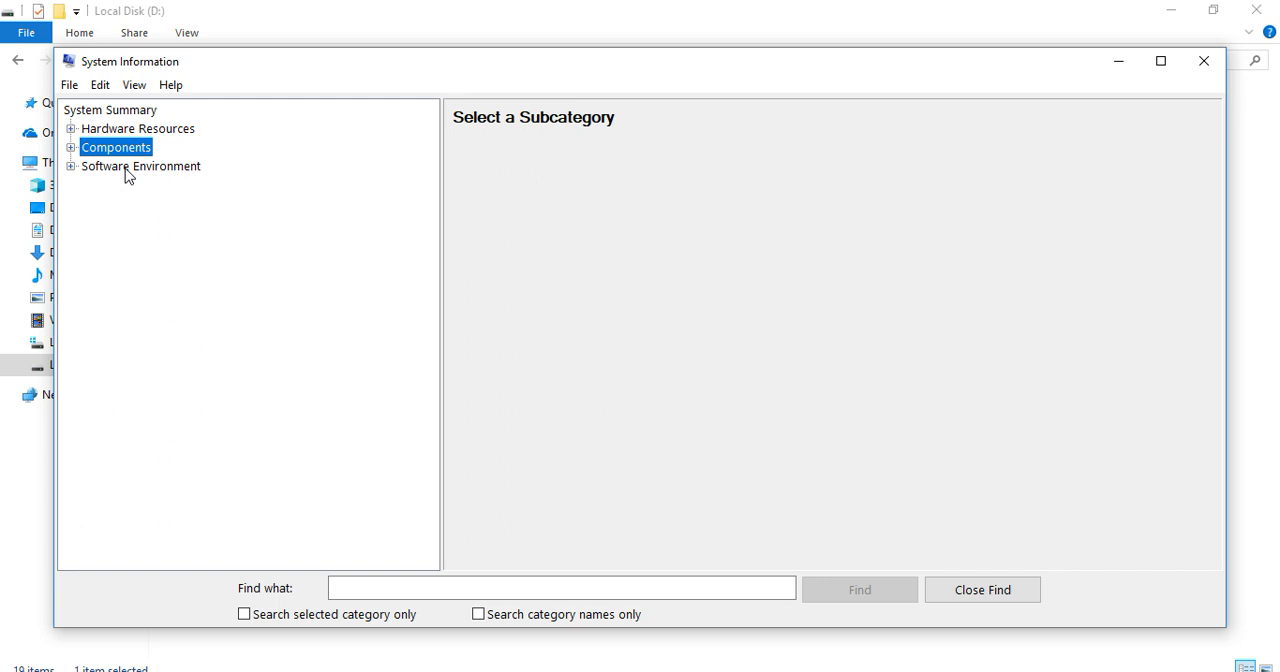
pyautogui.click(142, 166)
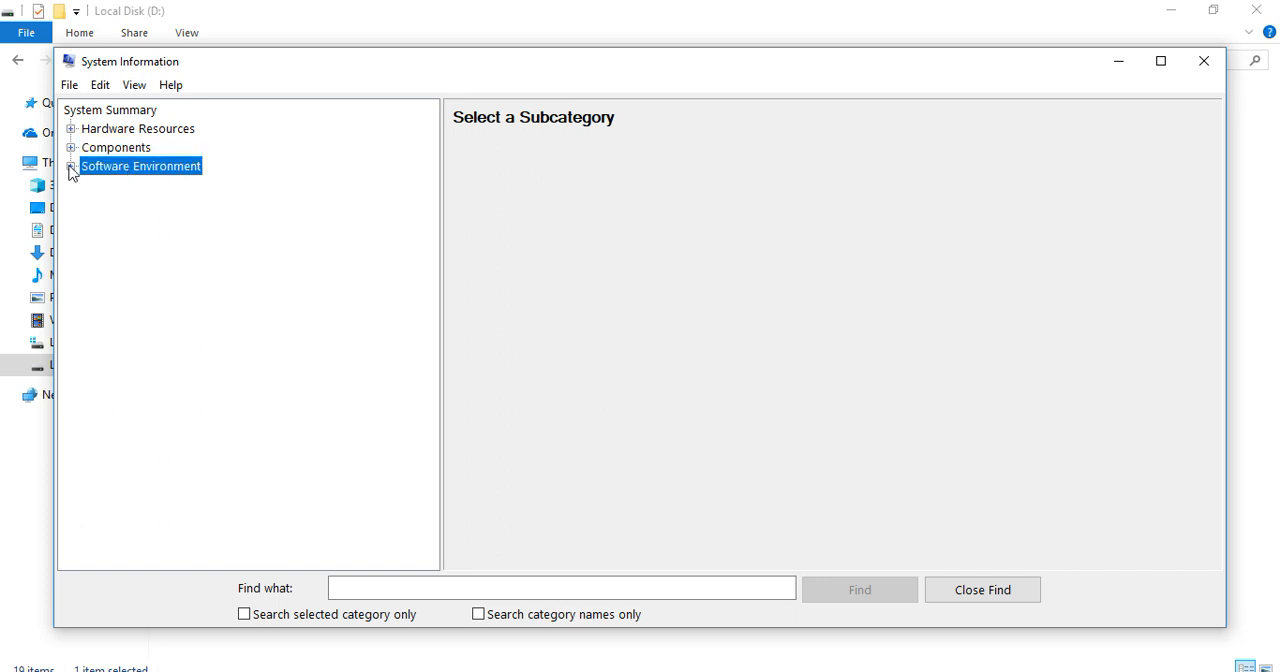
pyautogui.click(70, 166)
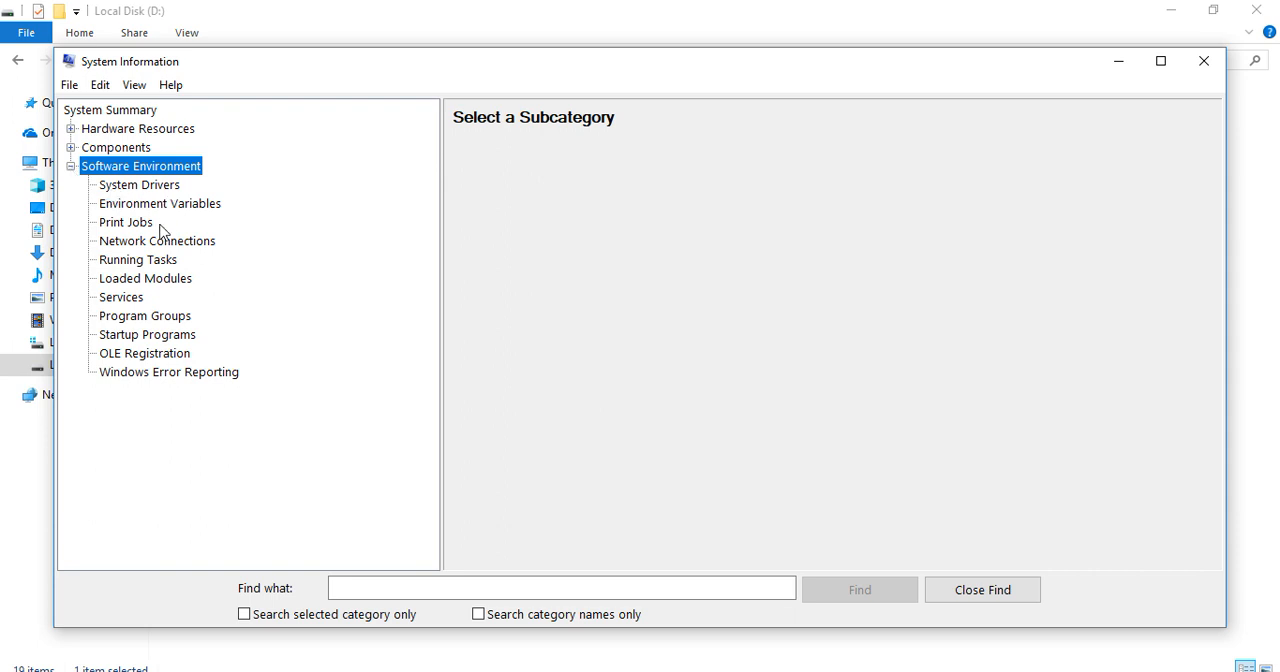
pyautogui.moveTo(155, 383)
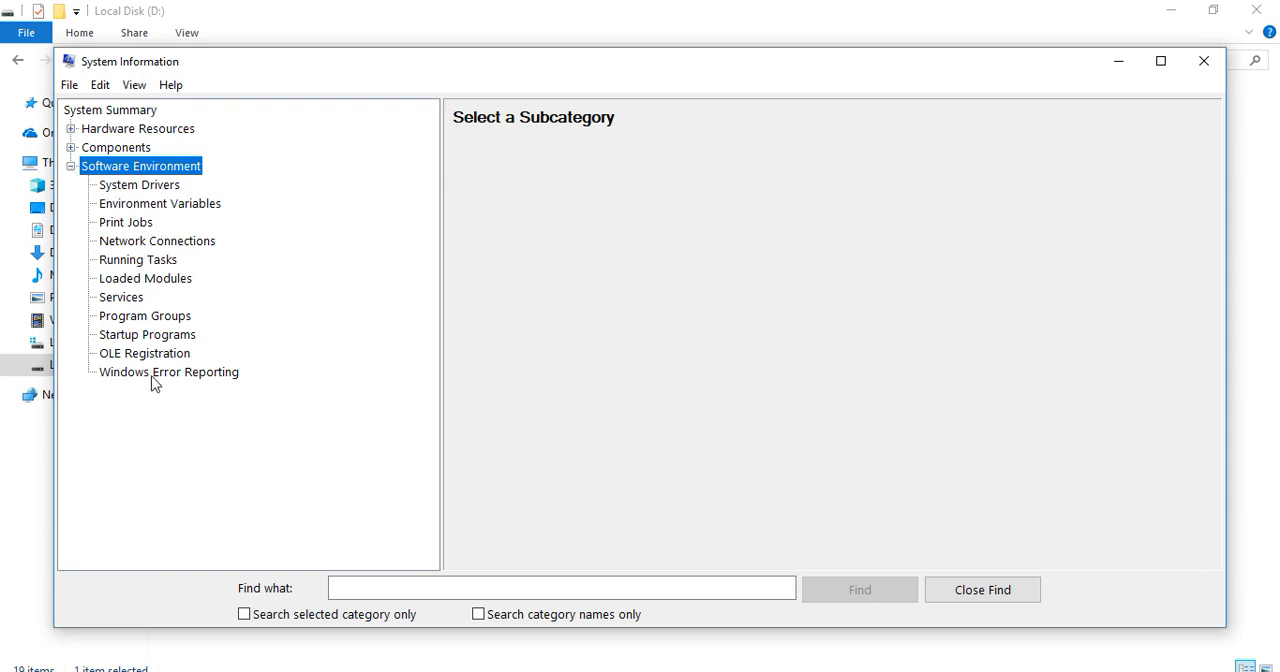
pyautogui.click(71, 147)
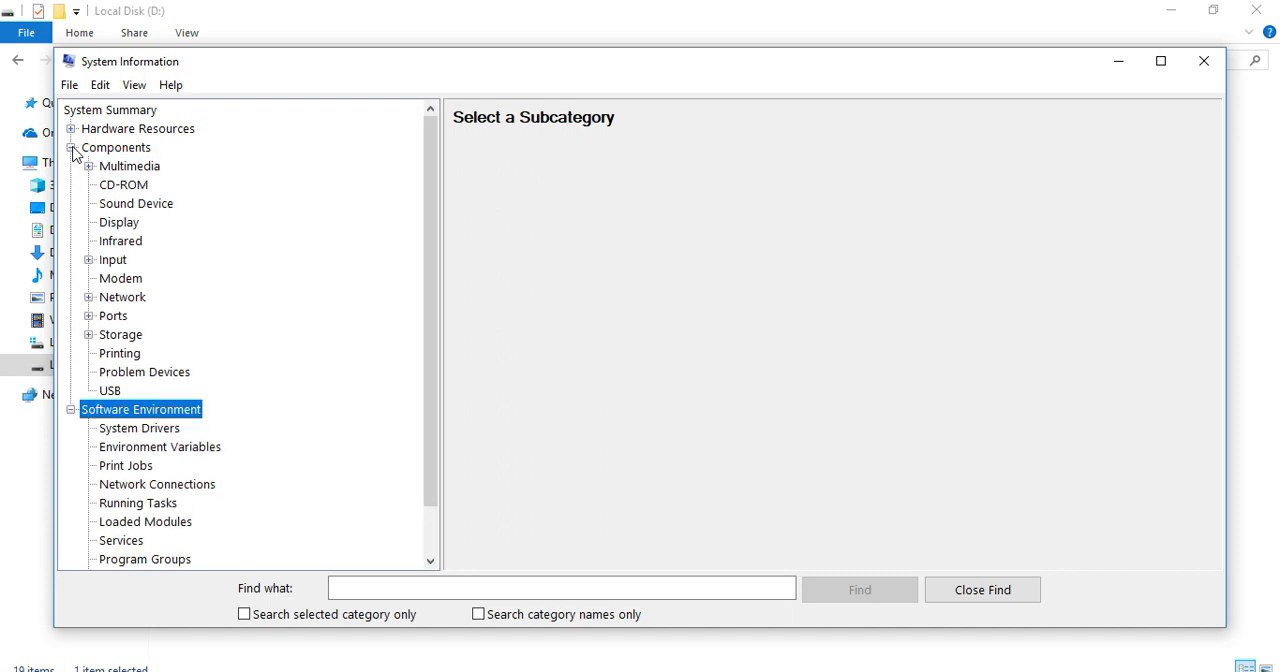
pyautogui.moveTo(153, 255)
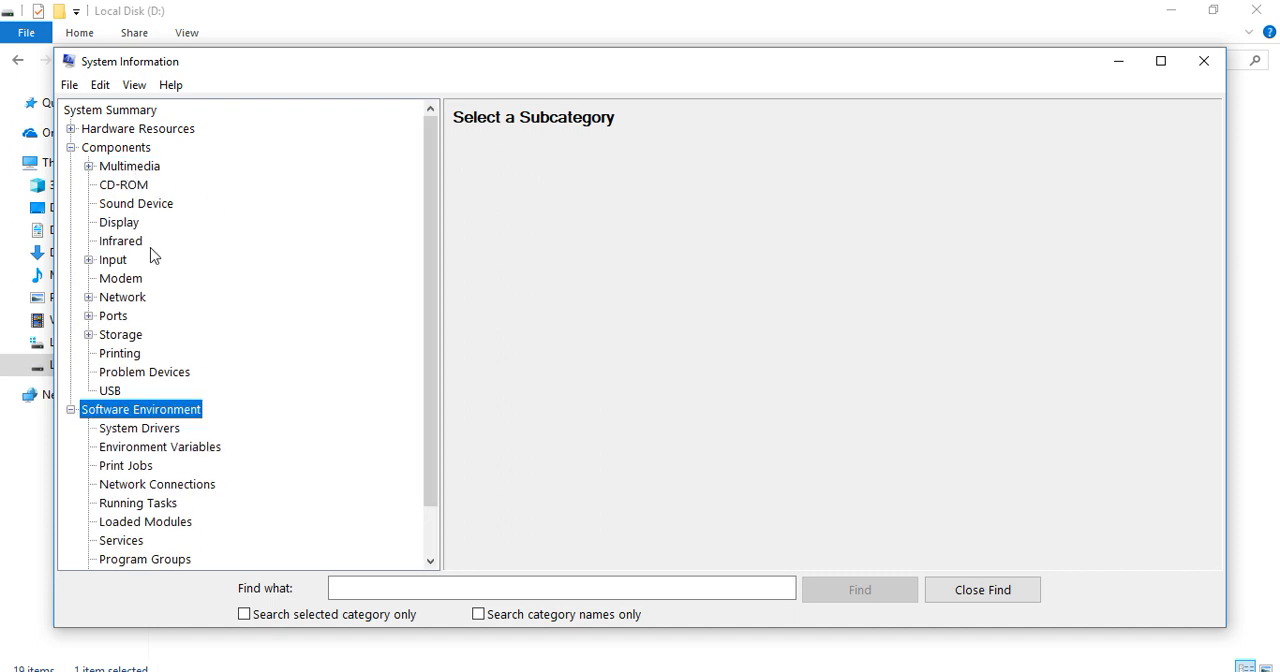
pyautogui.moveTo(128, 379)
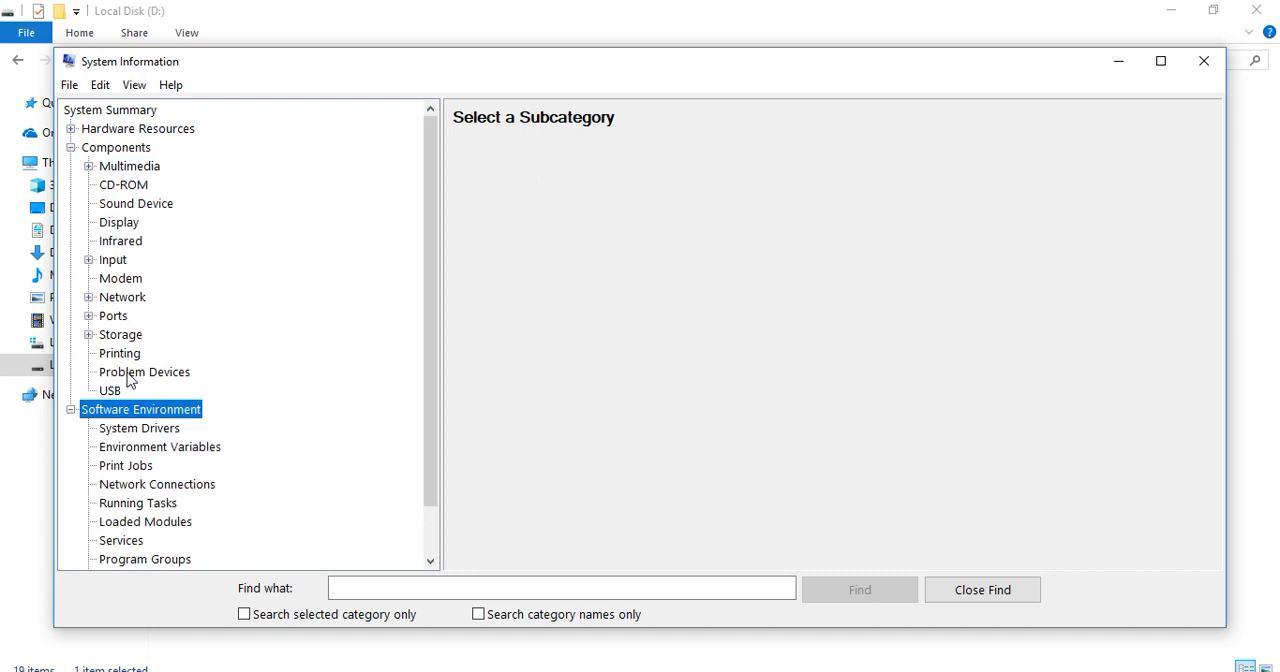
pyautogui.click(88, 128)
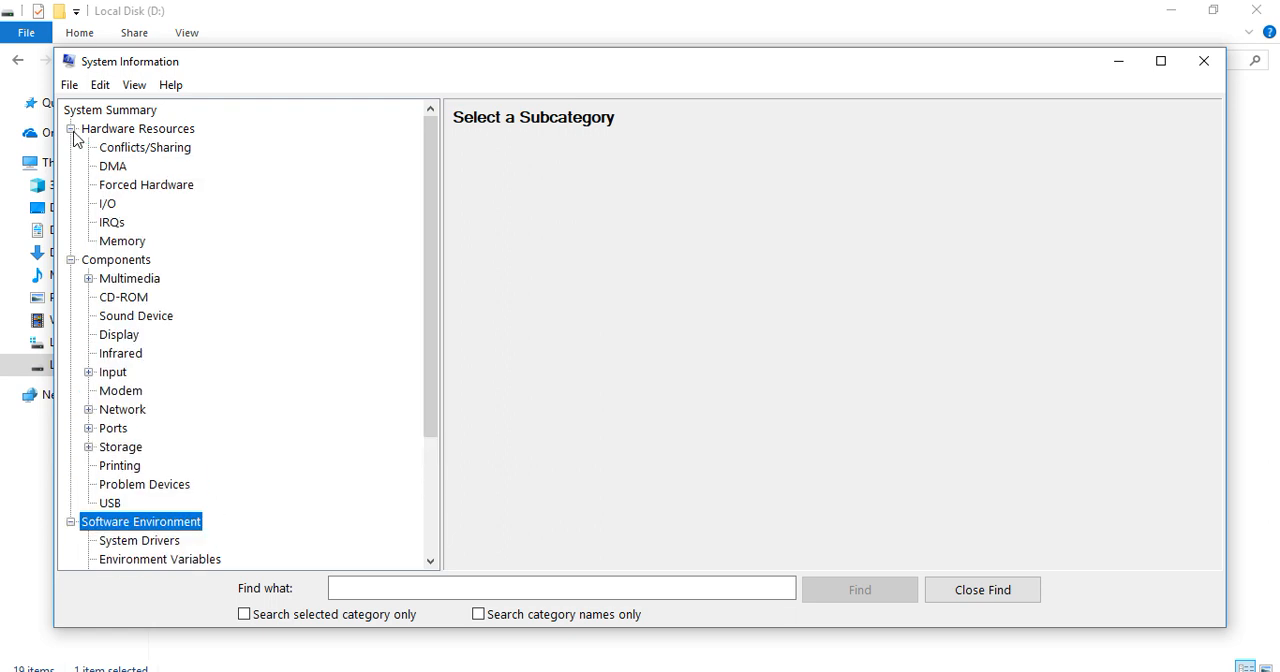
pyautogui.moveTo(110, 210)
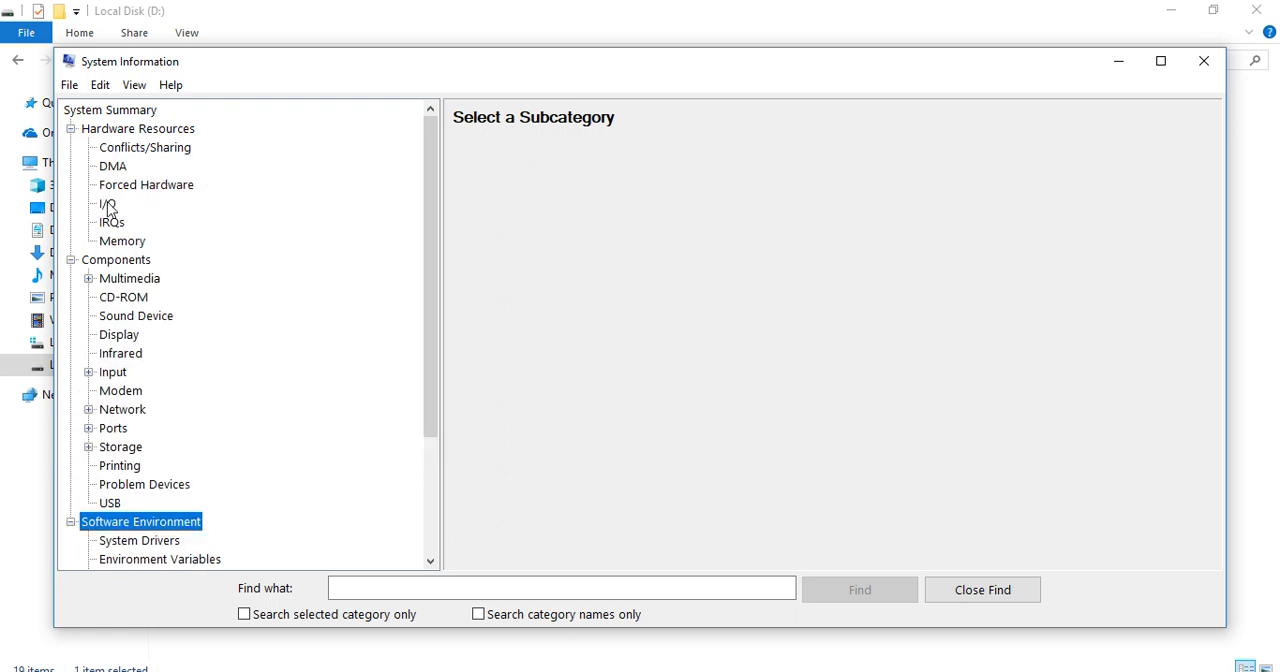
pyautogui.click(111, 222)
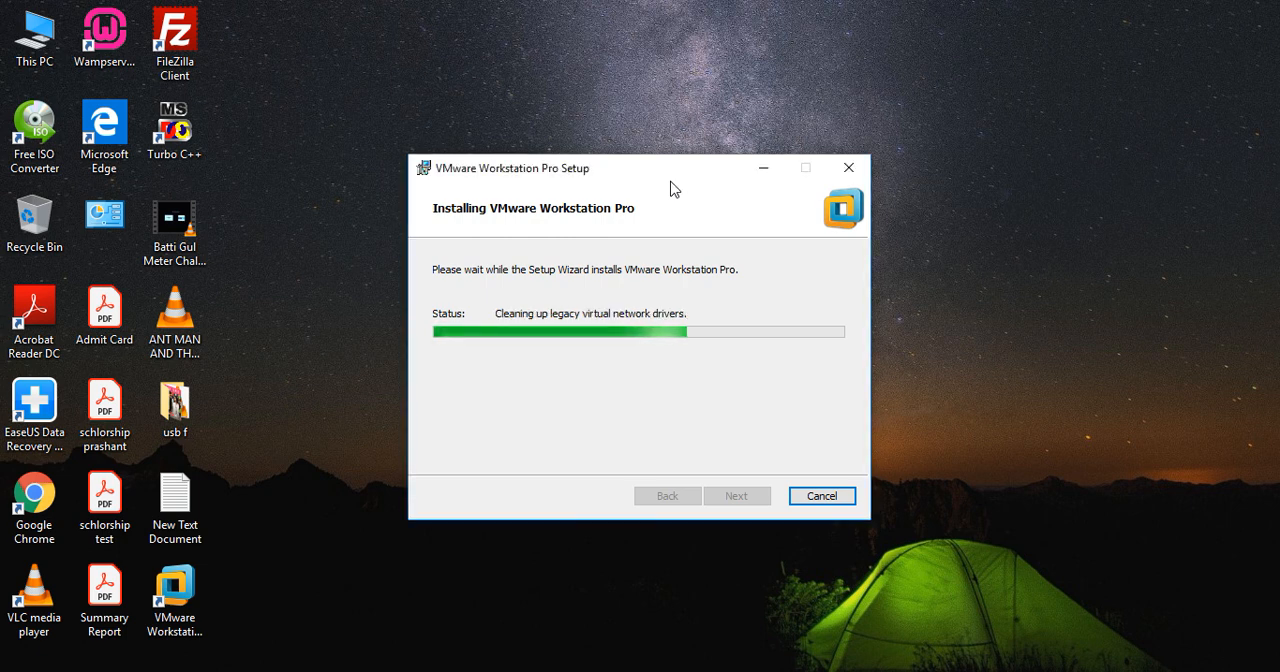
pyautogui.moveTo(653, 197)
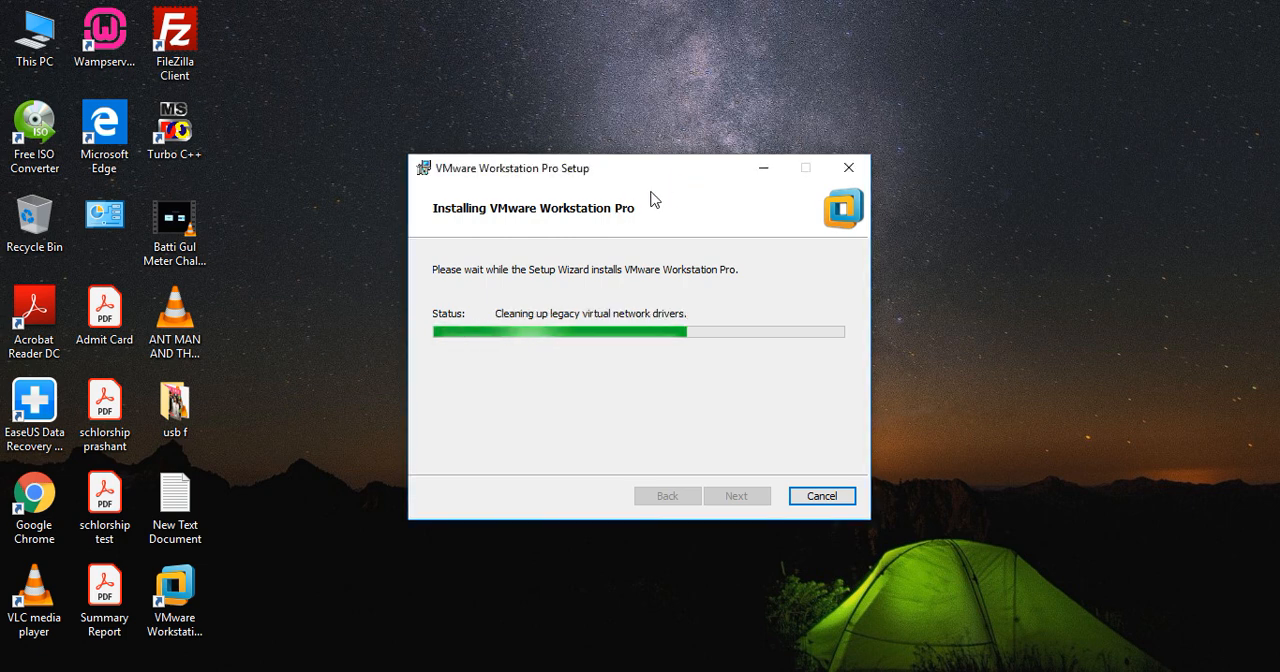
pyautogui.moveTo(625, 211)
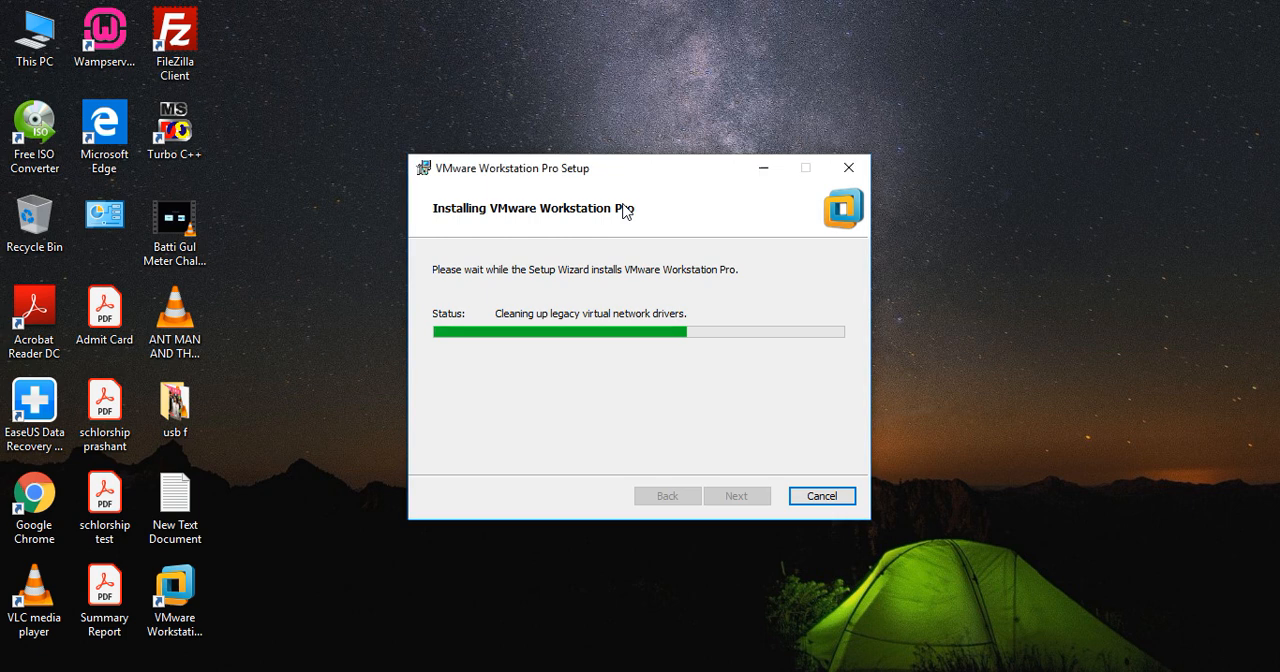
pyautogui.moveTo(659, 188)
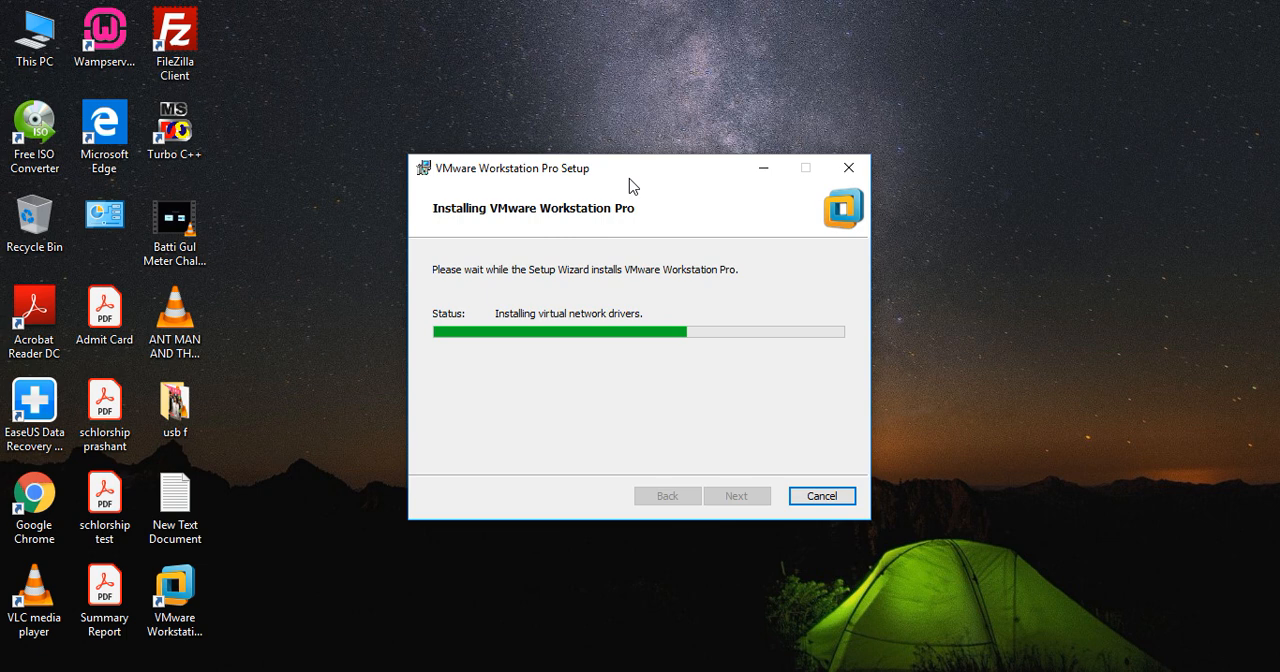
pyautogui.moveTo(650, 175)
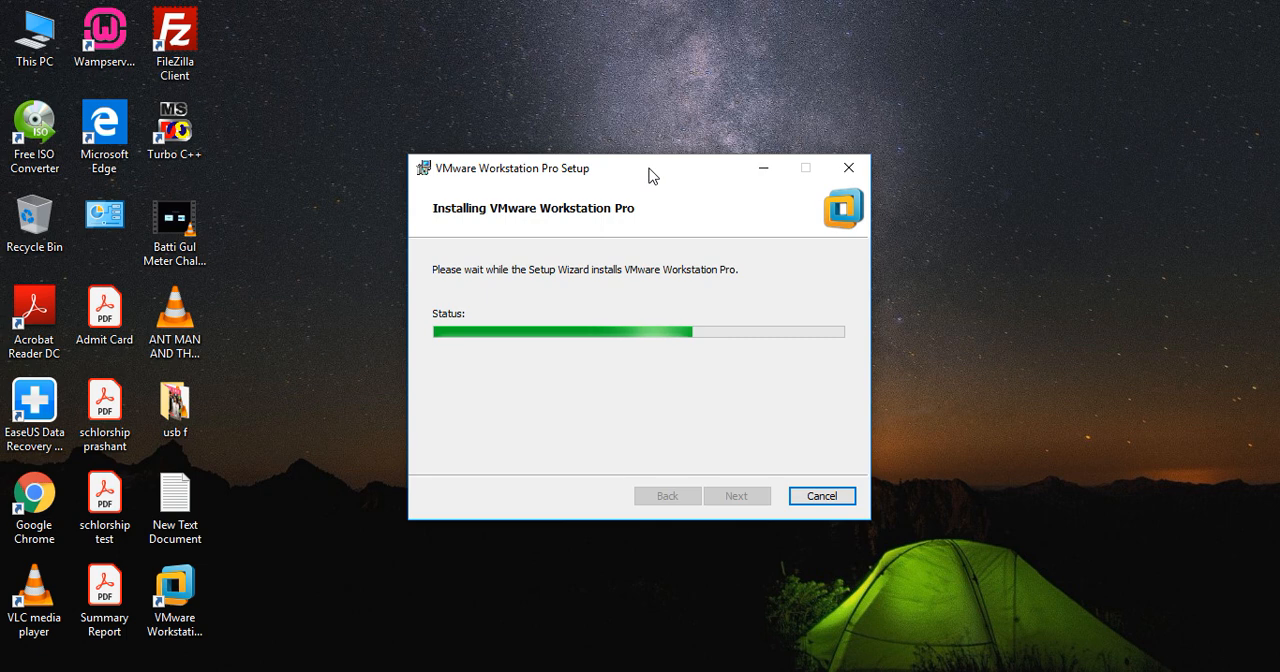
pyautogui.moveTo(615, 118)
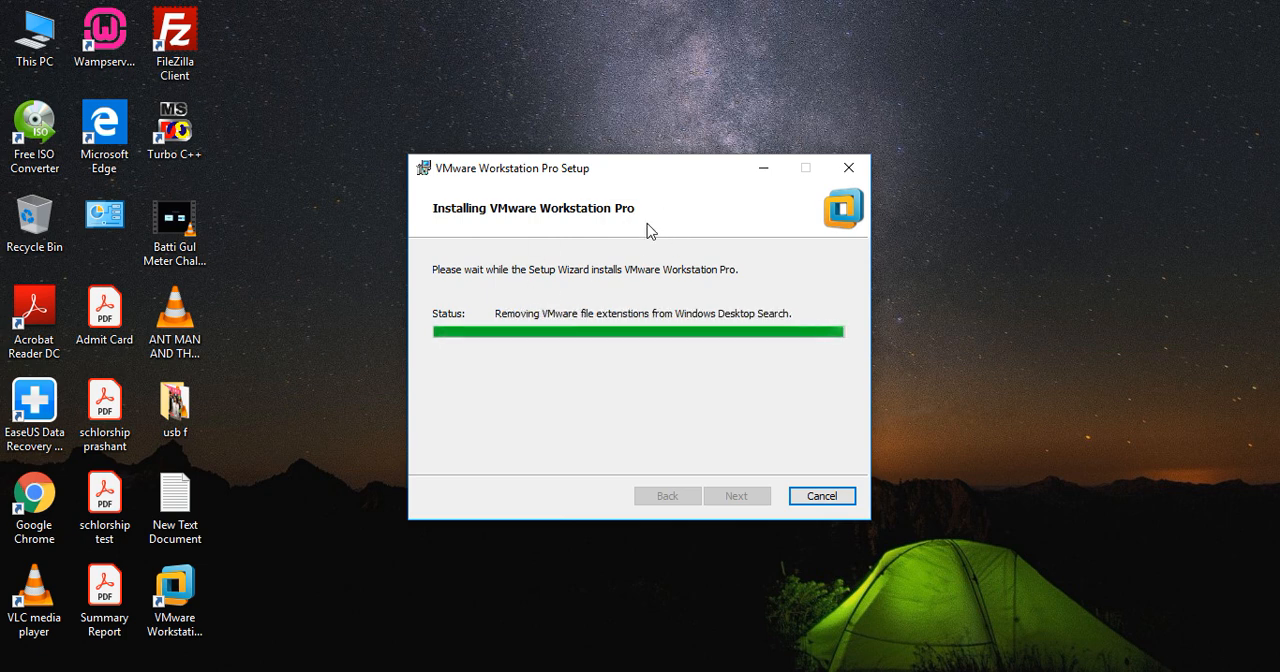
pyautogui.moveTo(646, 184)
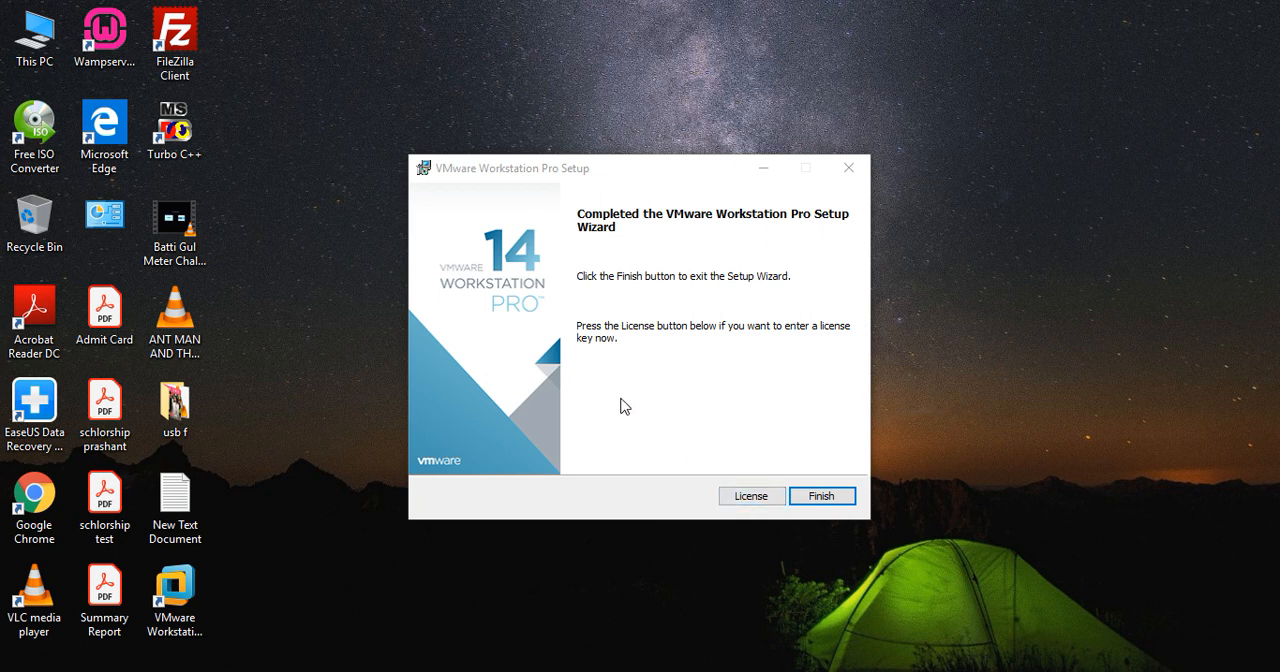
pyautogui.moveTo(730, 366)
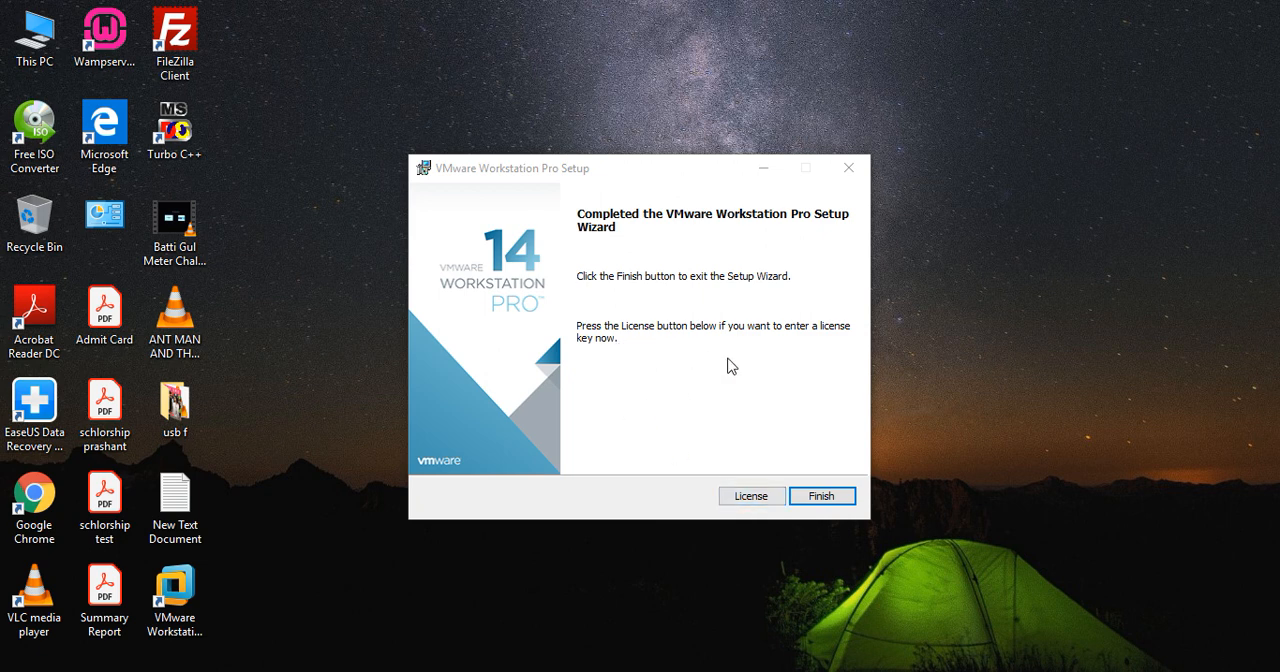
pyautogui.moveTo(702, 401)
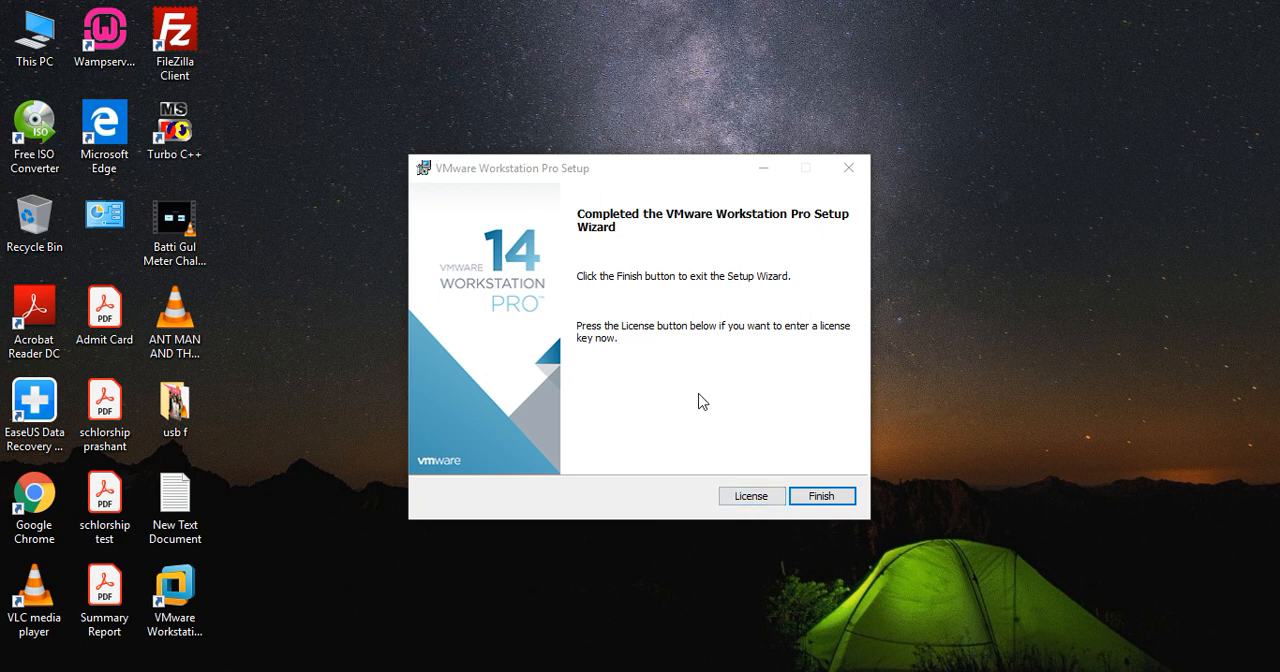
# Finish the setup wizard and launch VMware Workstation from its desktop shortcut.
pyautogui.click(821, 495)
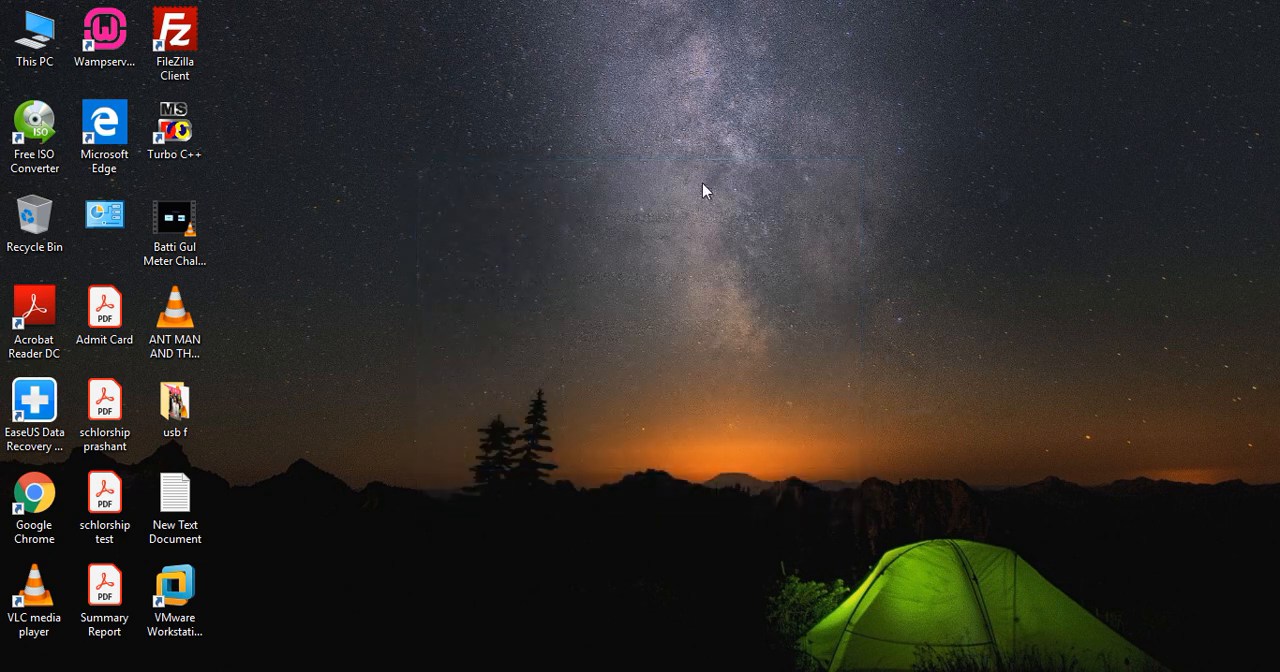
pyautogui.moveTo(666, 188)
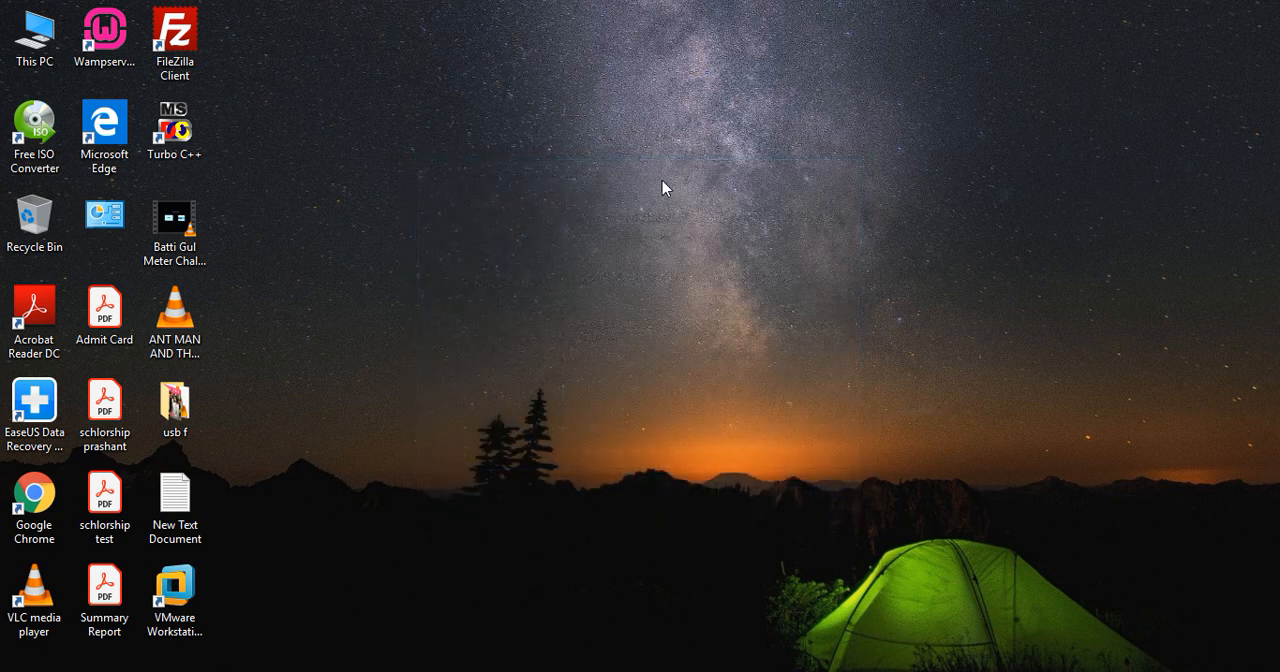
pyautogui.click(174, 40)
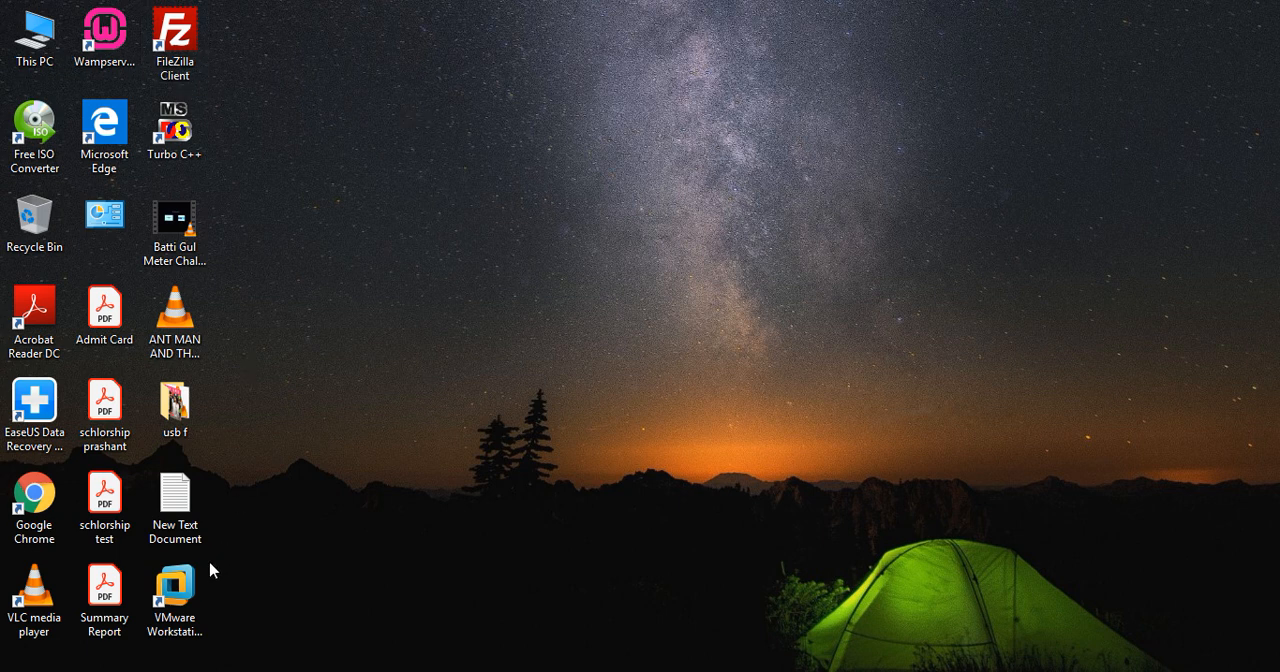
pyautogui.doubleClick(174, 595)
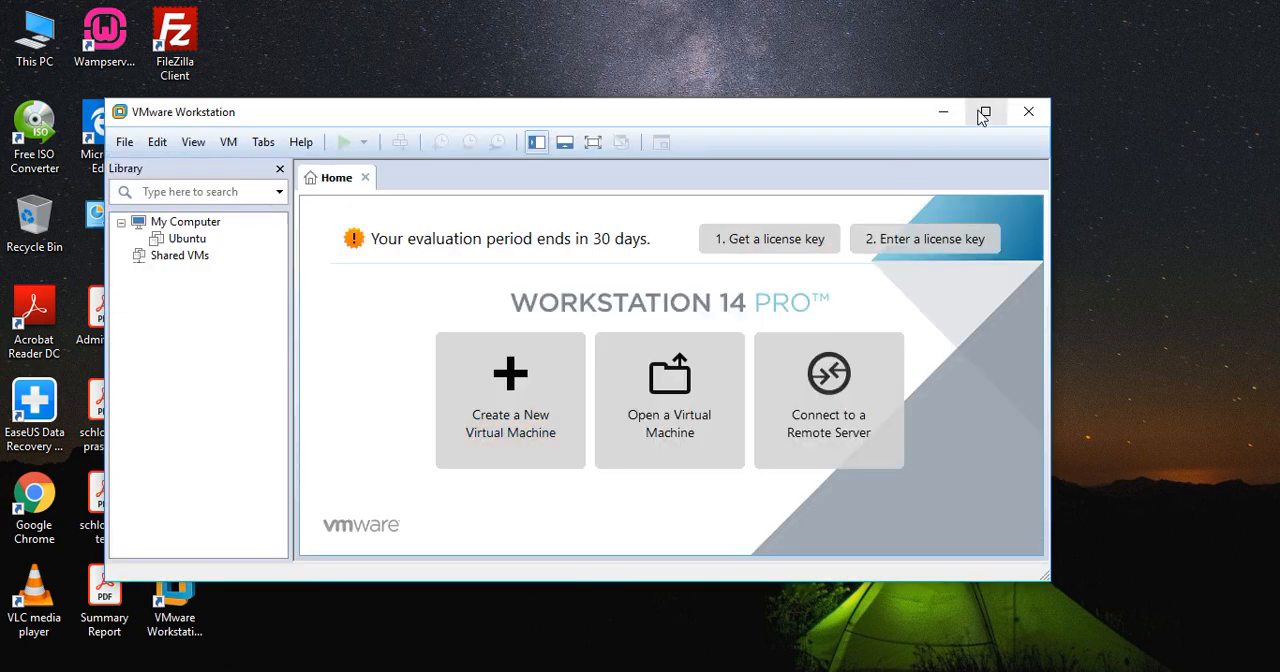
pyautogui.click(984, 111)
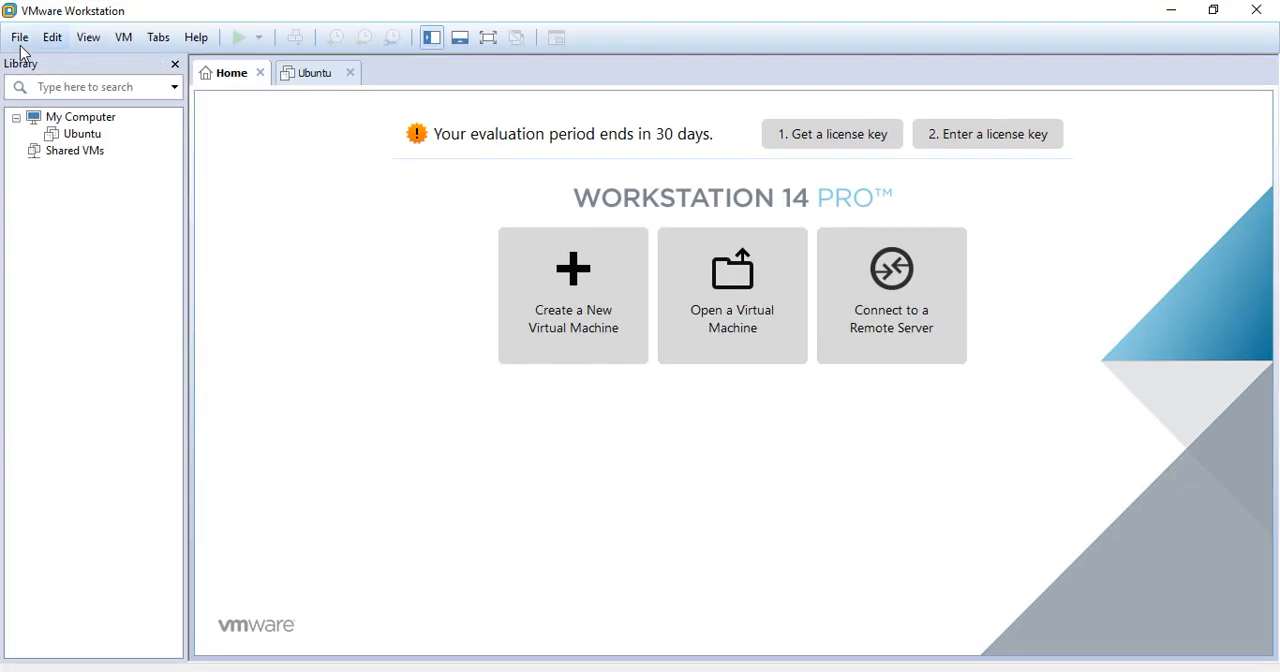
pyautogui.click(18, 37)
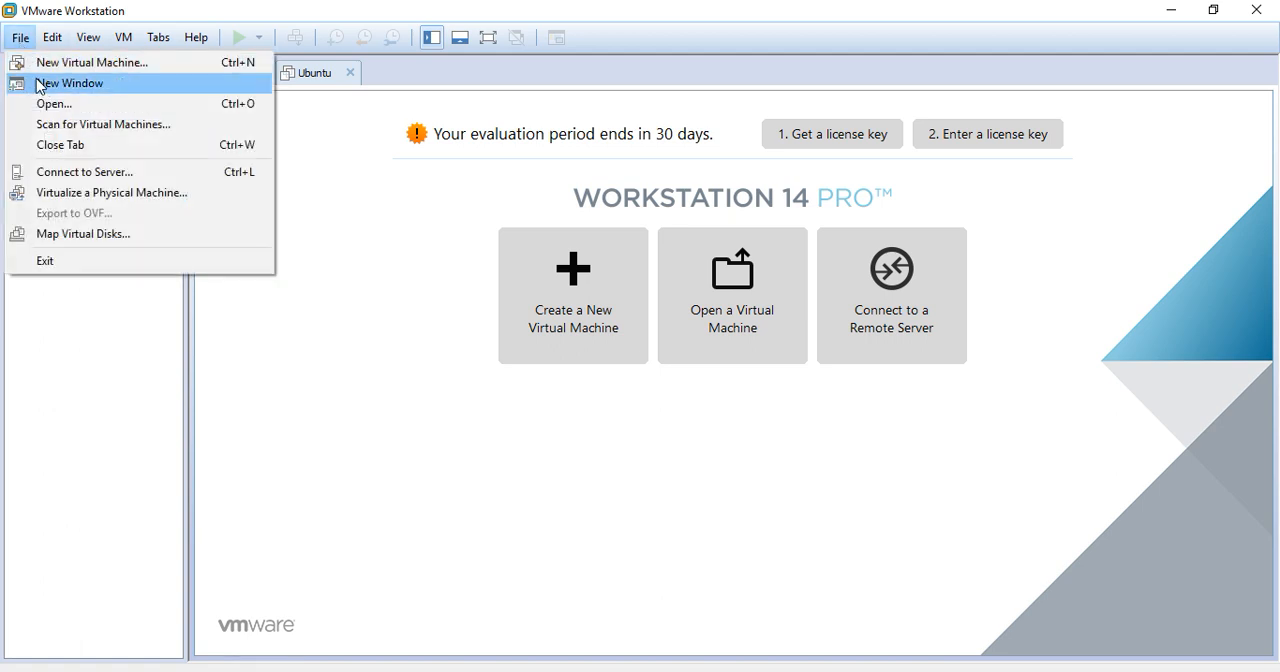
pyautogui.moveTo(92, 62)
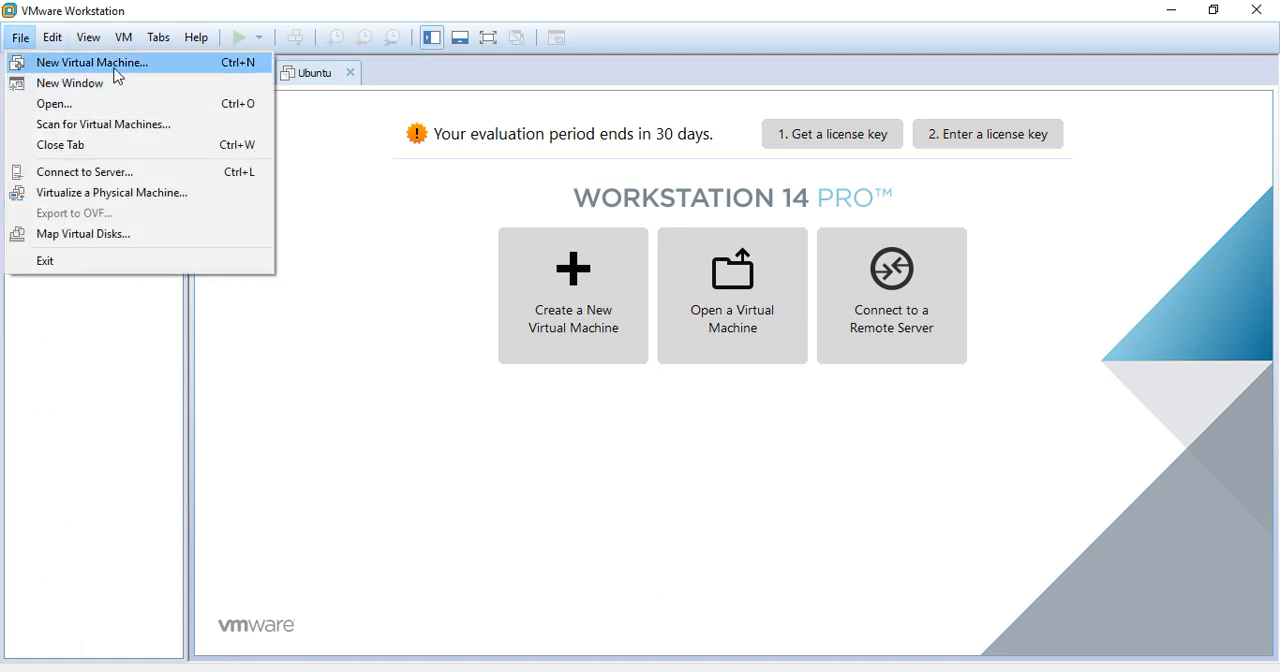
pyautogui.moveTo(91, 110)
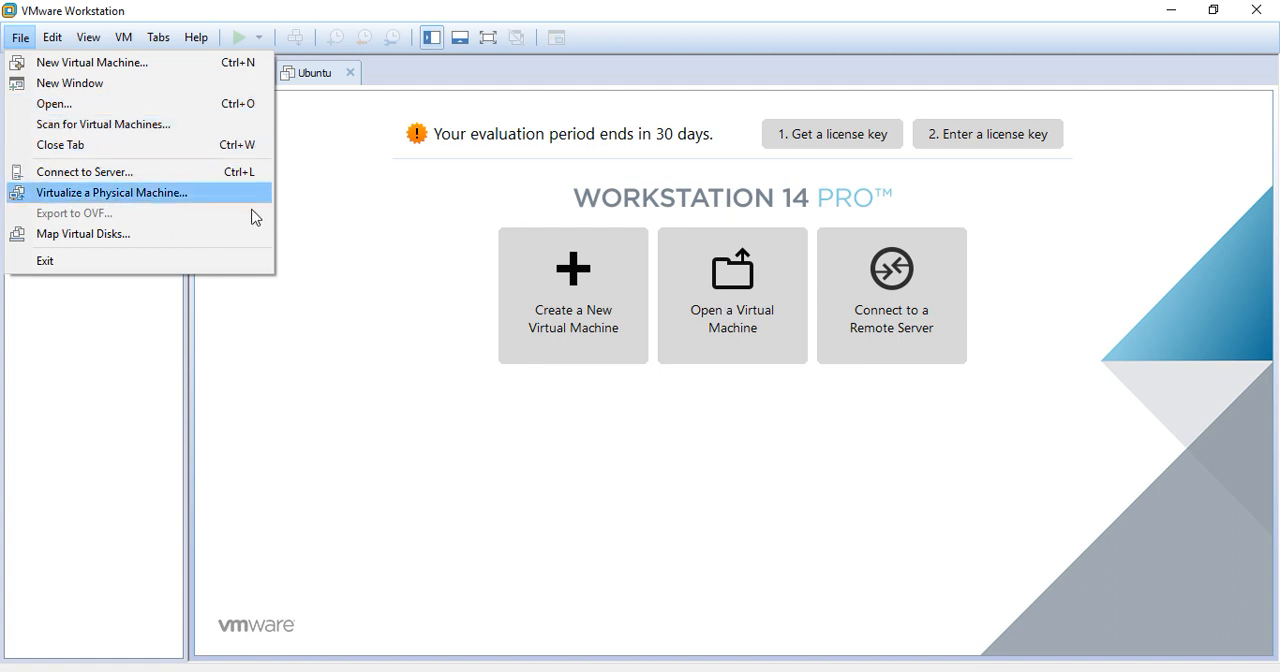
pyautogui.click(52, 37)
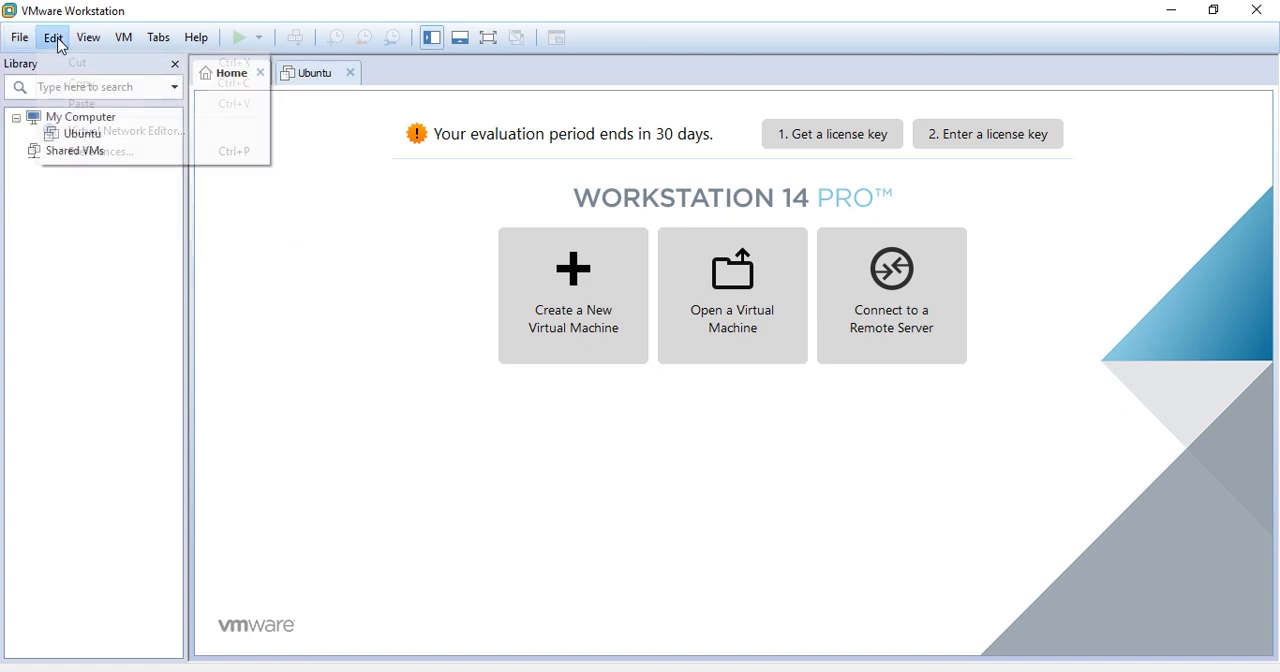
pyautogui.moveTo(127, 130)
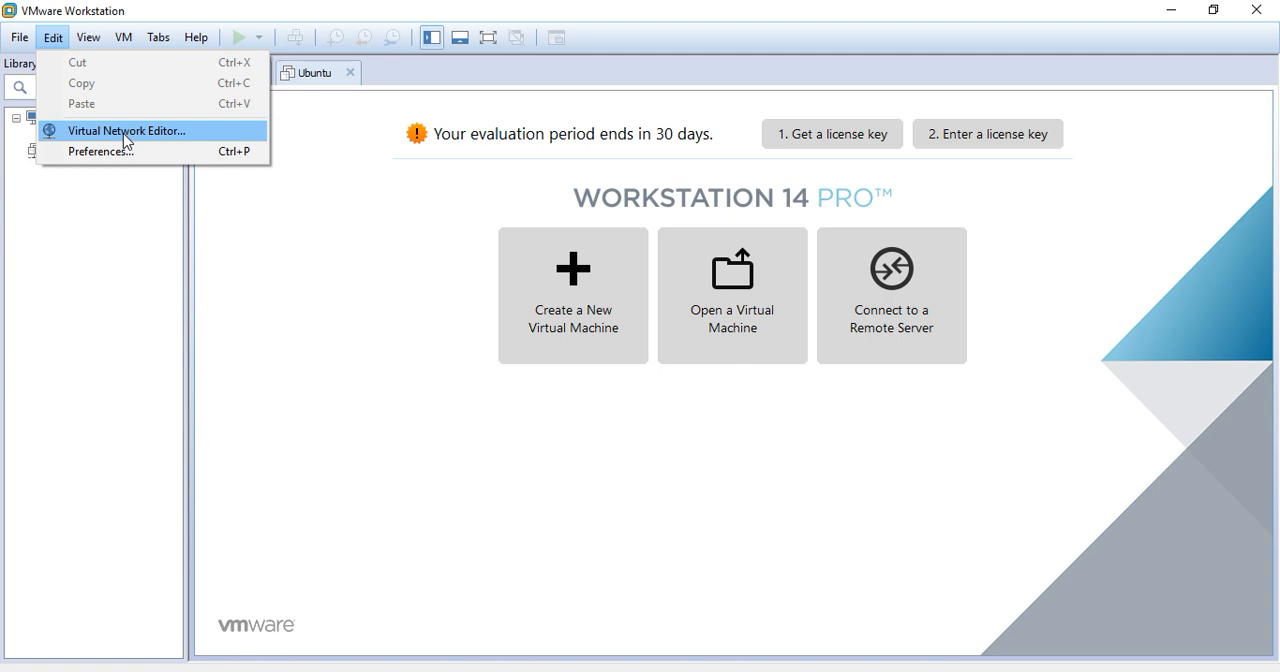
pyautogui.click(122, 37)
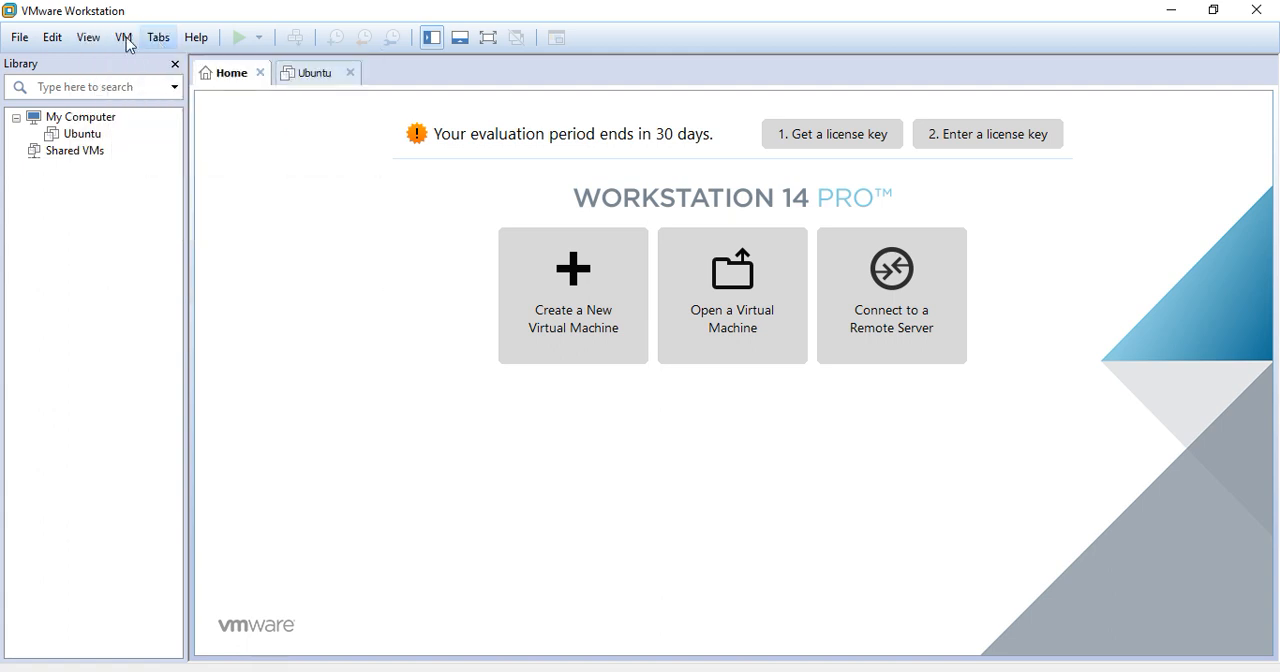
pyautogui.moveTo(87, 37)
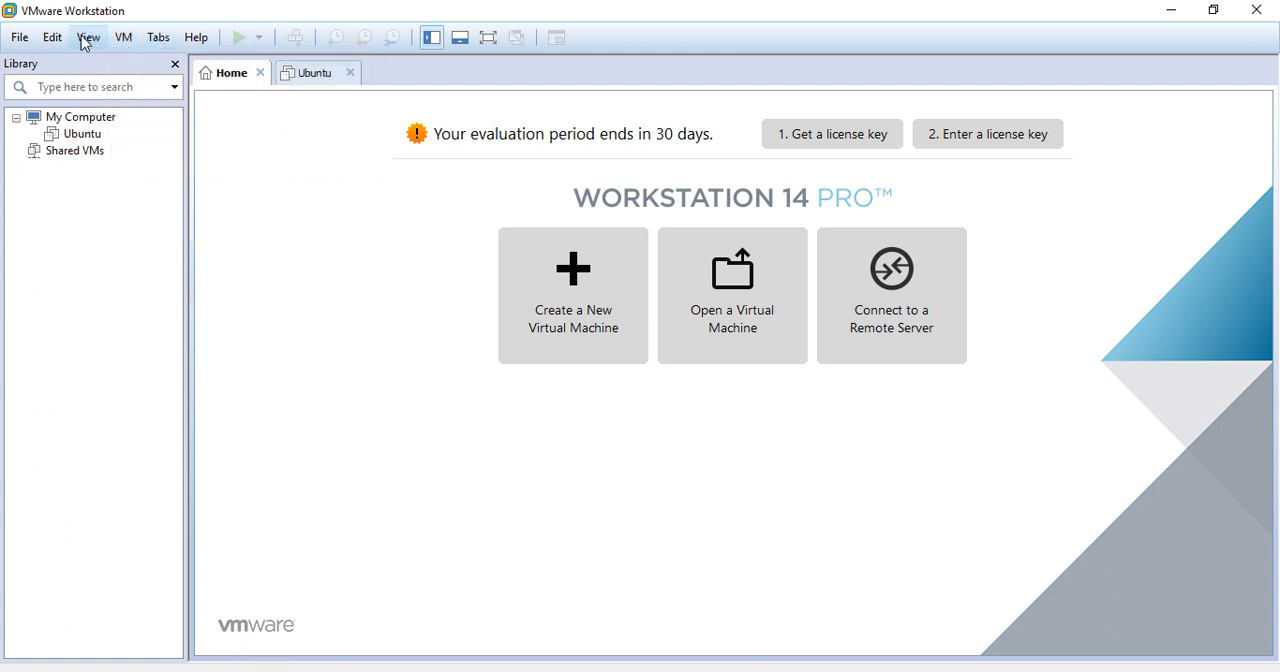
pyautogui.moveTo(573, 295)
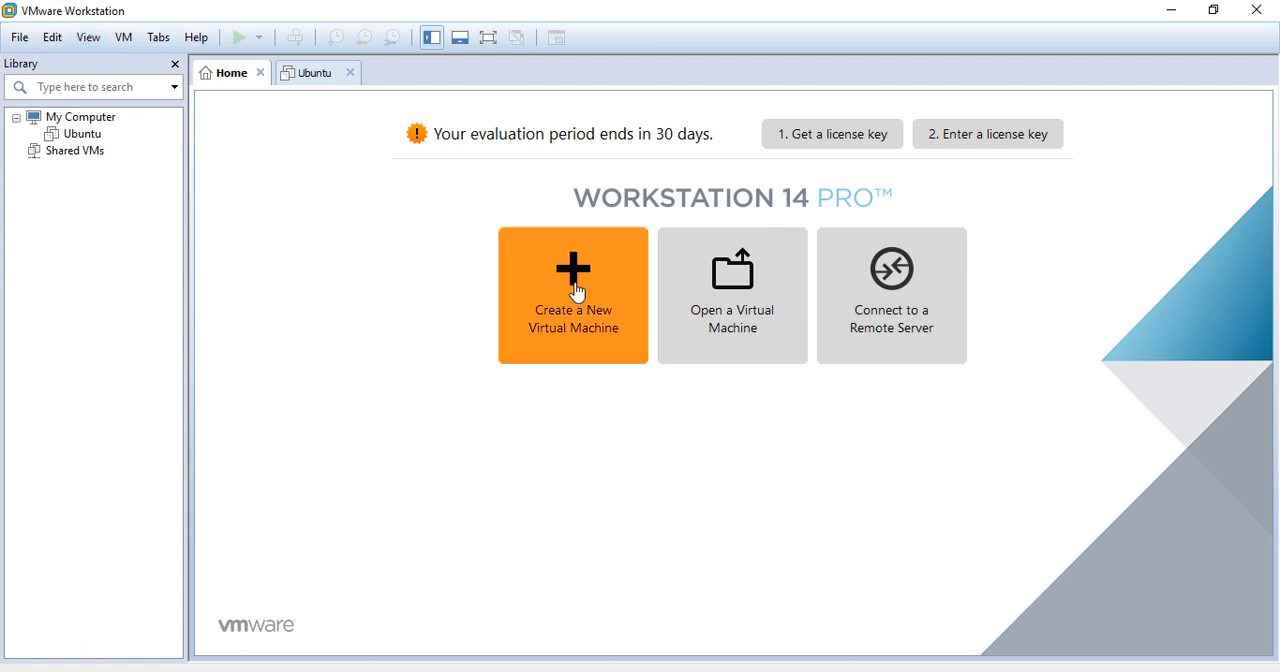
# Start a new virtual machine with Custom configuration and Workstation 14.x compatibility.
pyautogui.click(573, 295)
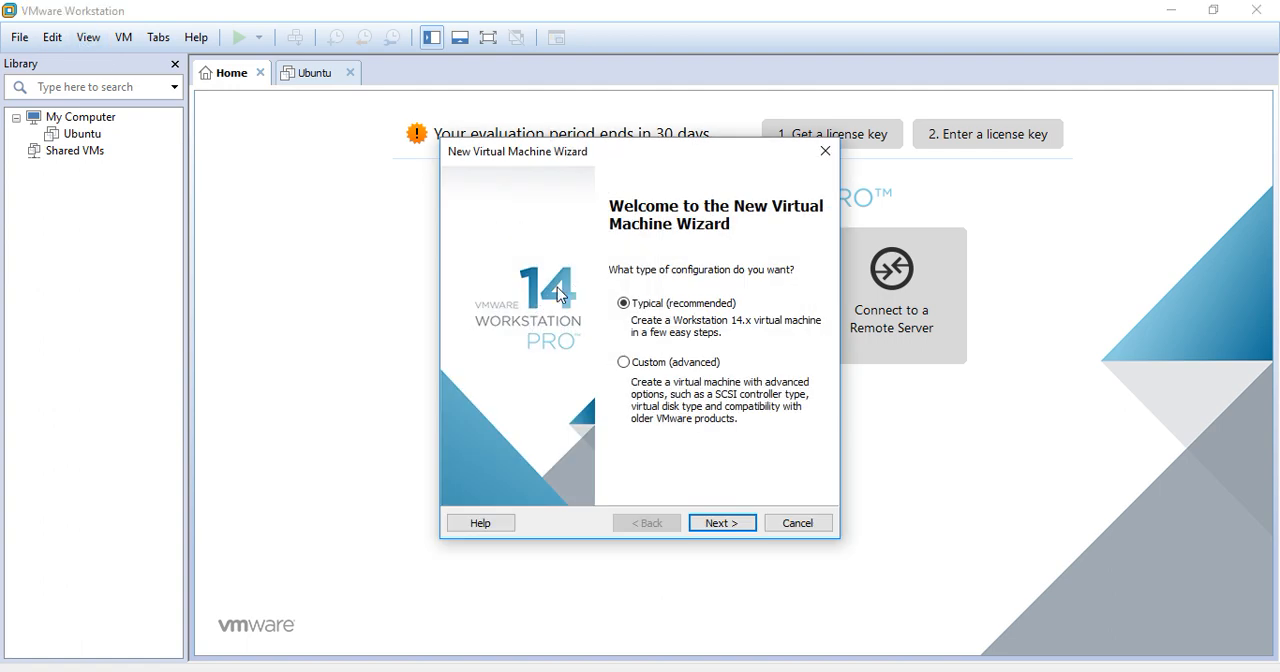
pyautogui.click(721, 522)
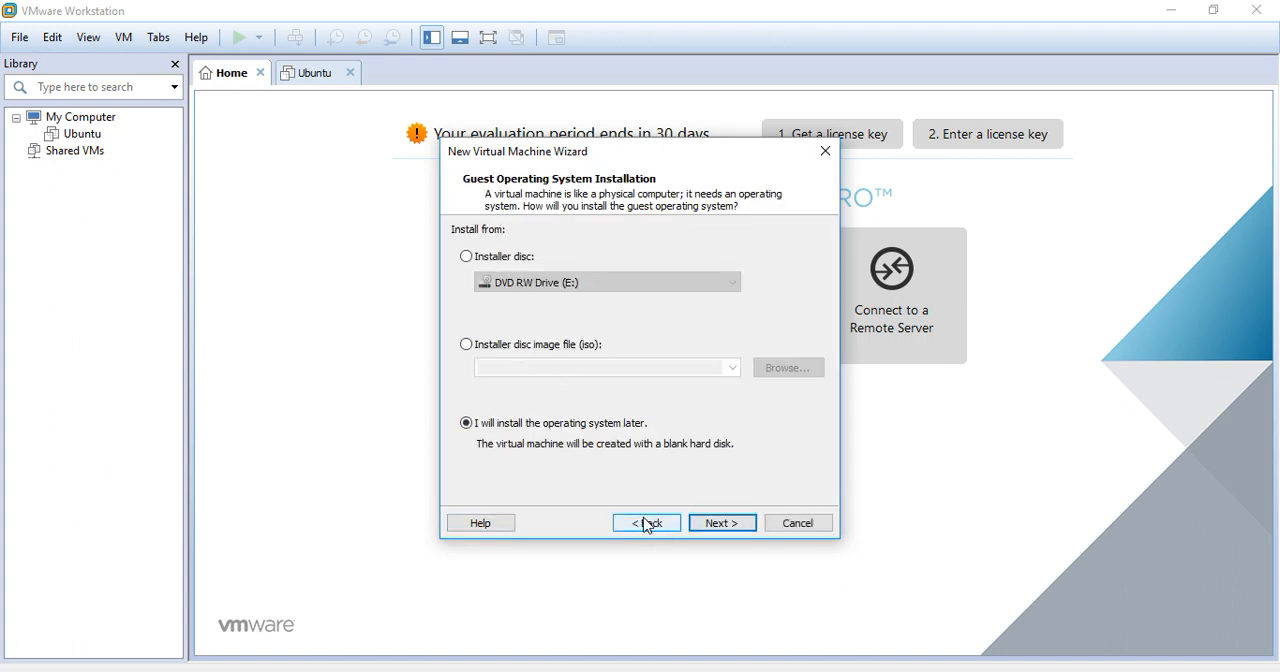
pyautogui.click(645, 522)
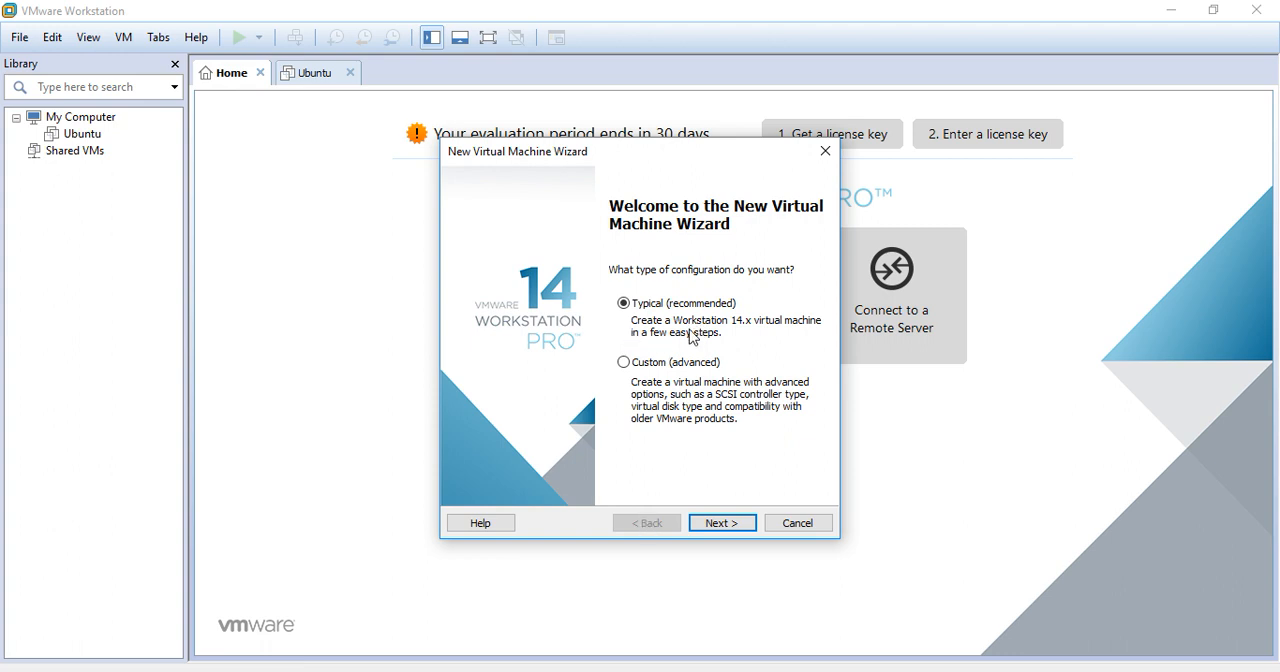
pyautogui.moveTo(703, 335)
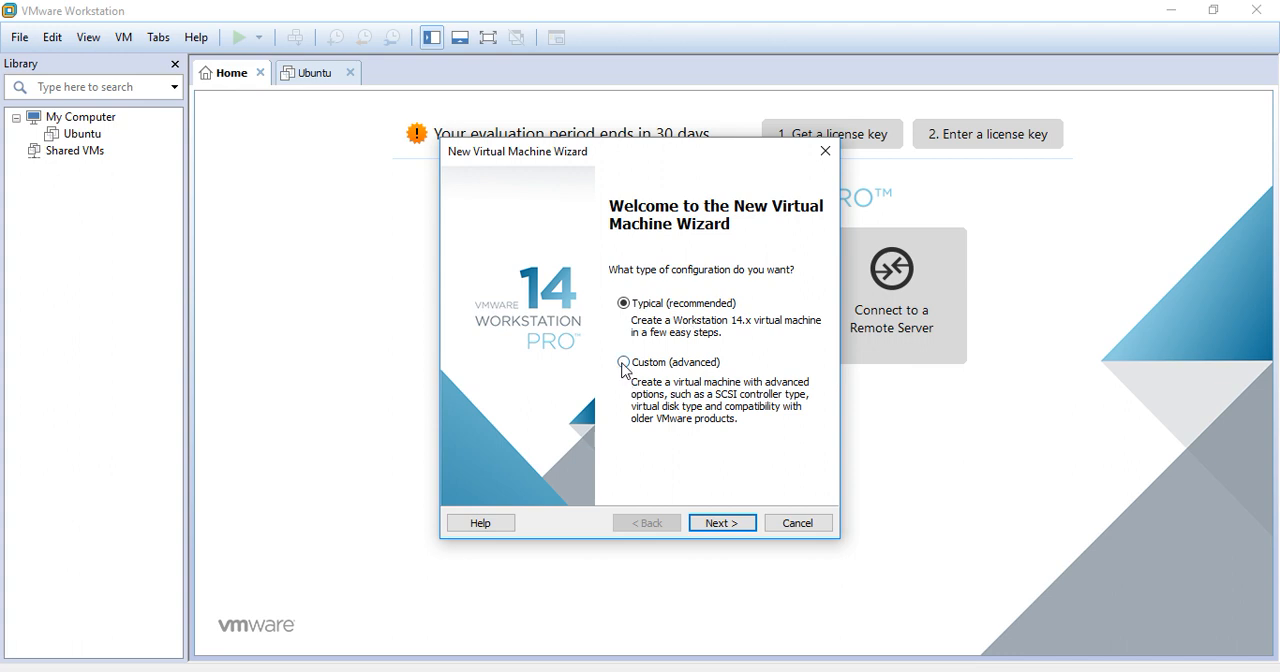
pyautogui.click(623, 362)
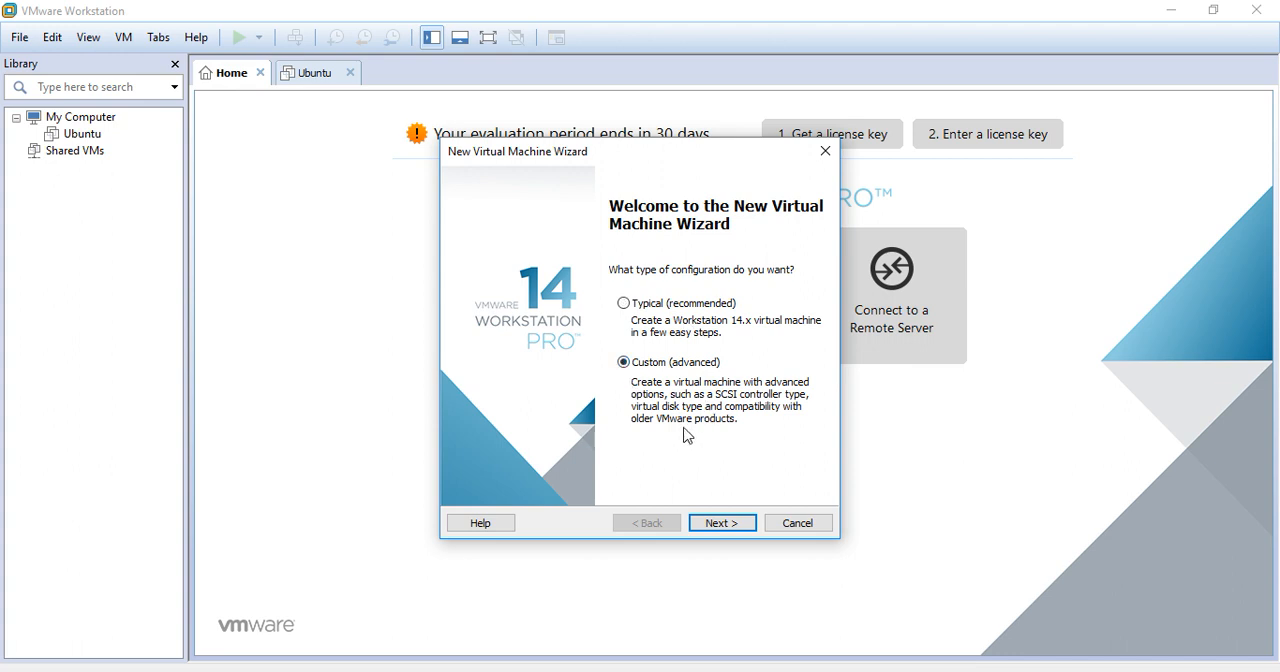
pyautogui.moveTo(723, 477)
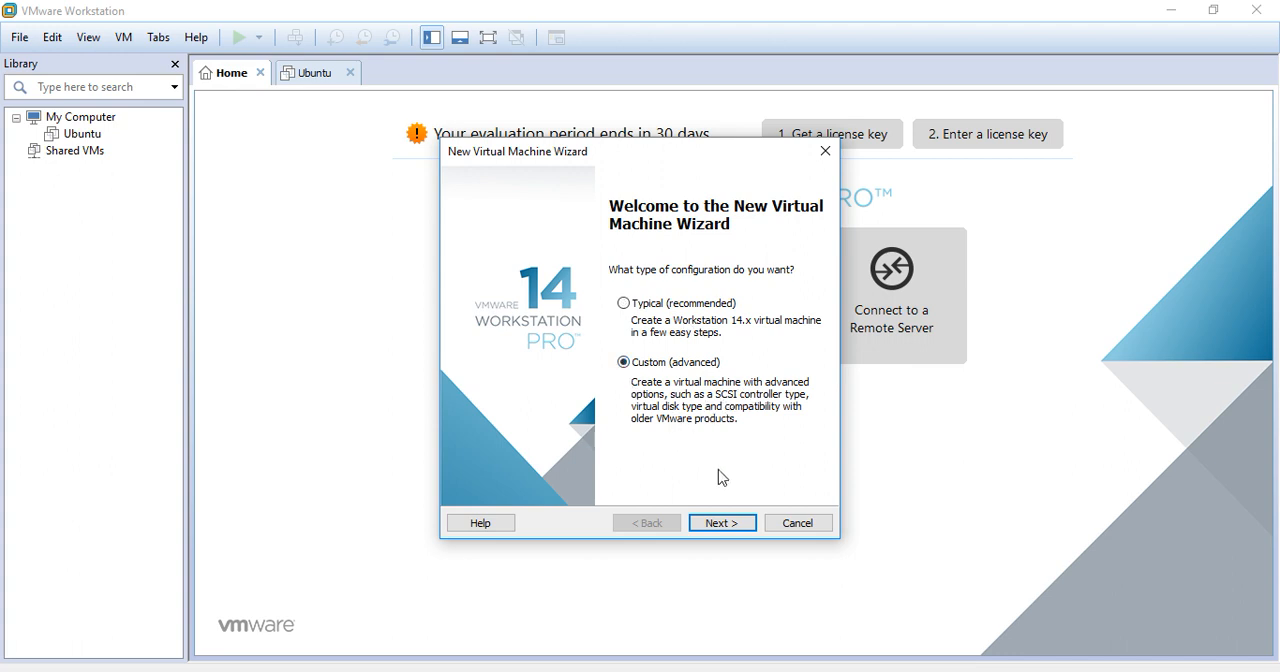
pyautogui.click(721, 522)
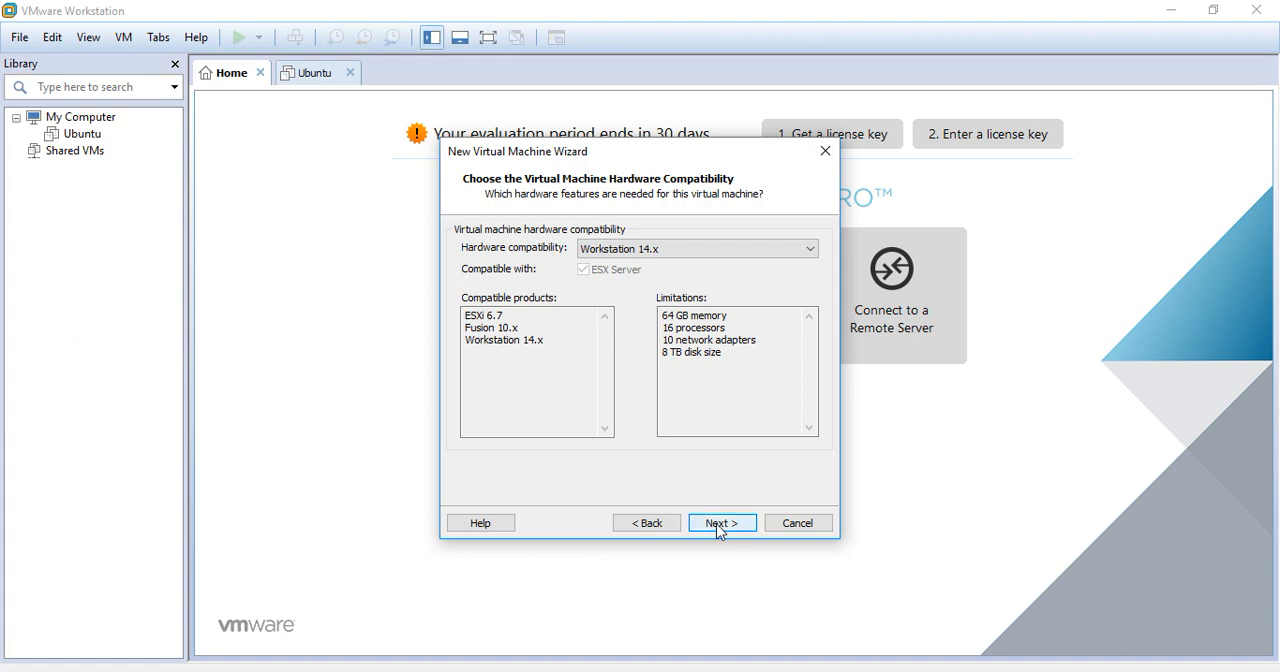
pyautogui.click(721, 522)
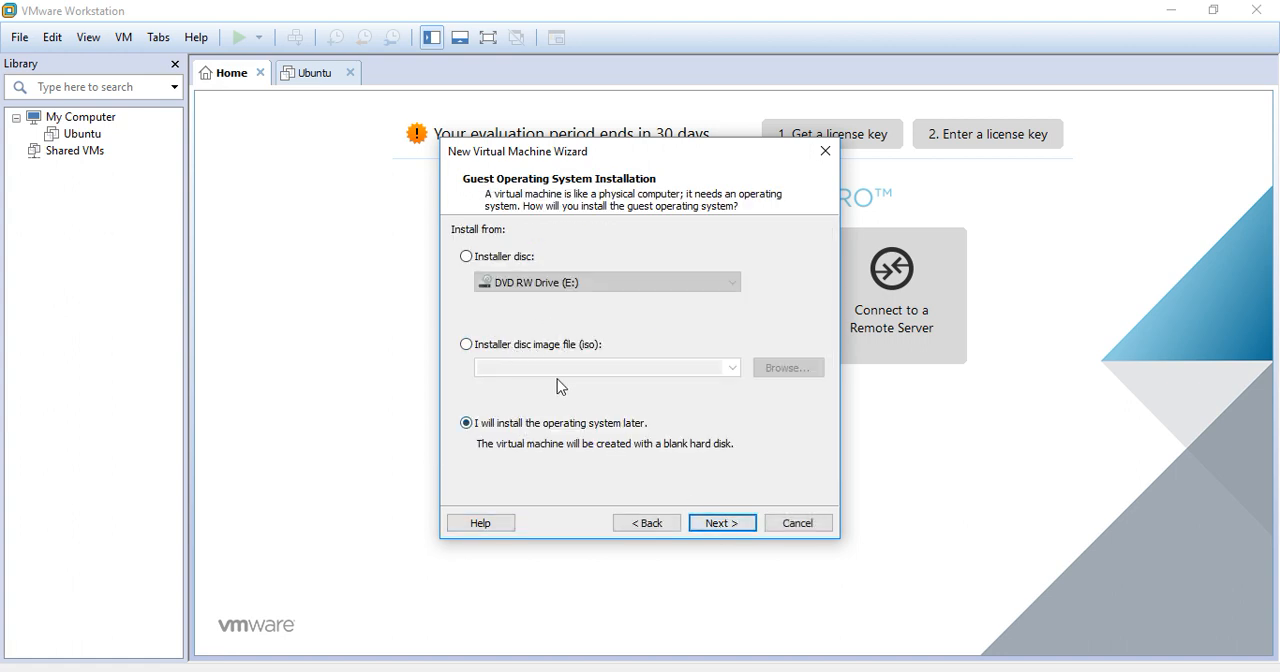
pyautogui.moveTo(587, 444)
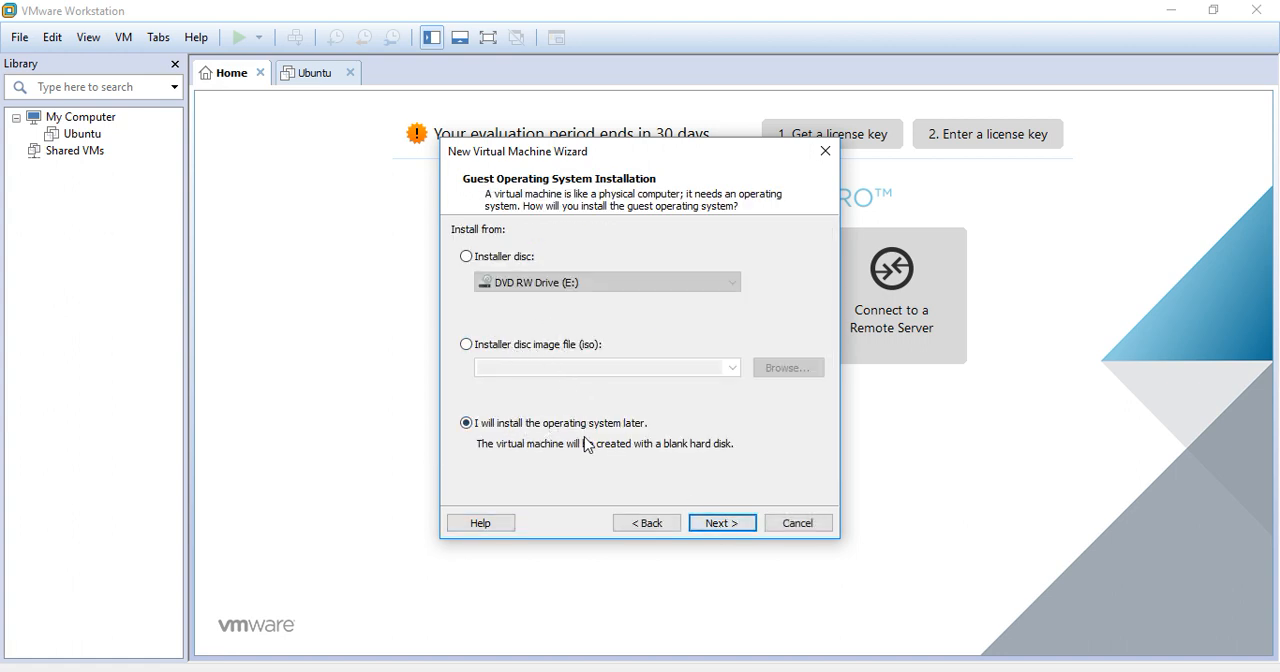
pyautogui.moveTo(545, 438)
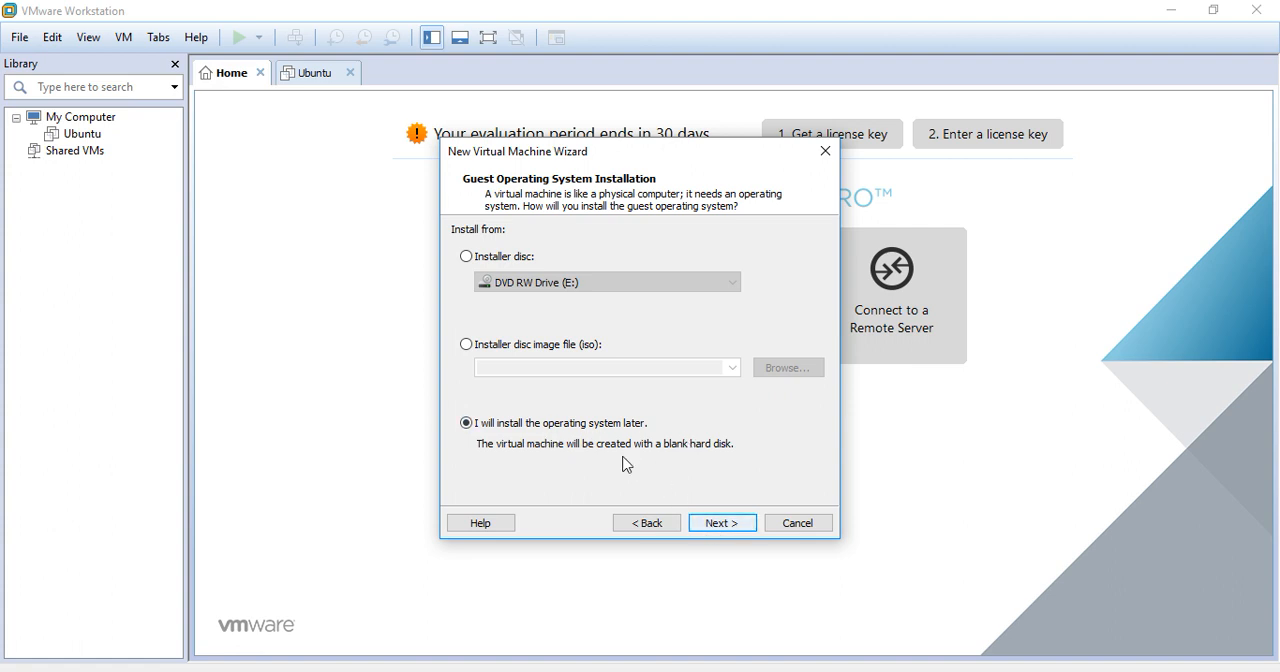
# Install the OS later, choose Other/MS-DOS, keep the name, set one core, dismiss the memory warning.
pyautogui.click(722, 522)
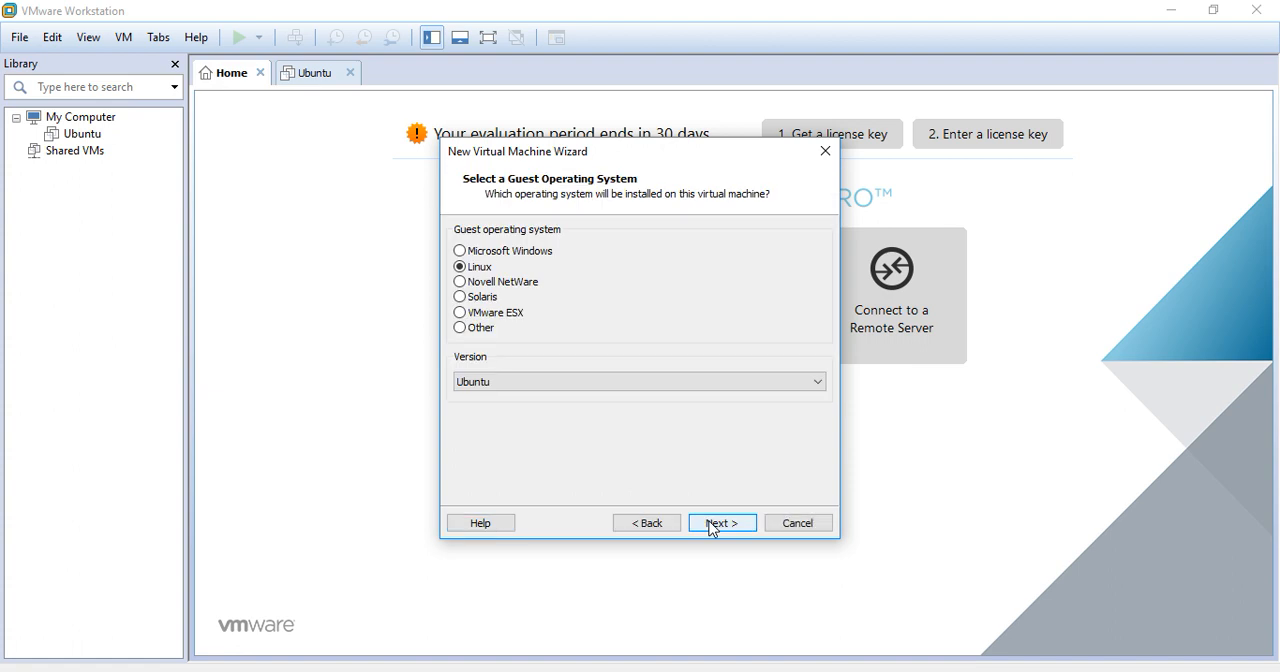
pyautogui.moveTo(560, 335)
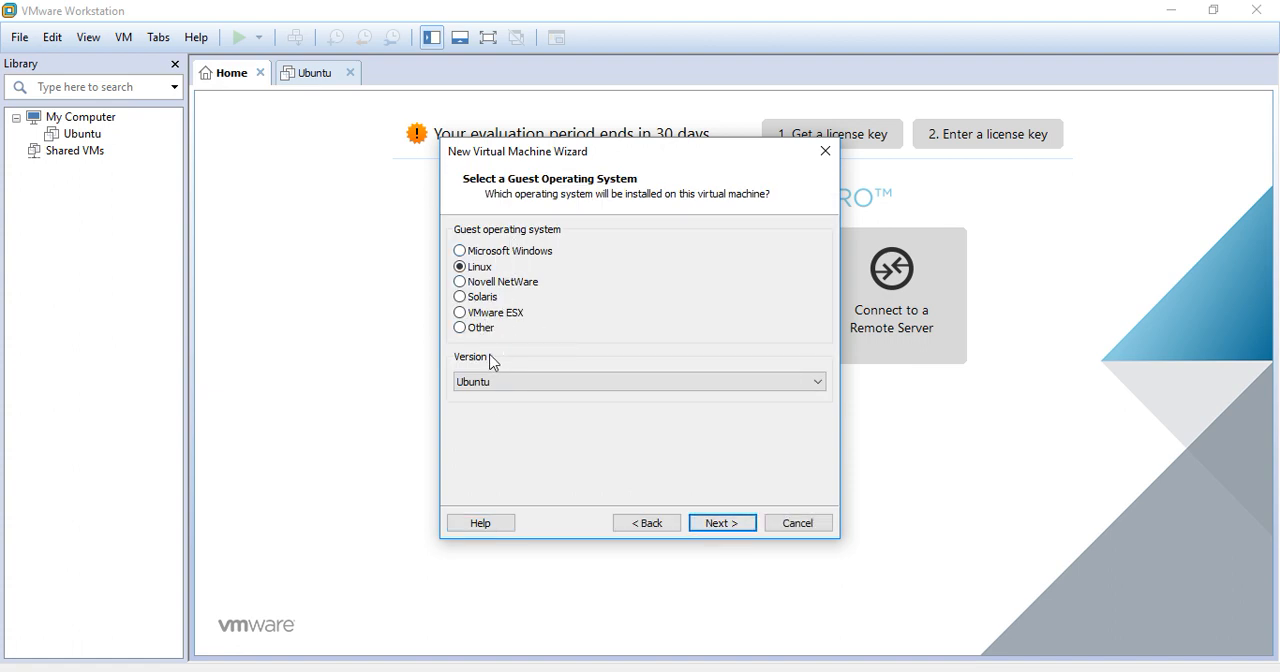
pyautogui.click(459, 327)
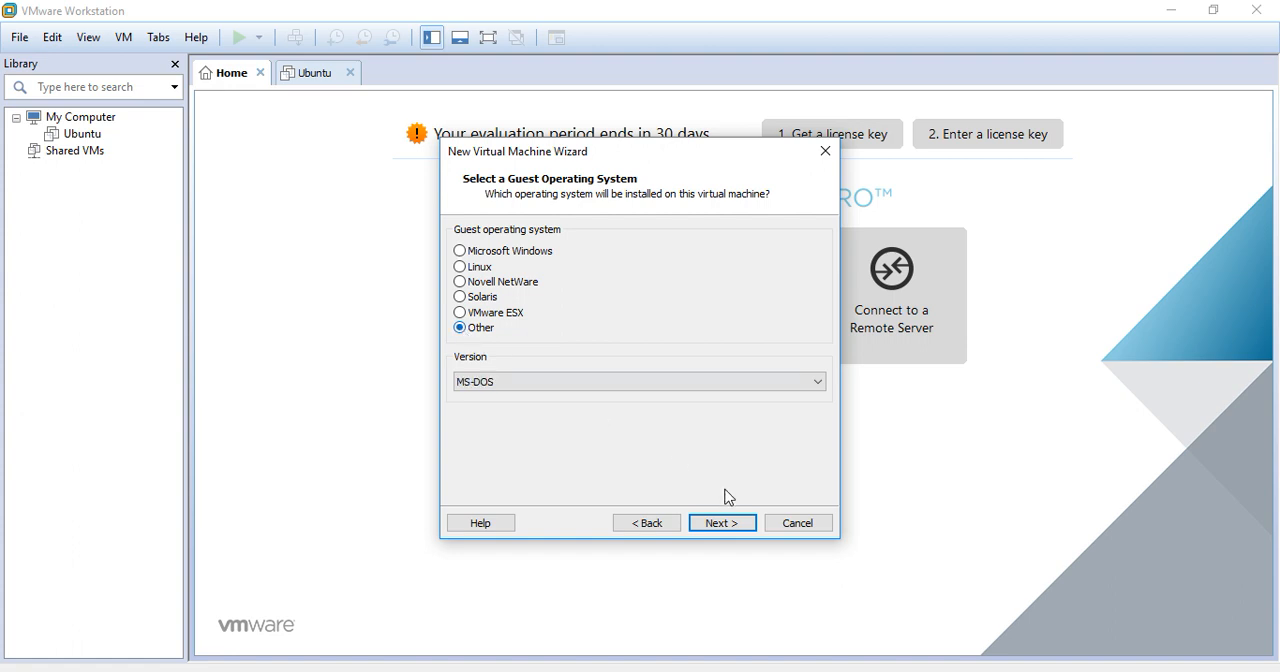
pyautogui.click(721, 522)
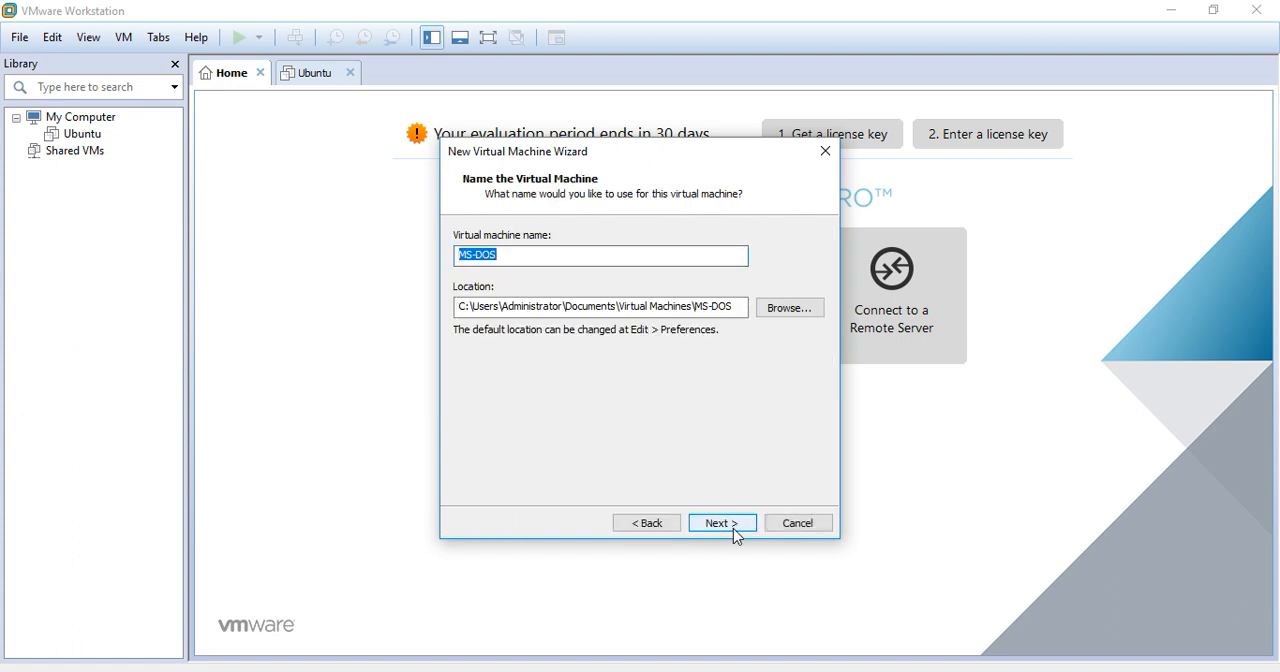
pyautogui.click(721, 522)
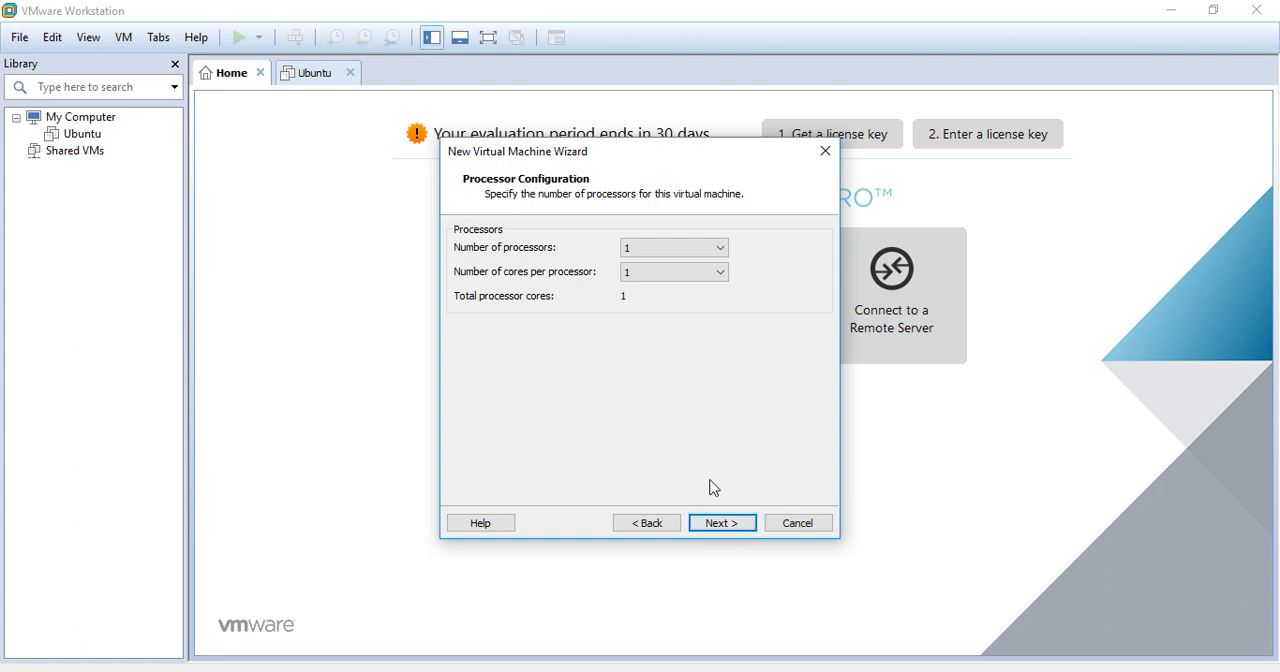
pyautogui.click(672, 247)
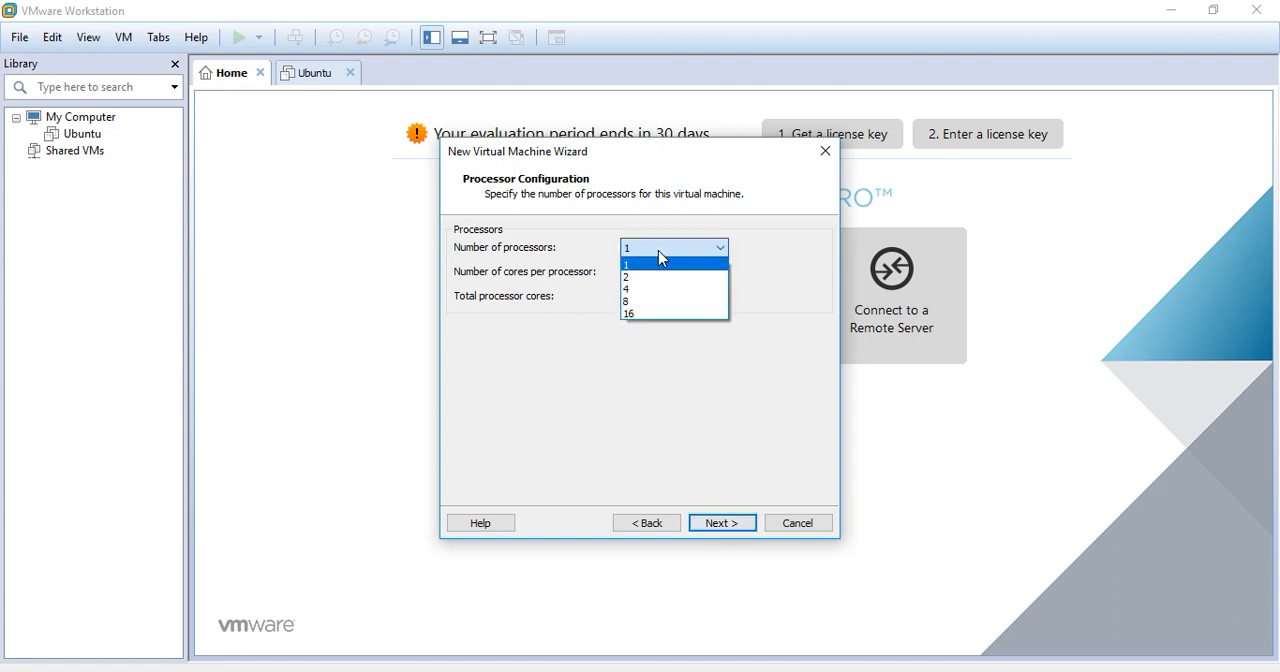
pyautogui.moveTo(670, 246)
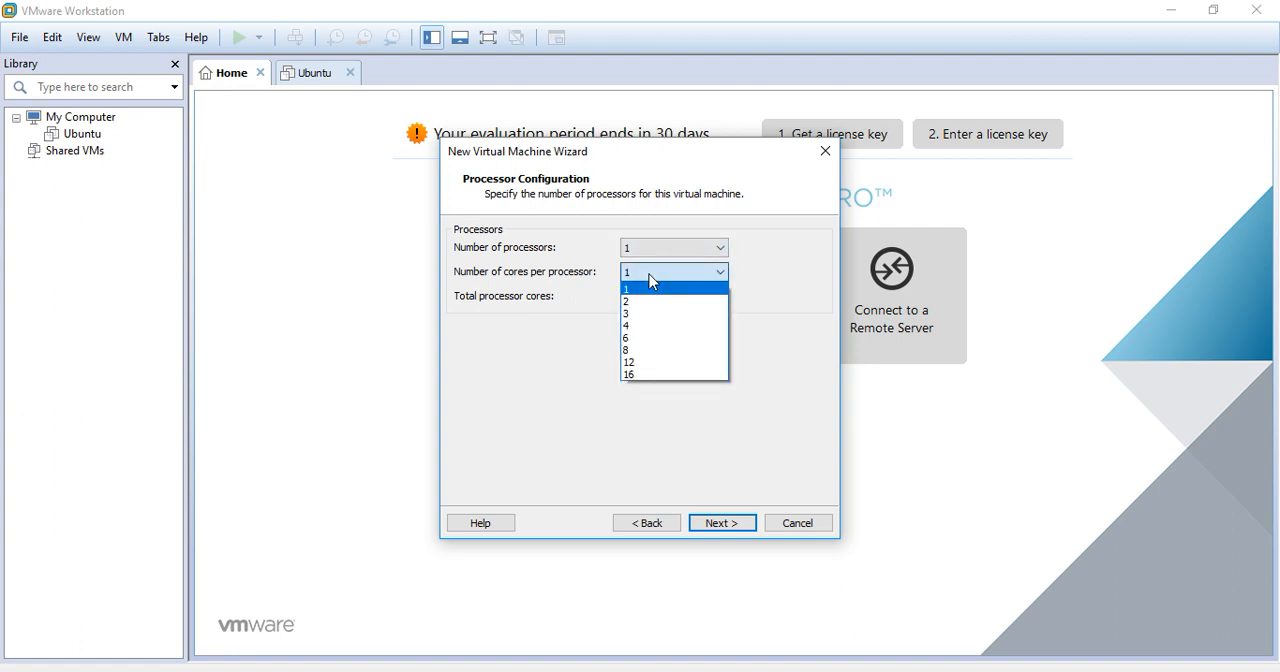
pyautogui.click(627, 288)
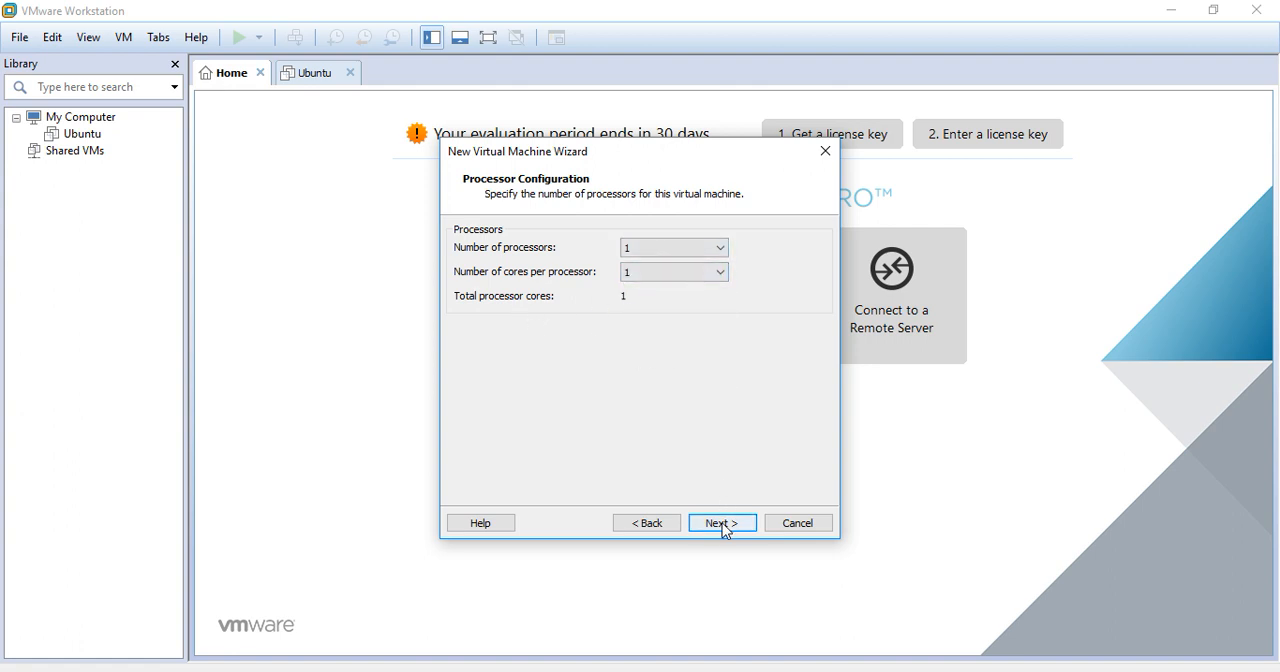
pyautogui.click(722, 522)
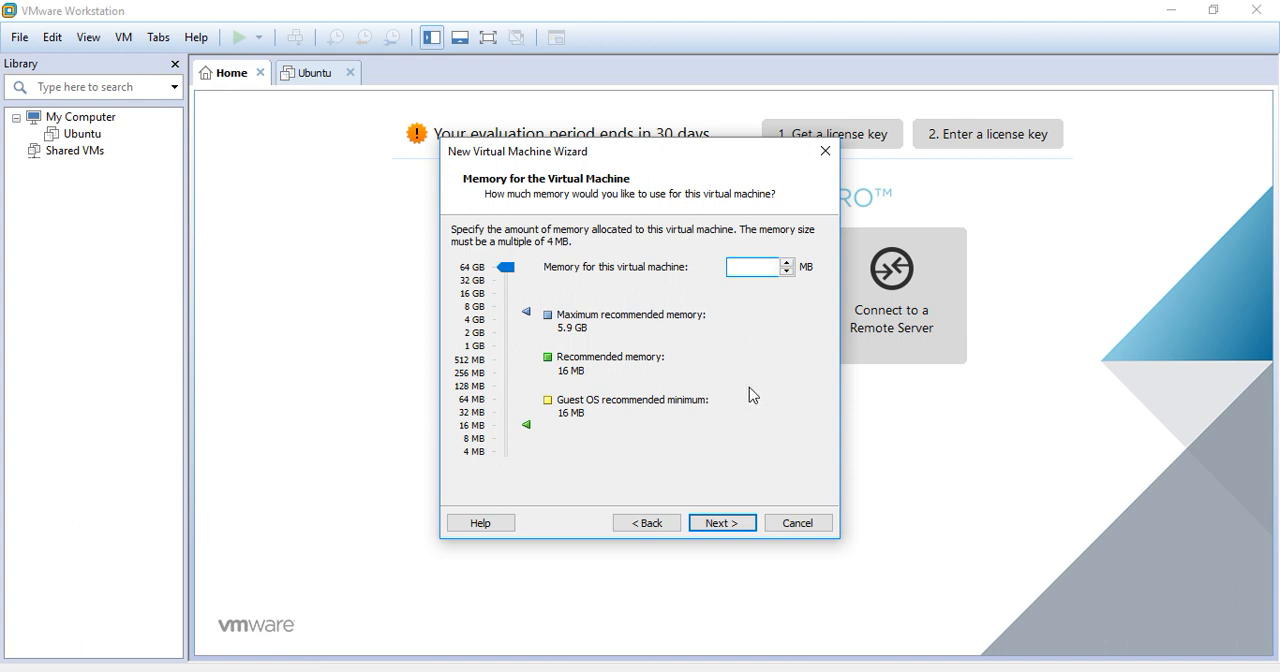
pyautogui.click(722, 522)
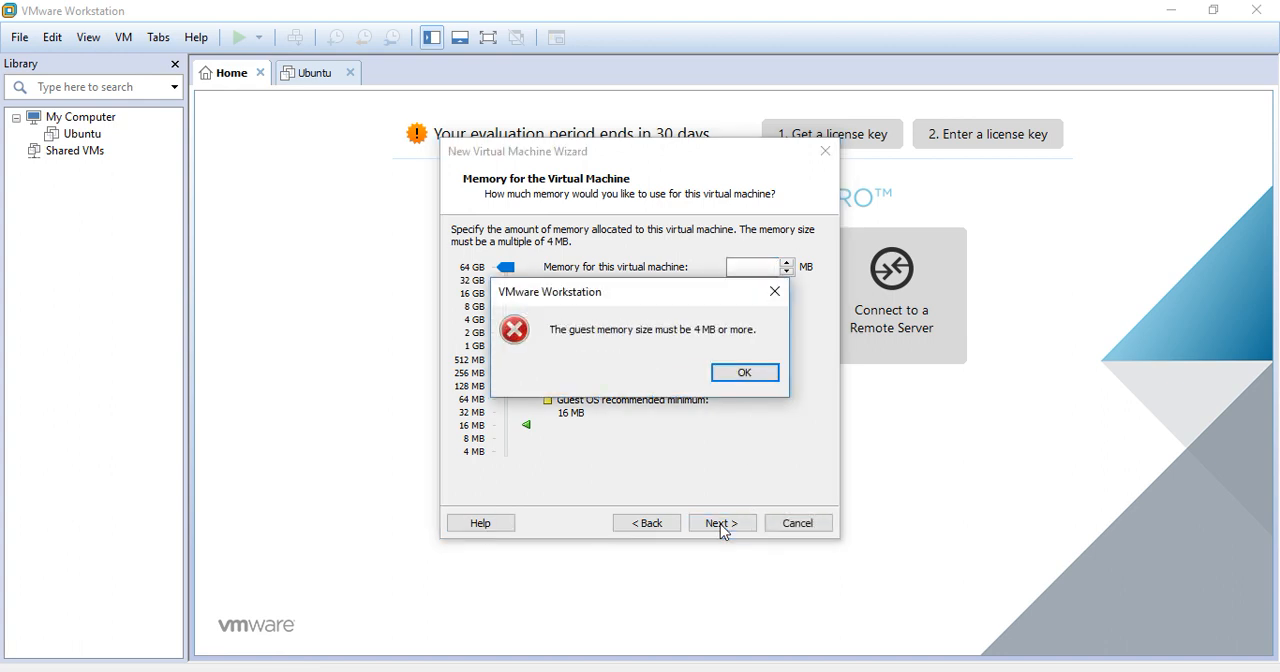
pyautogui.click(744, 372)
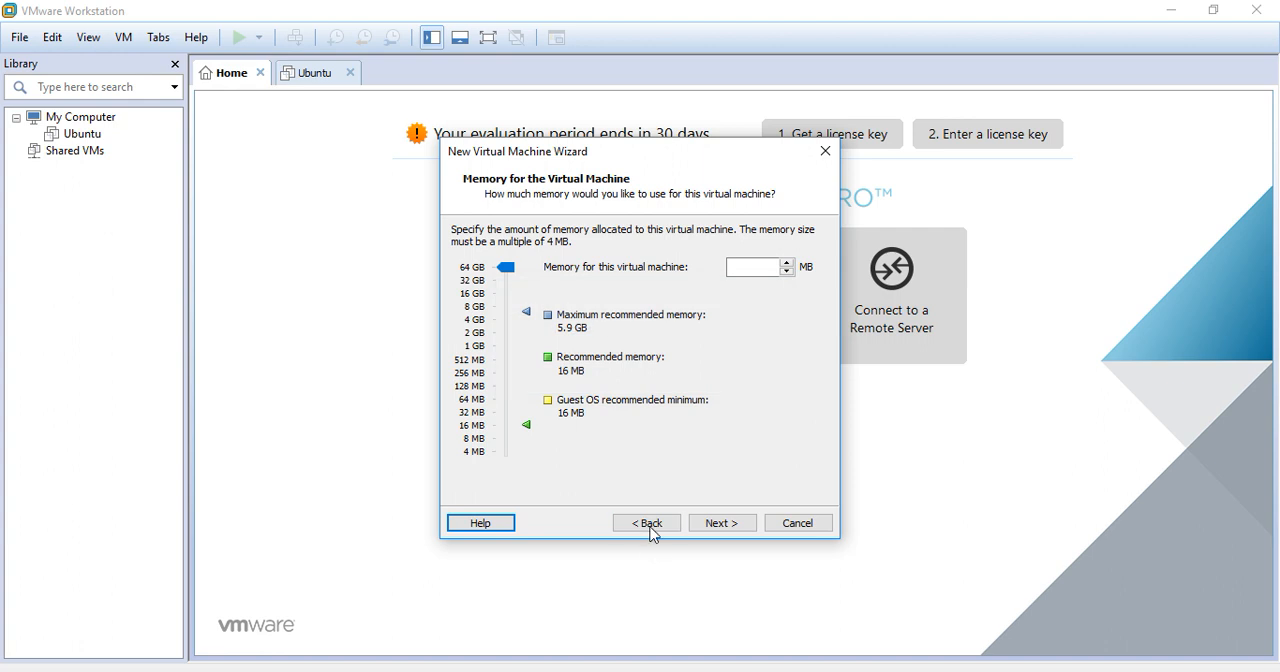
# Go back and switch the wizard to the Typical configuration, installing the OS later.
pyautogui.click(646, 522)
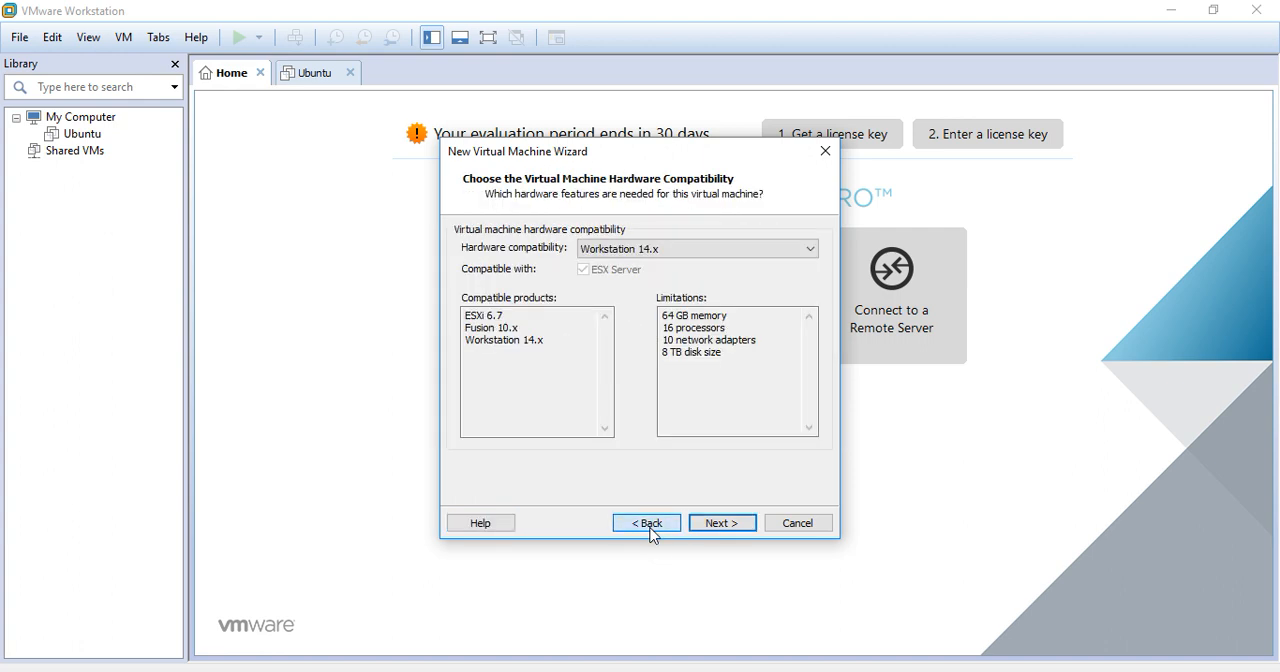
pyautogui.click(645, 522)
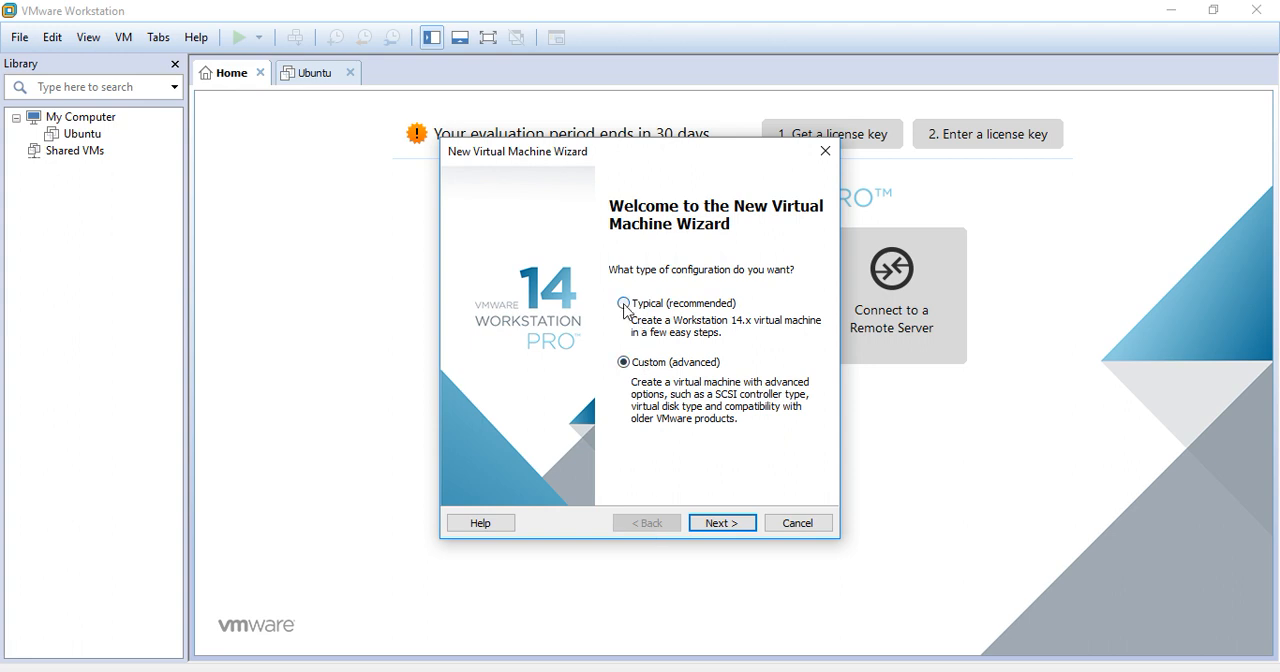
pyautogui.click(722, 522)
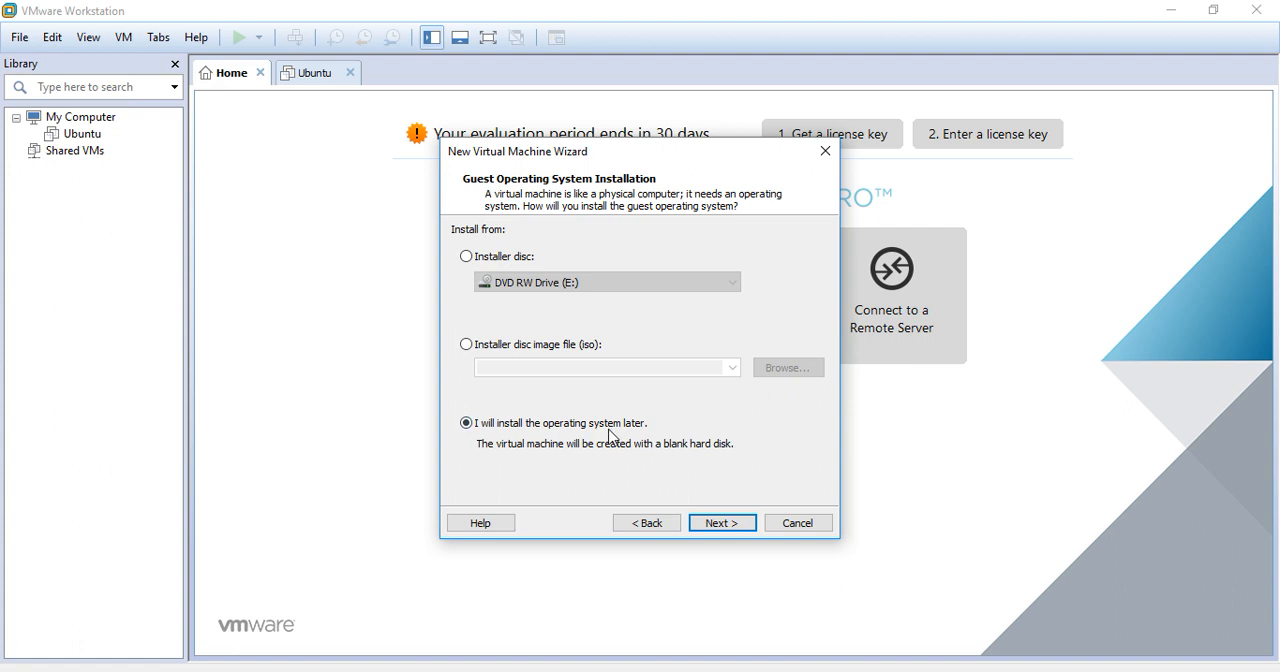
pyautogui.click(721, 522)
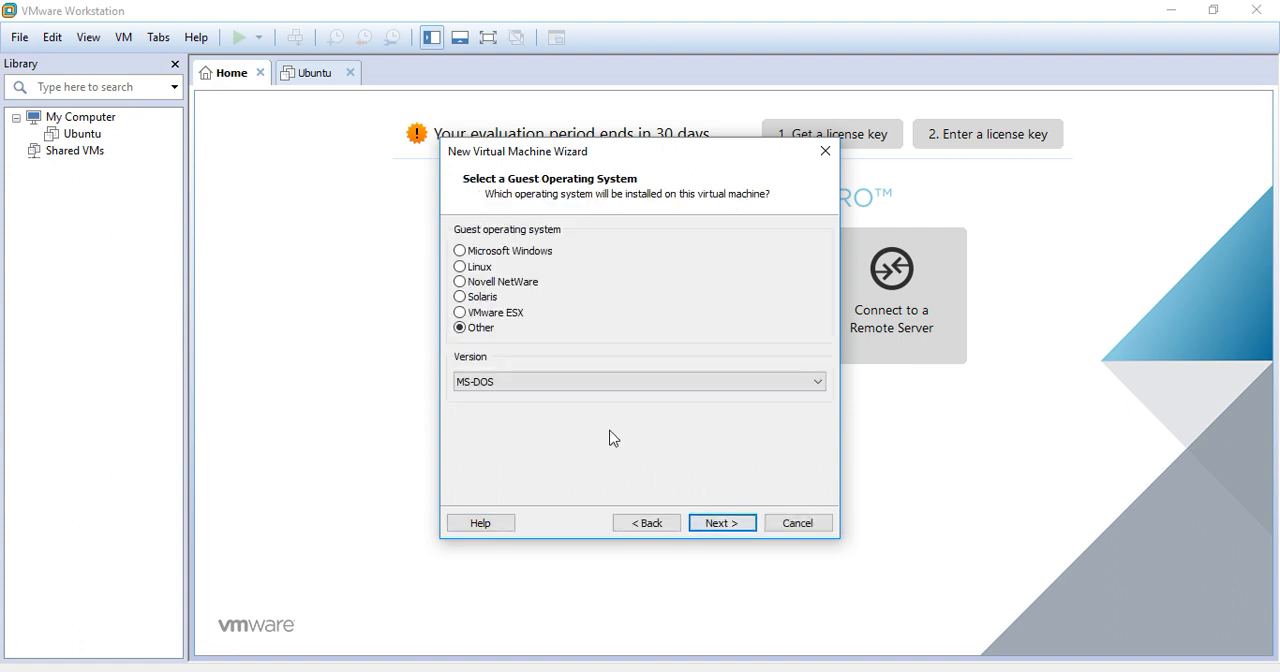
# Choose Linux Ubuntu as guest, keep the name Ubuntu (2) and the 20 GB disk.
pyautogui.click(459, 266)
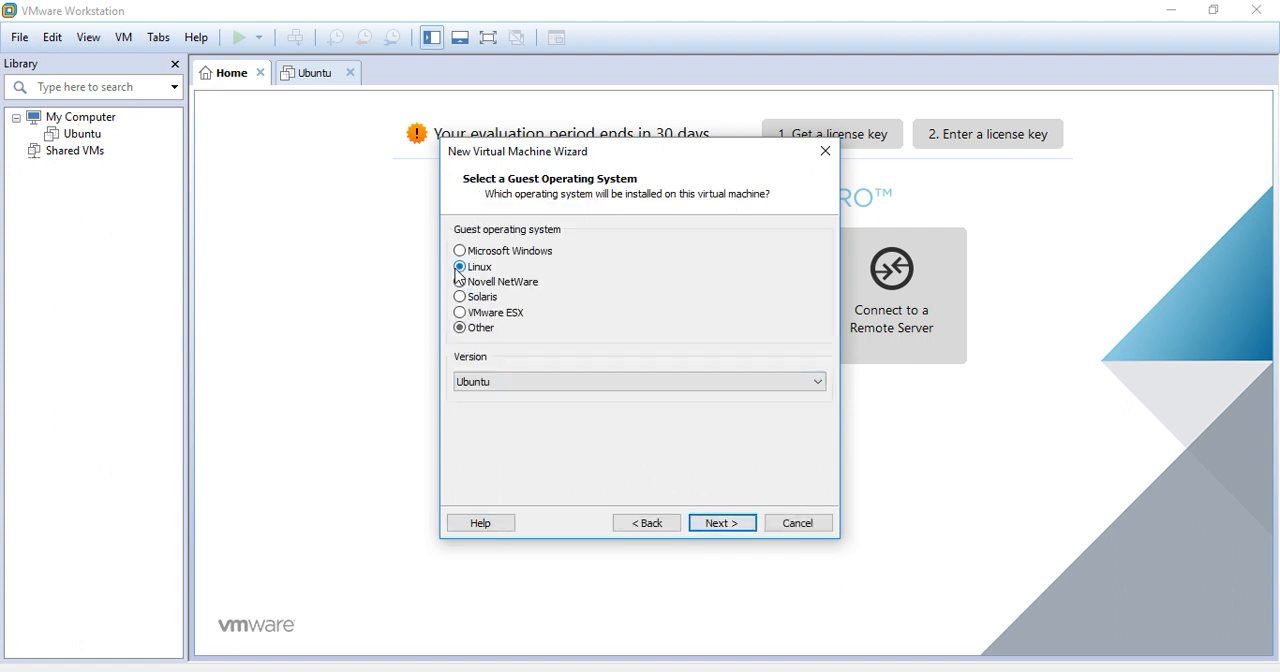
pyautogui.click(459, 266)
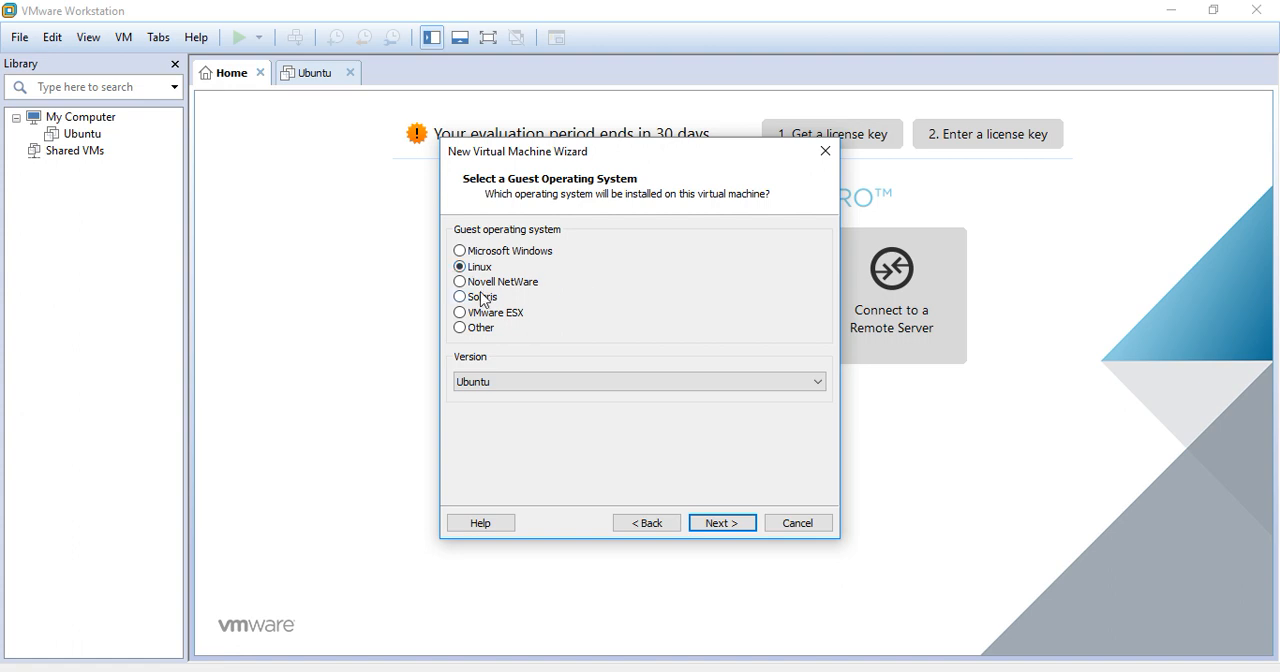
pyautogui.click(638, 381)
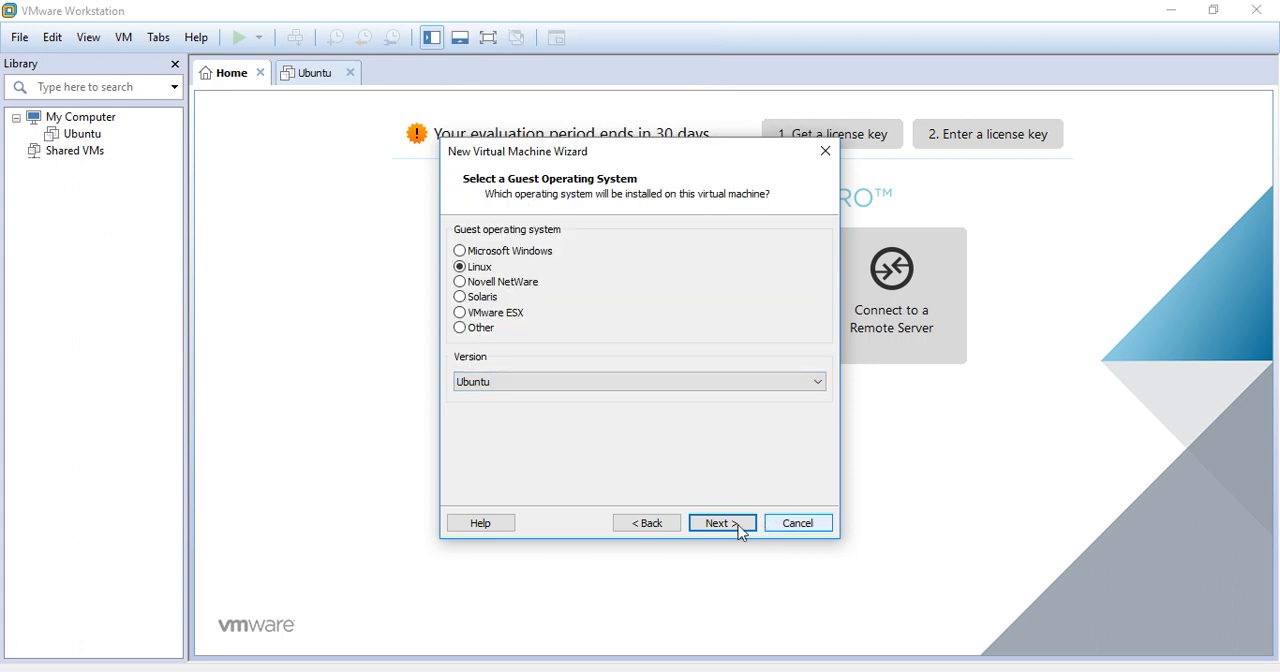
pyautogui.click(721, 522)
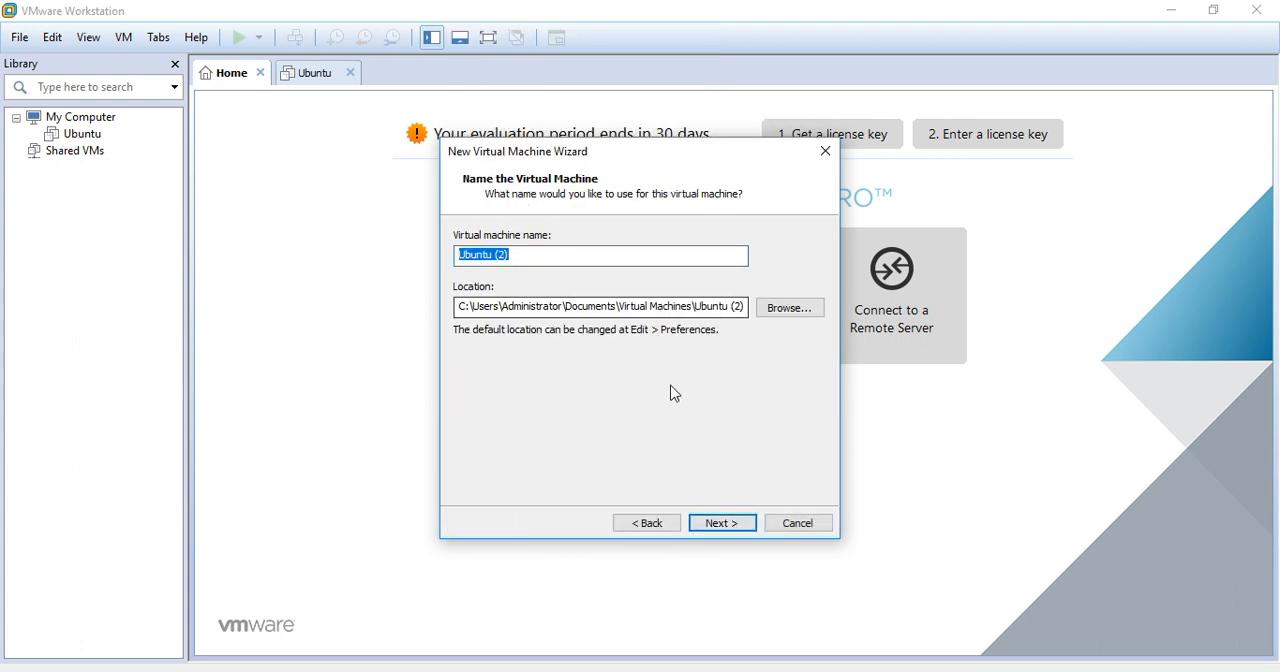
pyautogui.click(722, 522)
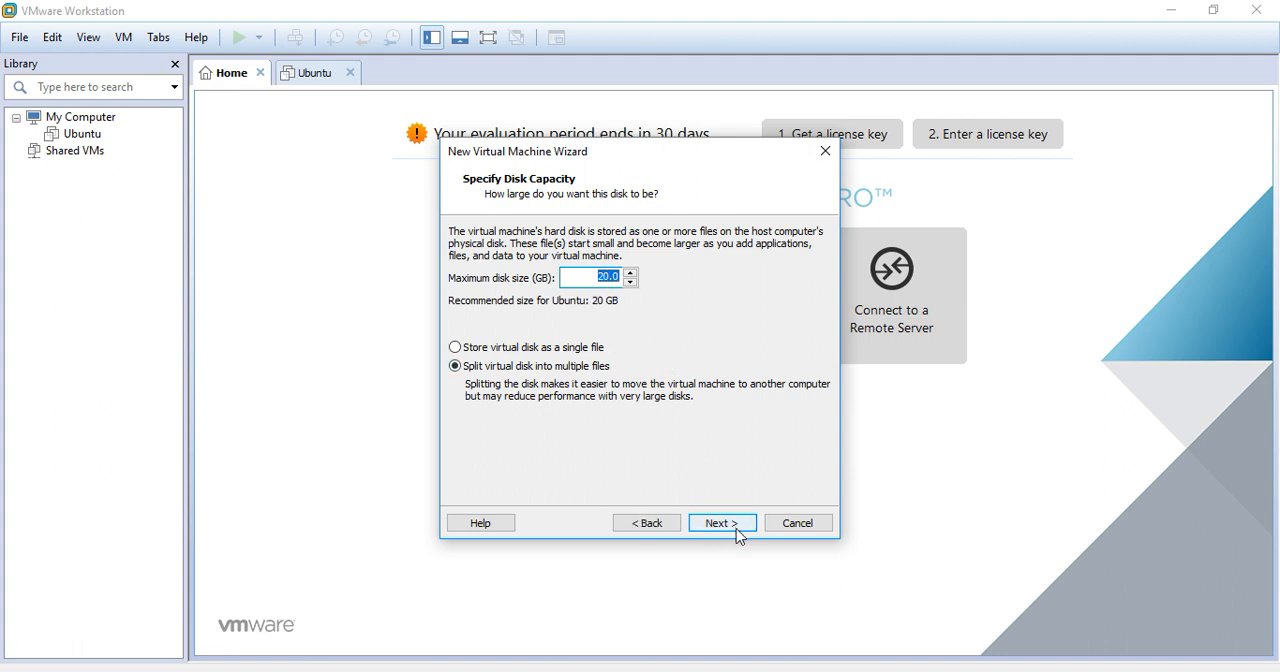
pyautogui.click(722, 522)
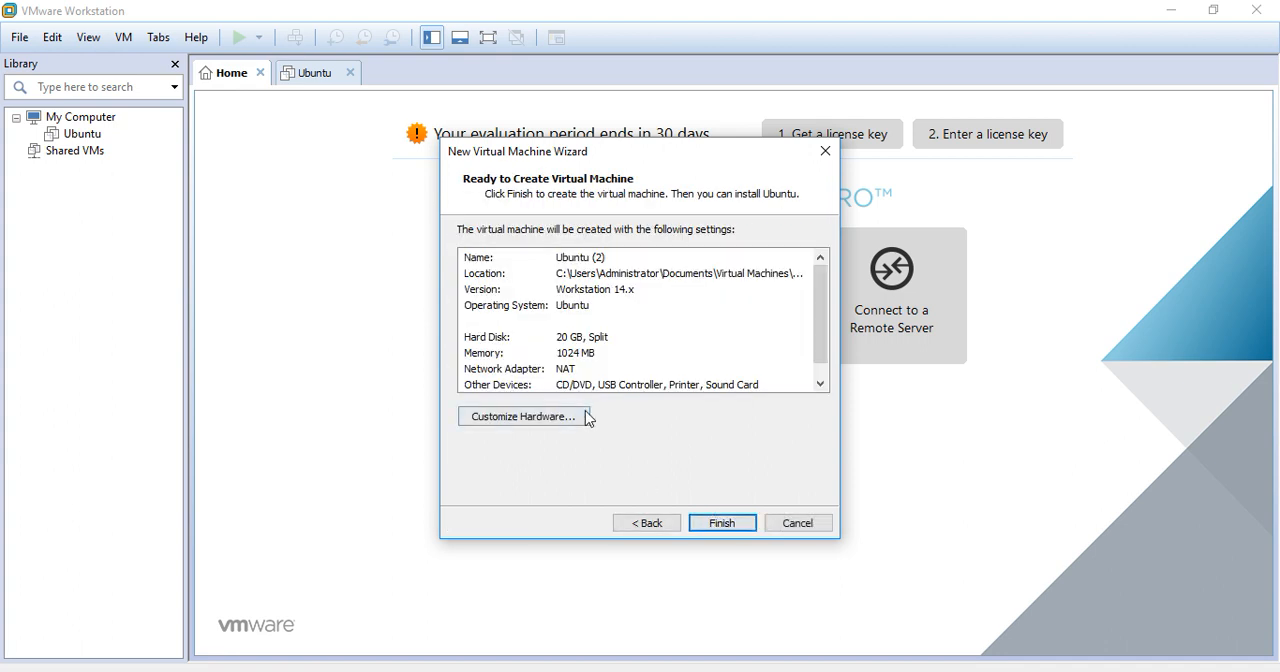
# Use Customize Hardware on the Ready to Create page to view the 1024 MB memory setting.
pyautogui.click(560, 368)
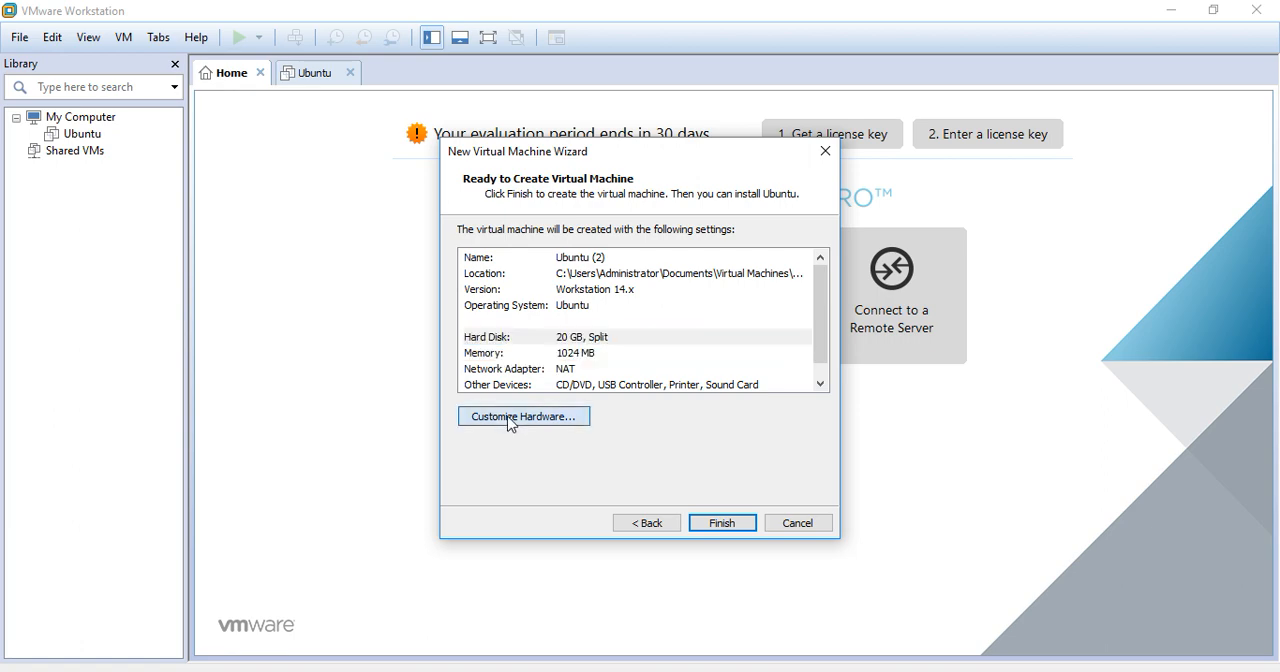
pyautogui.click(523, 416)
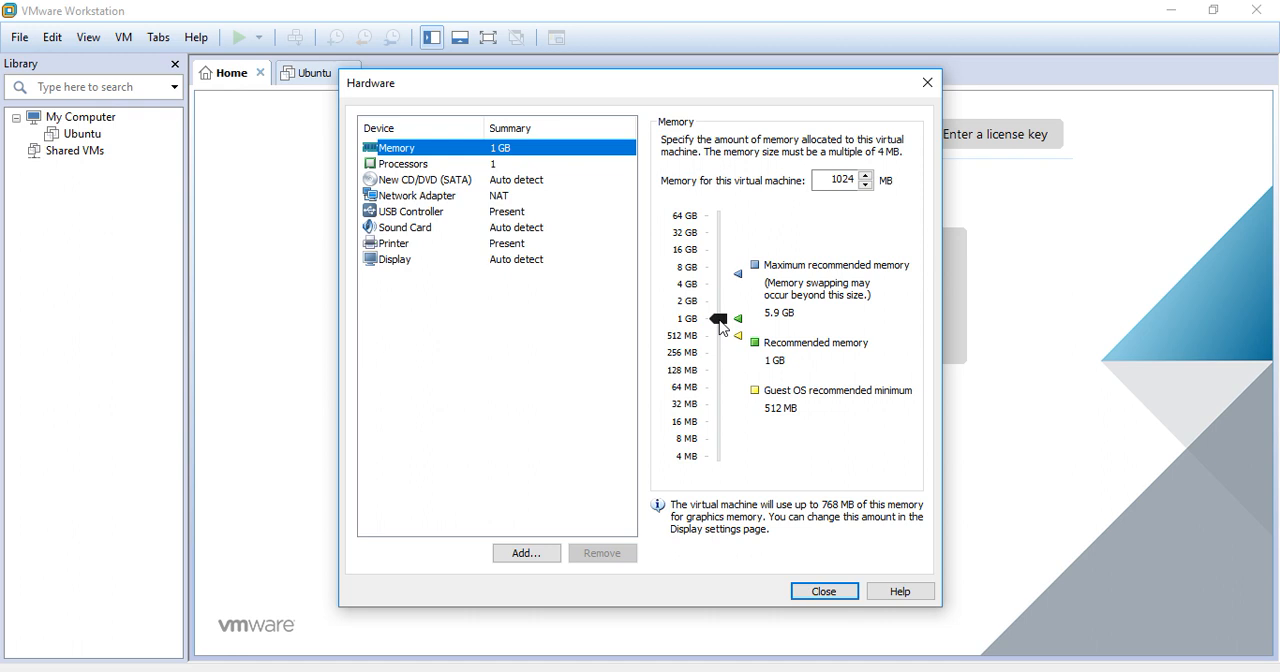
# Adjust the memory slider until memory reads 892 MB.
pyautogui.moveTo(720, 318); pyautogui.dragTo(720, 305)
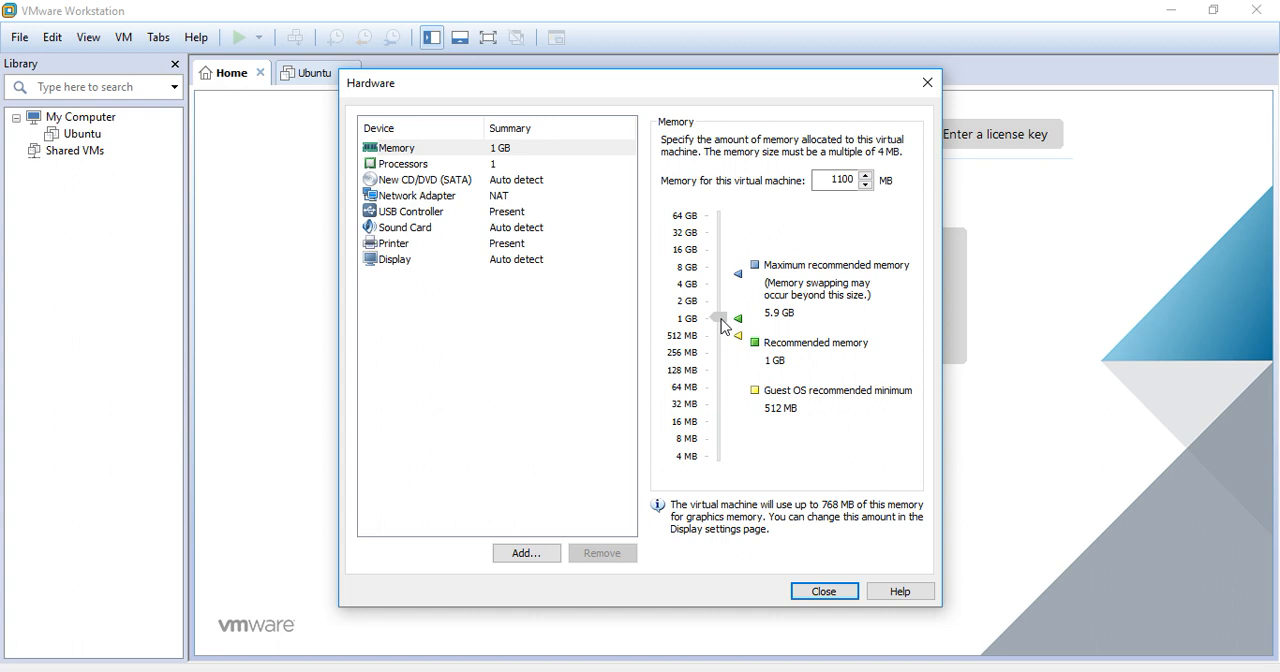
pyautogui.moveTo(720, 320); pyautogui.dragTo(720, 325)
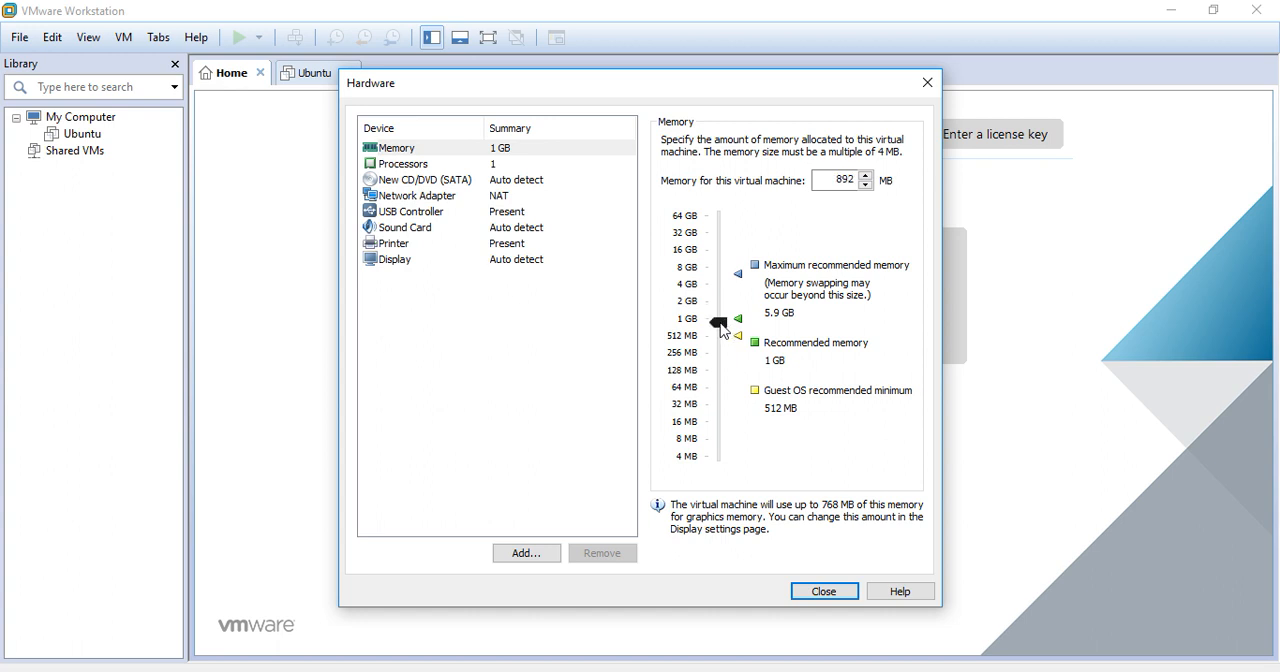
pyautogui.moveTo(720, 323); pyautogui.dragTo(720, 301)
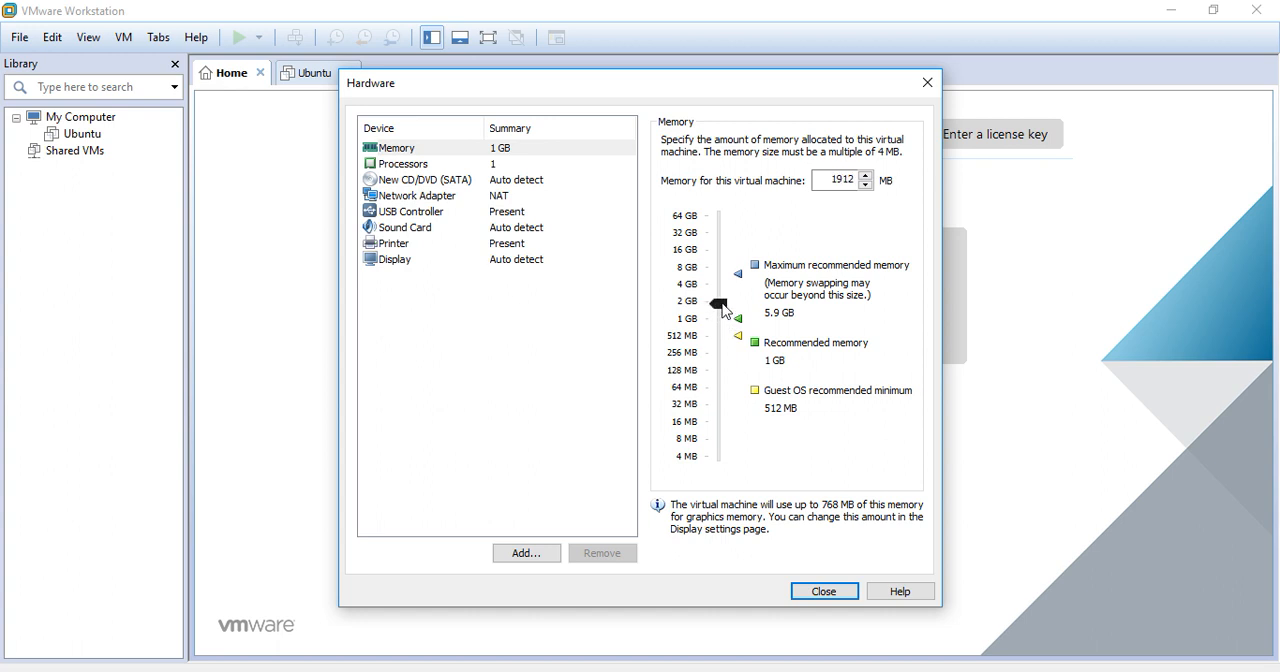
pyautogui.moveTo(718, 303); pyautogui.dragTo(723, 330)
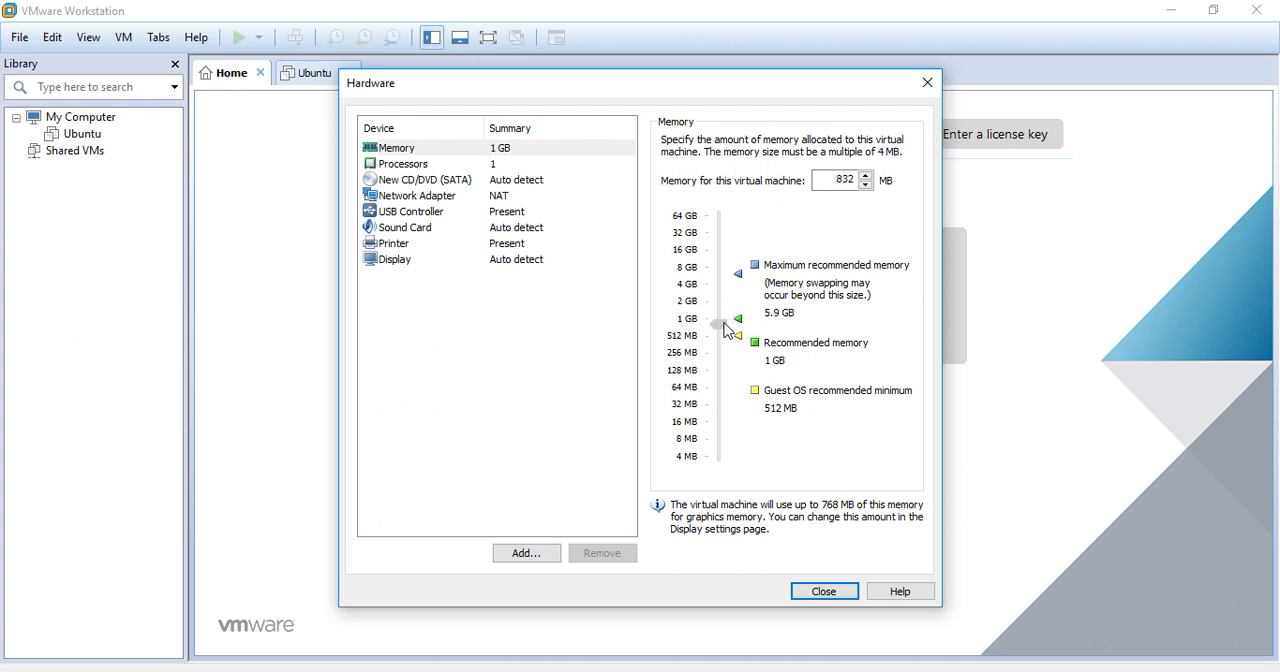
pyautogui.moveTo(730, 327); pyautogui.dragTo(722, 320)
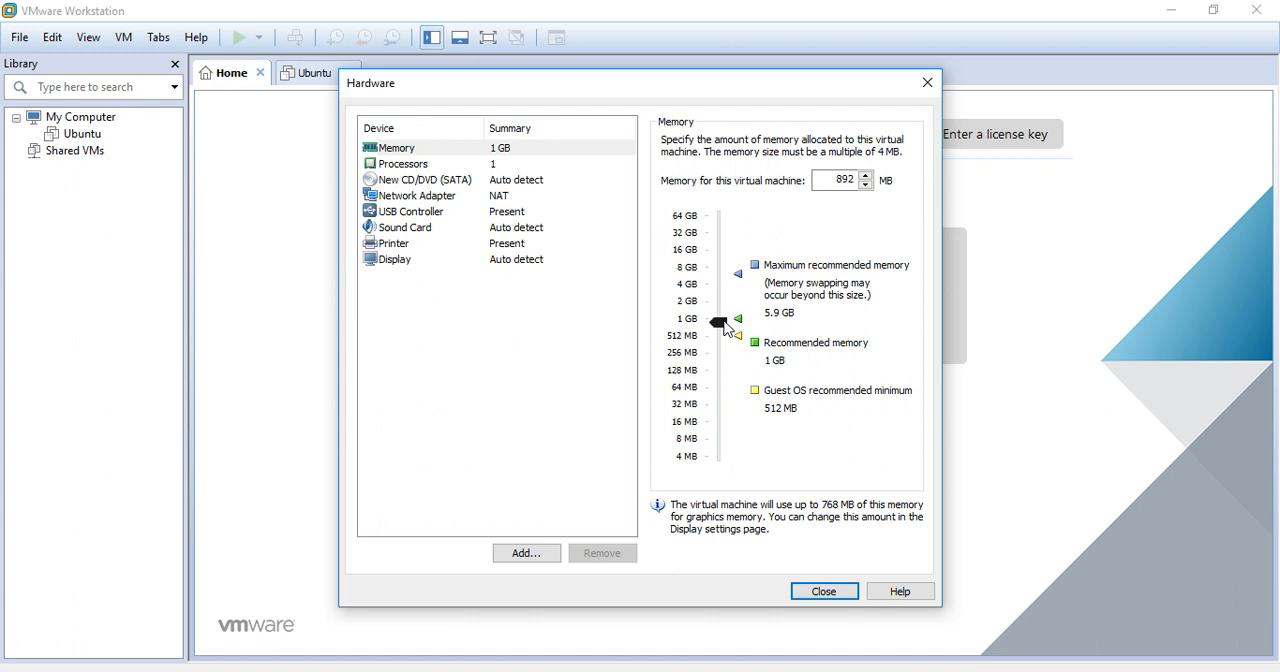
# Show the Network Adapter settings (NAT) and cancel the Add Hardware Wizard.
pyautogui.click(418, 195)
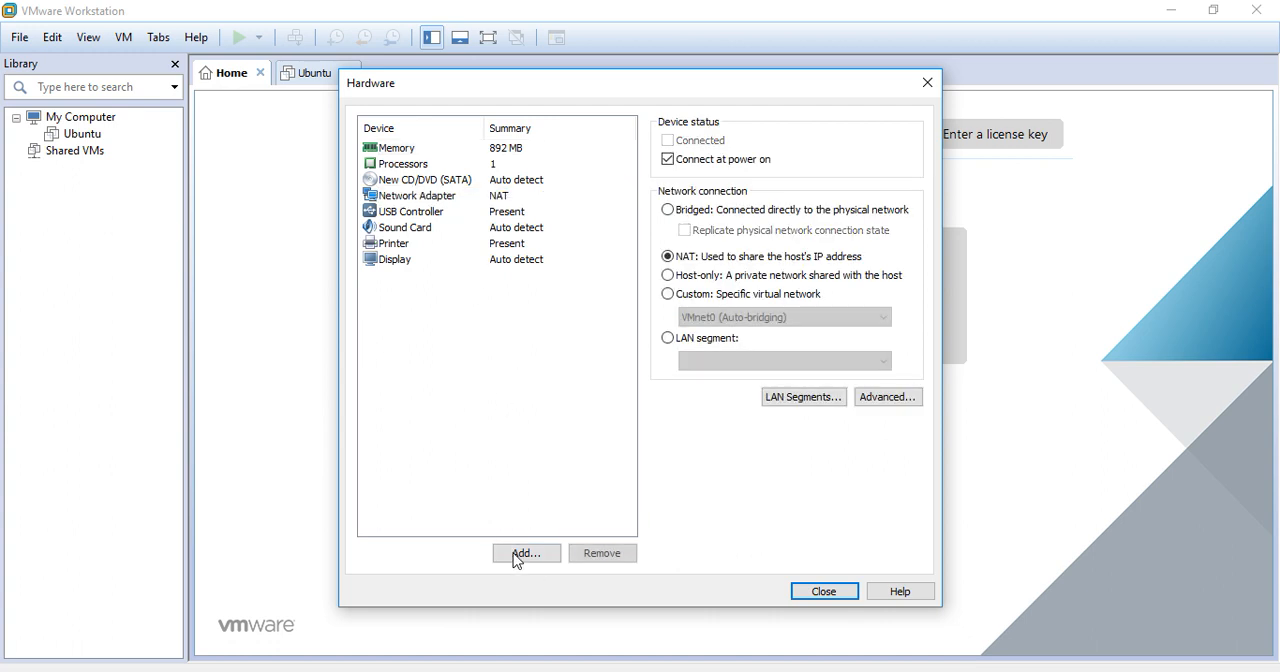
pyautogui.click(526, 553)
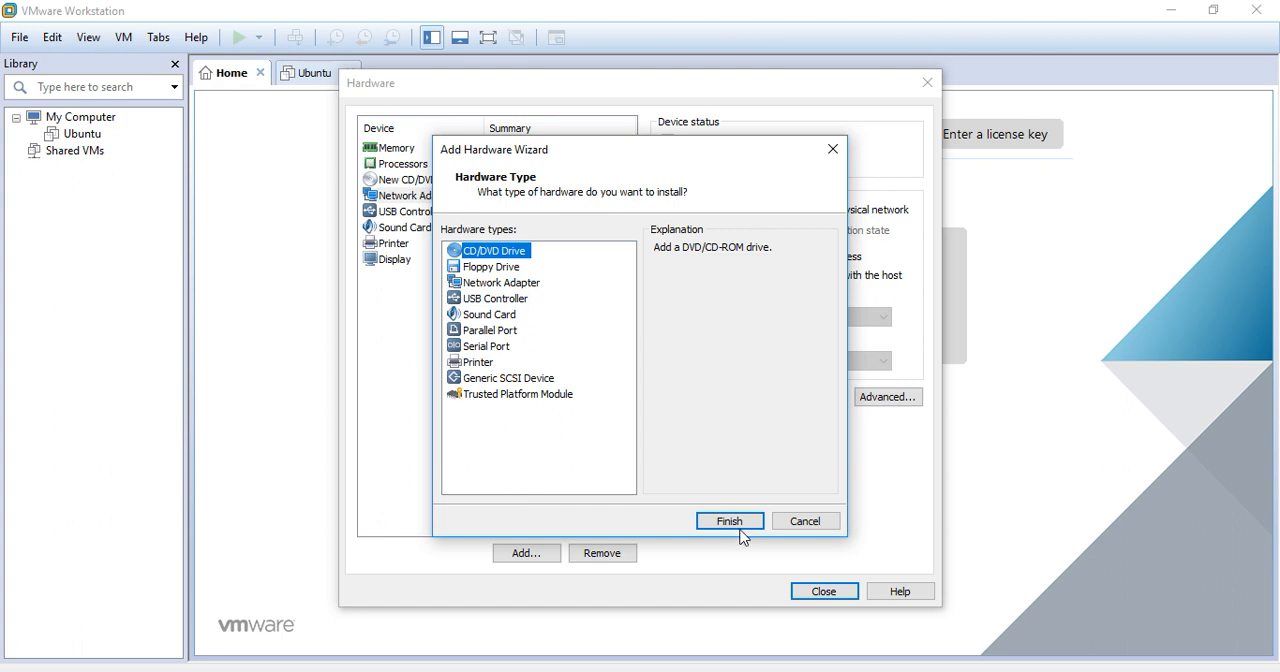
pyautogui.click(729, 521)
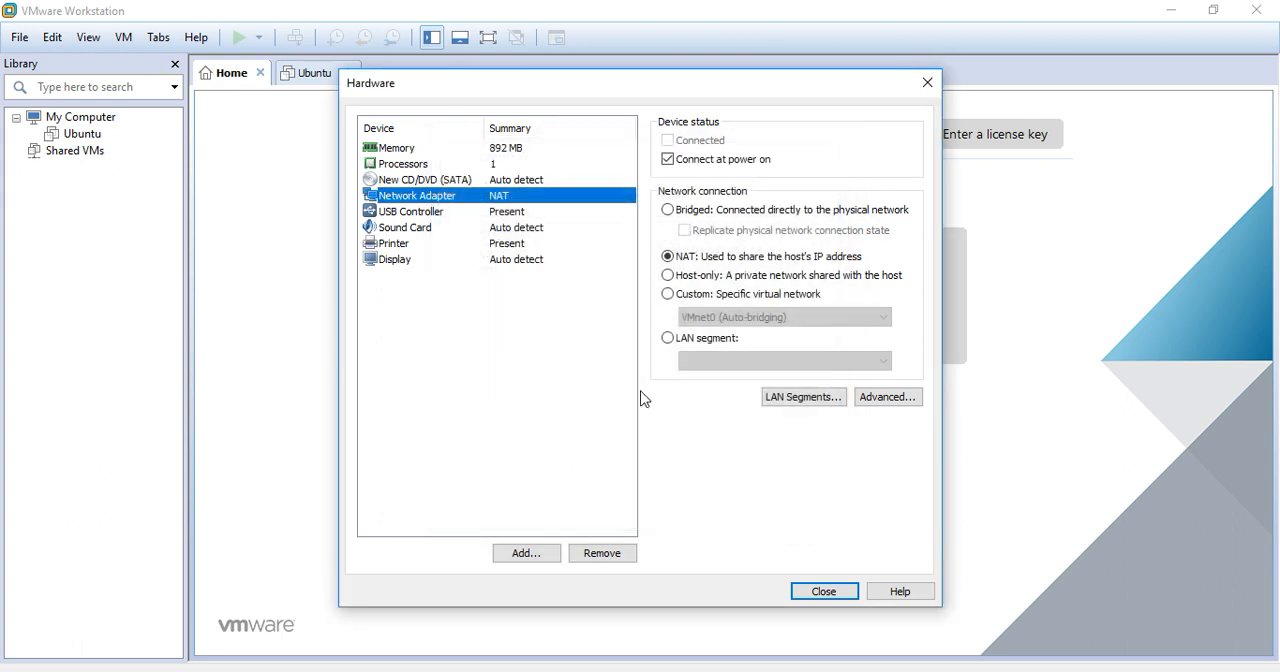
pyautogui.moveTo(455, 198)
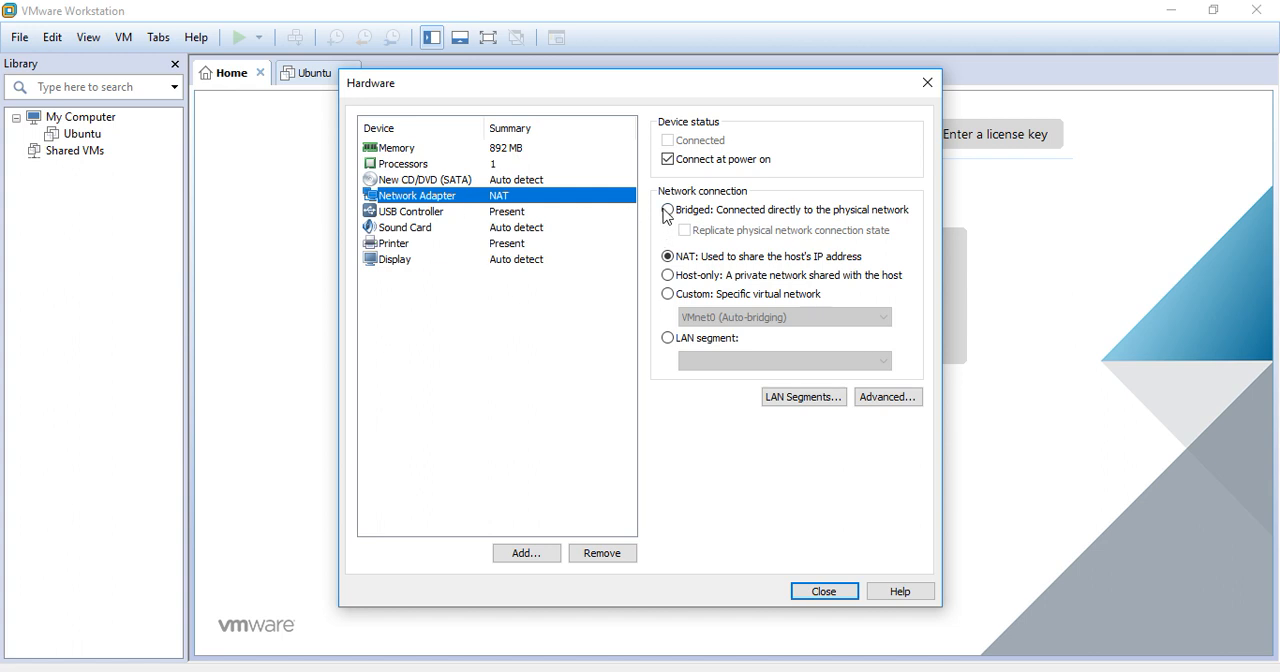
# Set the network adapter to Bridged with physical connection state replication and close hardware settings.
pyautogui.click(668, 209)
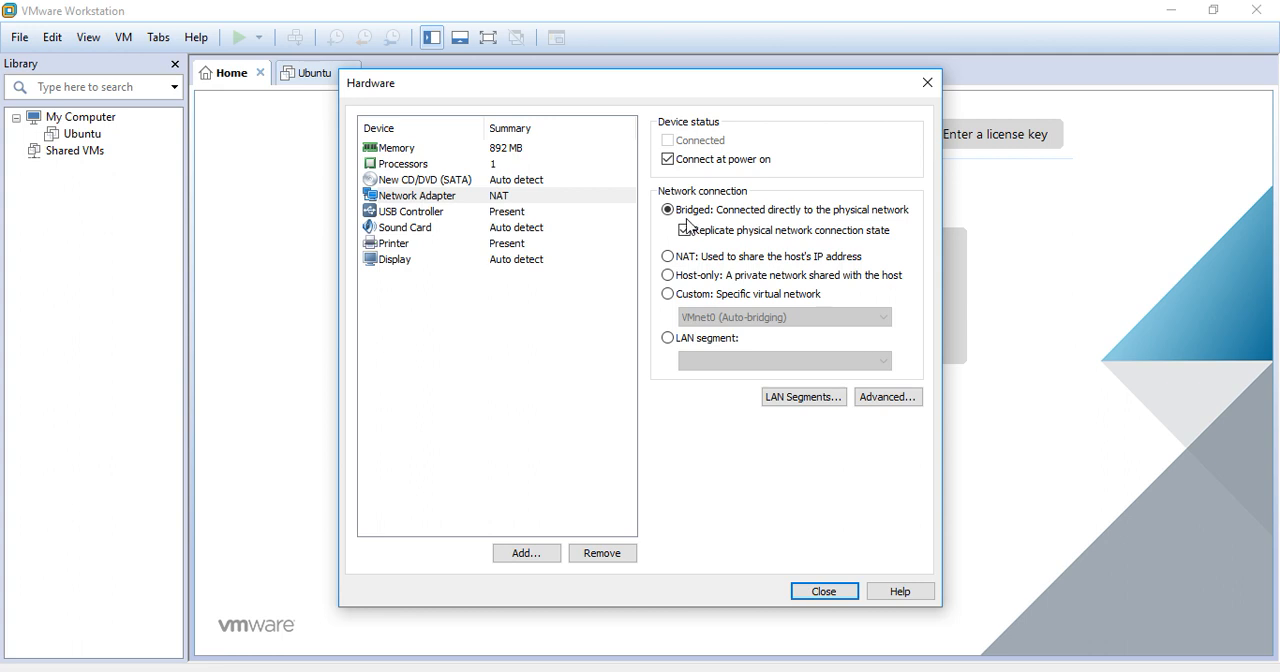
pyautogui.click(684, 230)
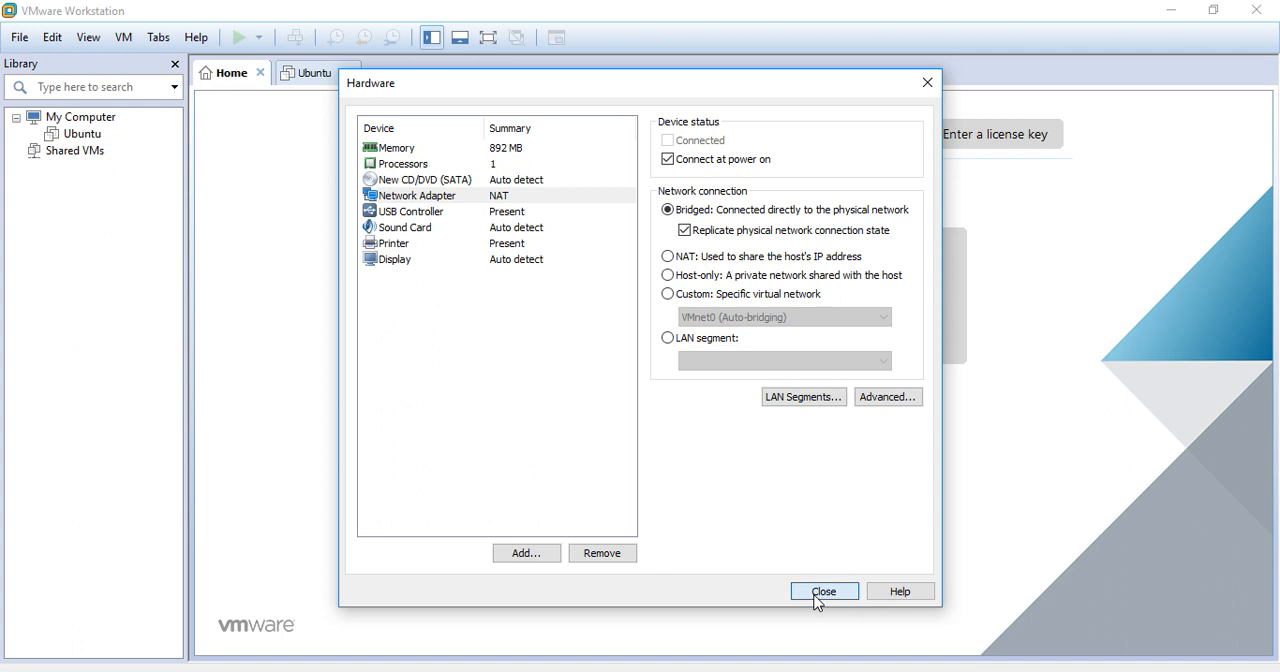
pyautogui.click(824, 591)
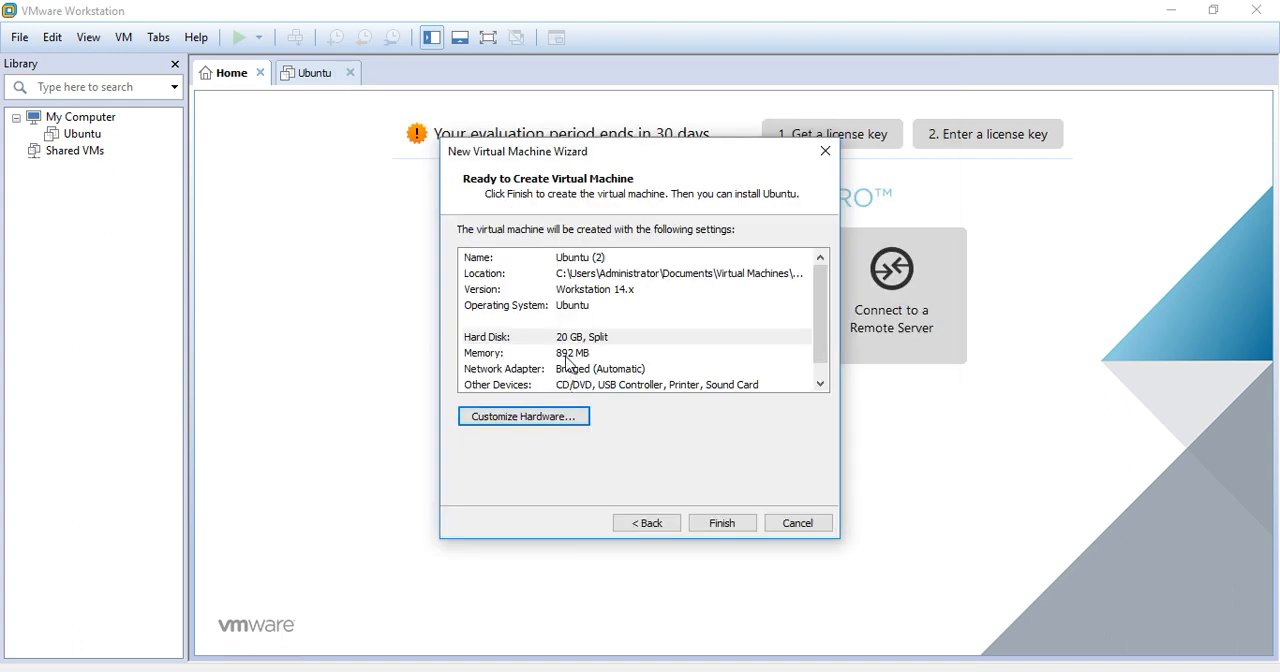
# Review the 892 MB memory in the summary and finish creating the Ubuntu (2) VM.
pyautogui.click(570, 352)
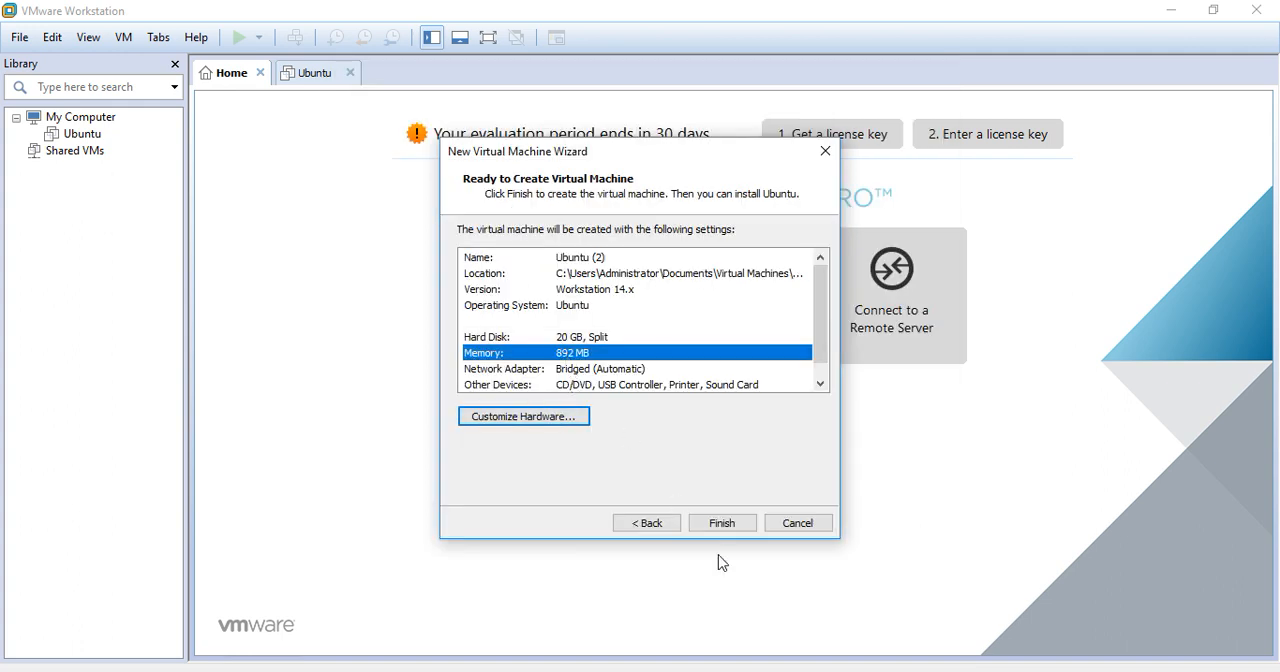
pyautogui.click(721, 522)
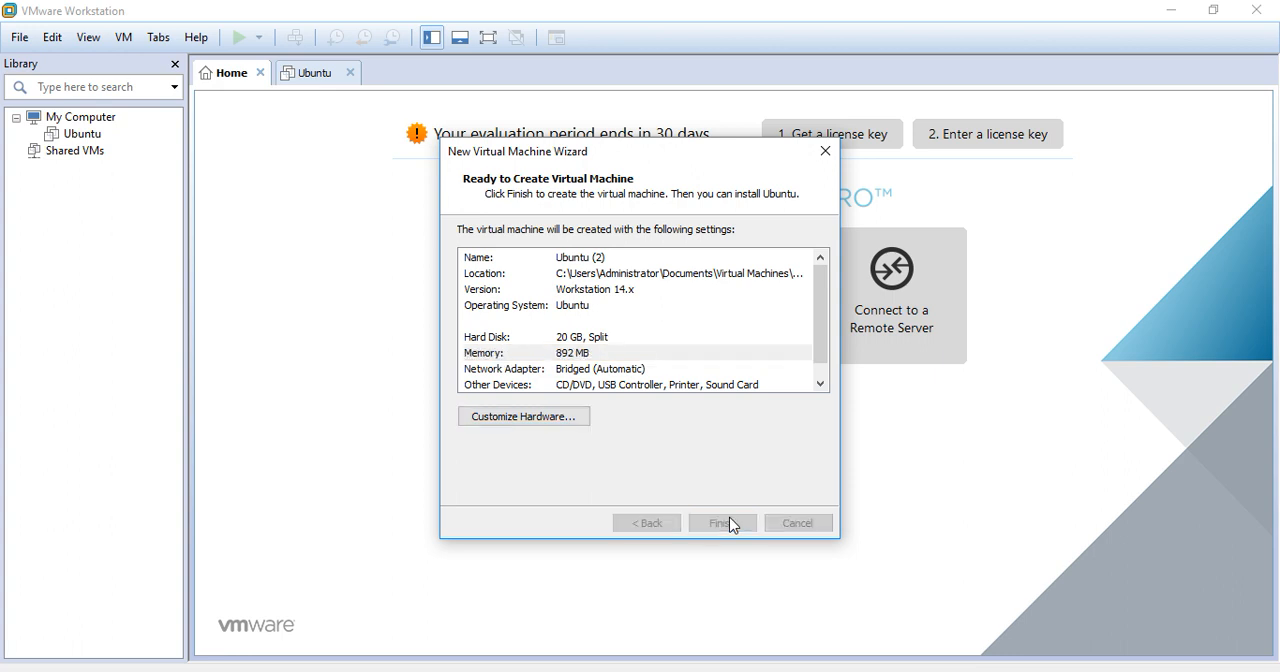
pyautogui.click(721, 522)
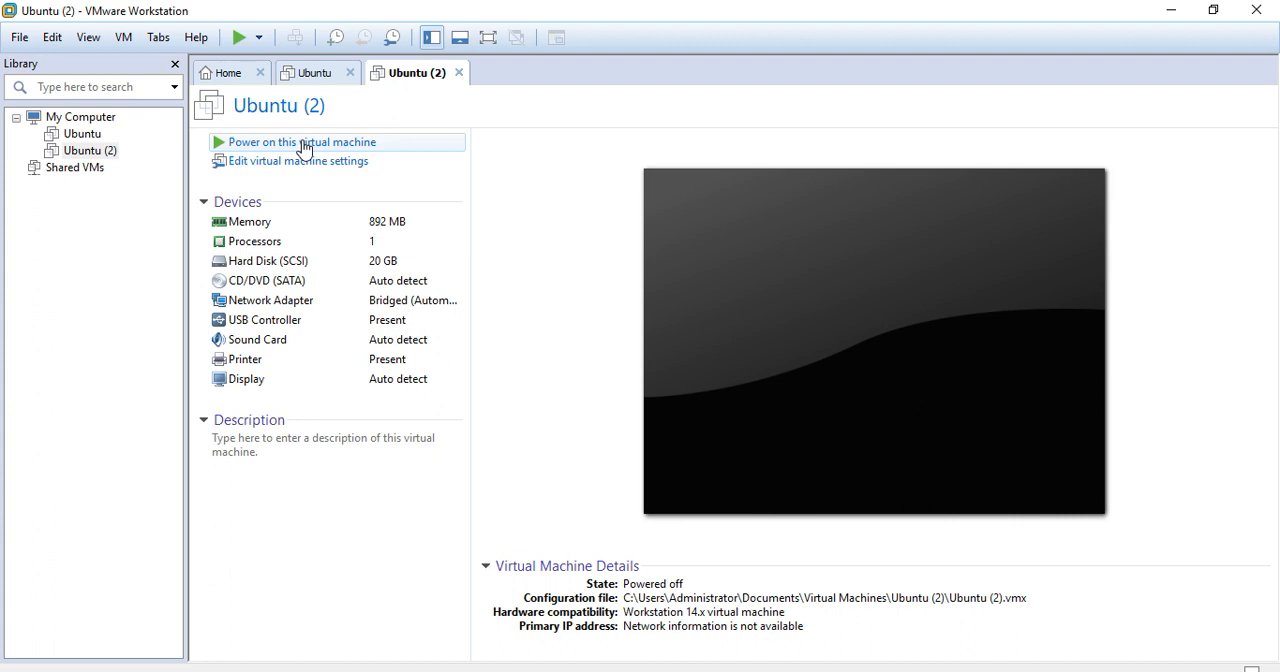
pyautogui.moveTo(530, 266)
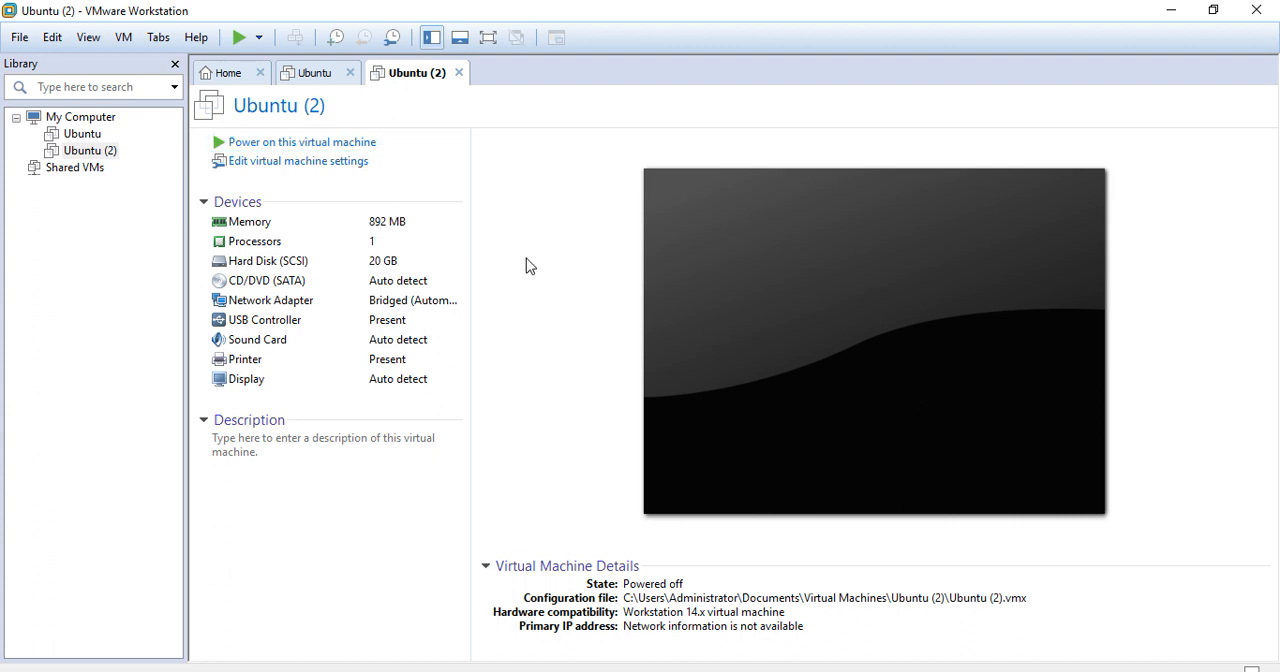